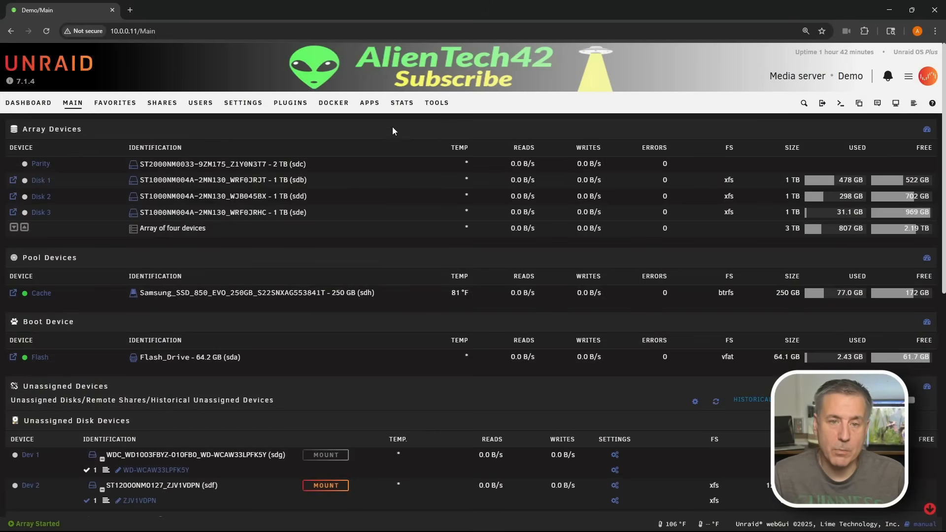
- Search the Unraid Apps store for 'suggestarr'
left_click(369, 102)
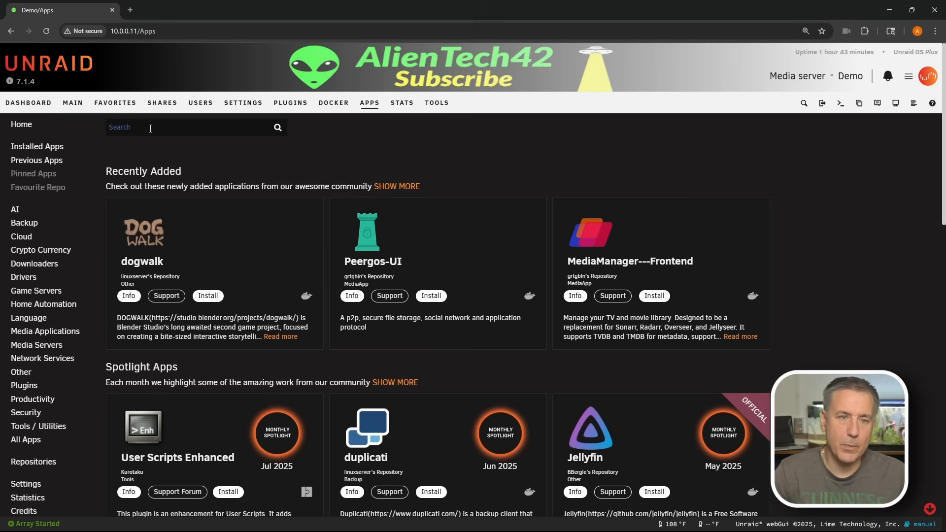
type("suggestarr")
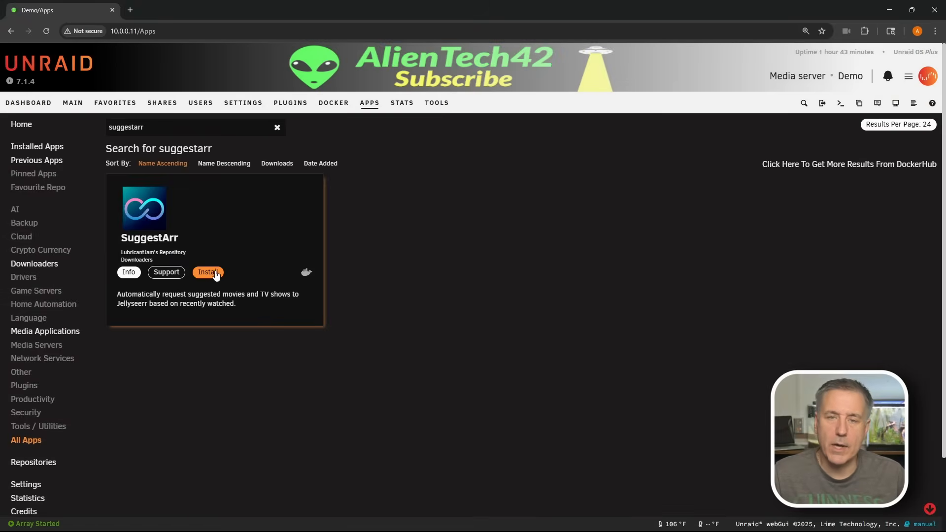
- Install SuggestArr after confirming web UI port 5155 is free among docker allocations
left_click(208, 272)
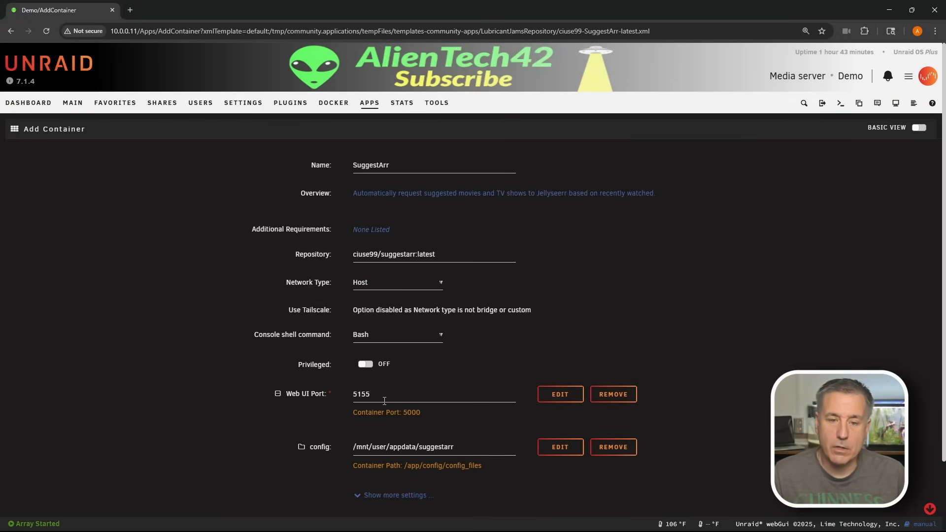
scroll("down", 3)
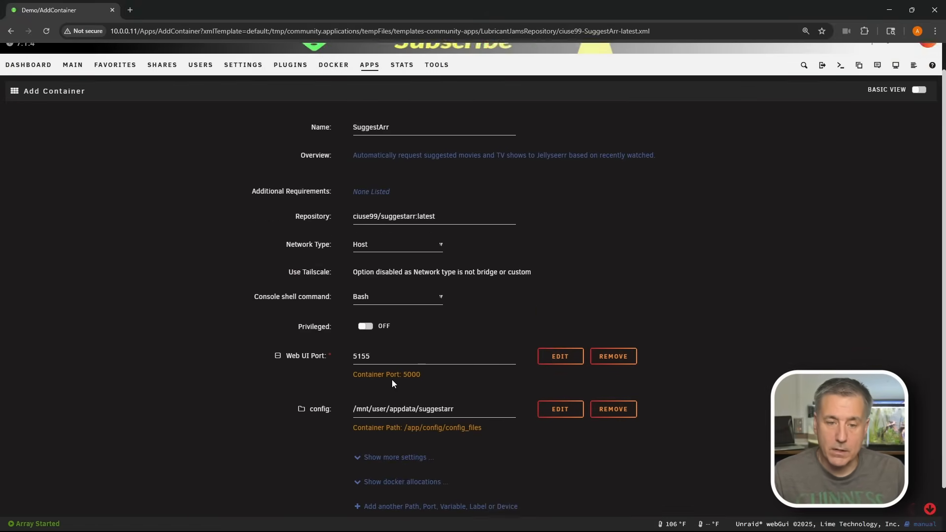
scroll("down", 3)
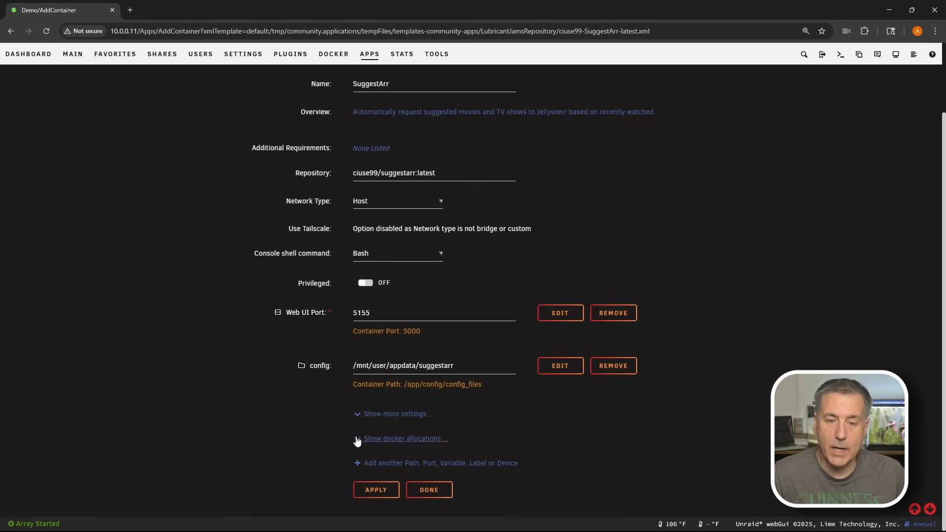
left_click(406, 438)
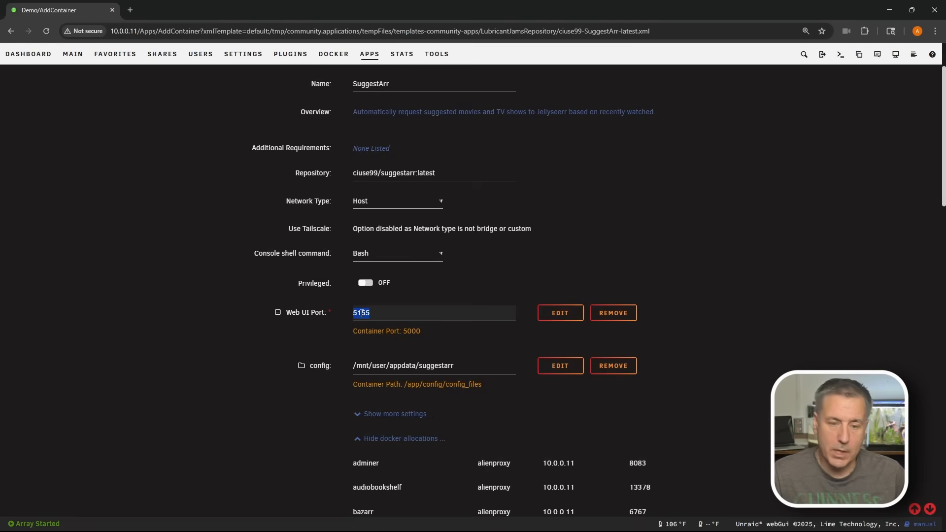
key("ctrl+f")
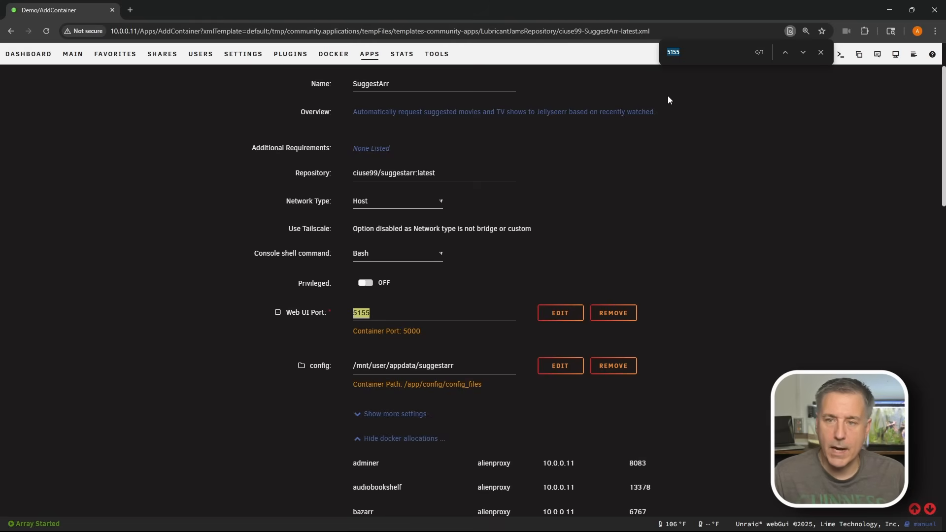
mouse_move(422, 340)
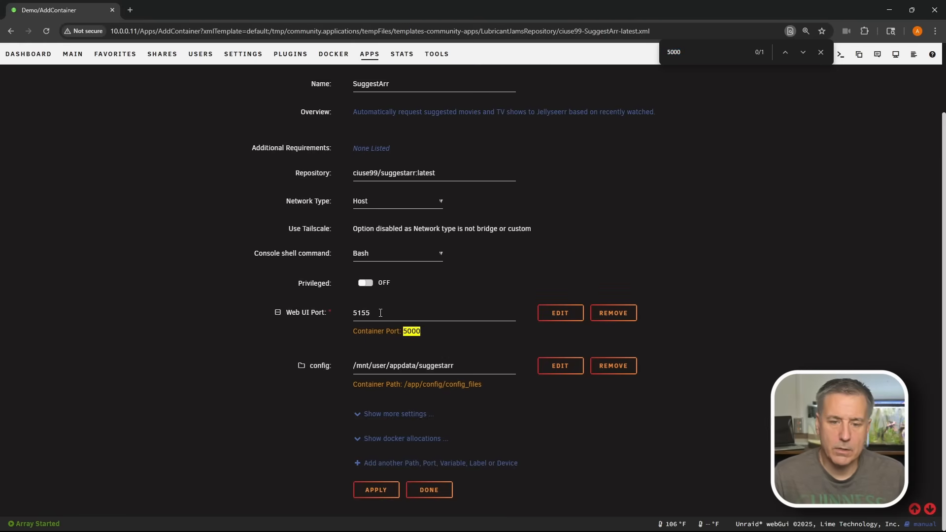
left_click(375, 490)
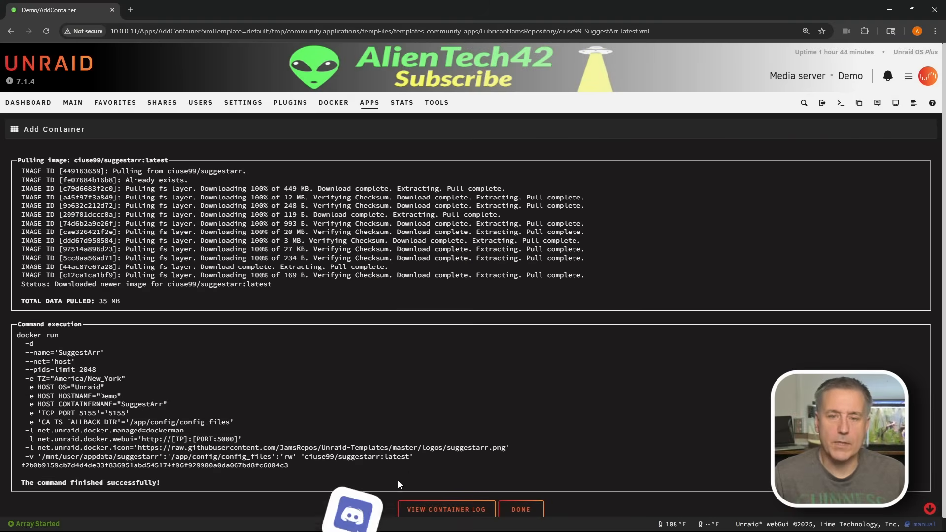
- Turn on SuggestArr autostart in the Docker list and launch its WebUI
left_click(519, 510)
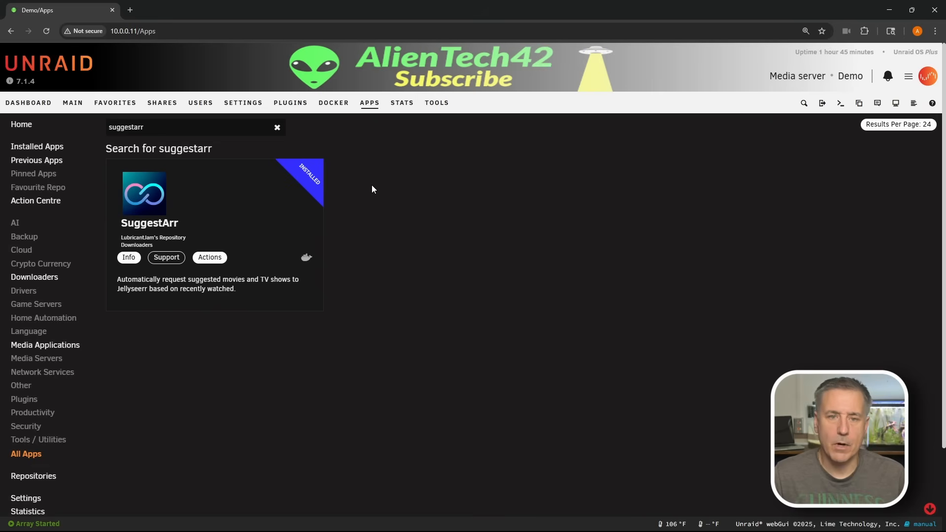
left_click(333, 103)
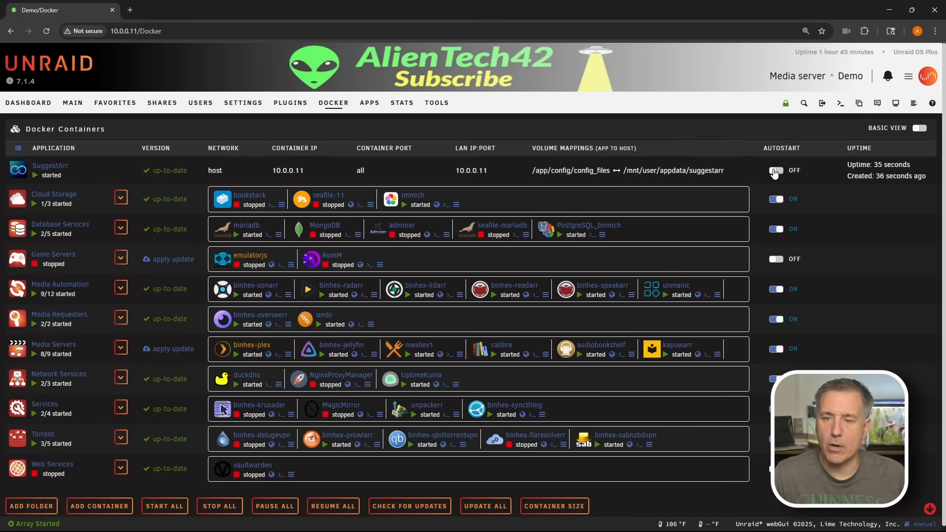
left_click(777, 170)
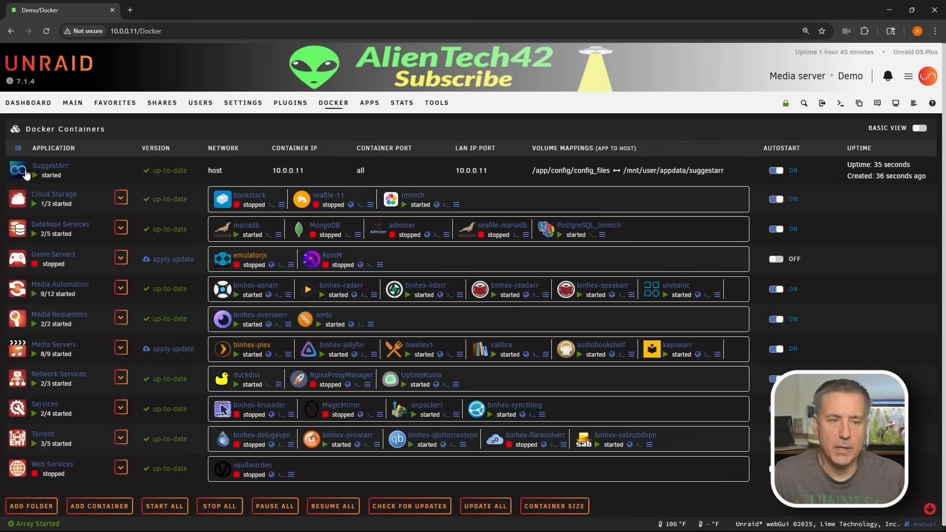
left_click(18, 170)
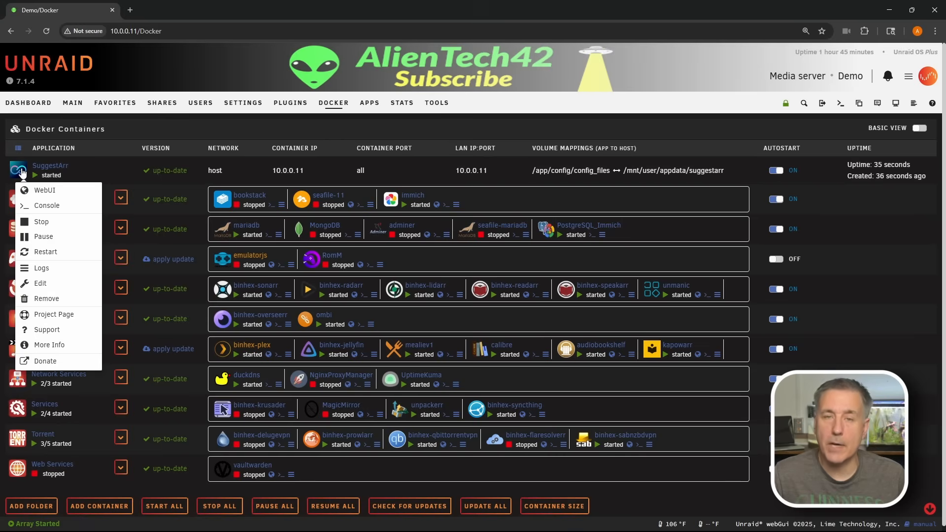
left_click(43, 191)
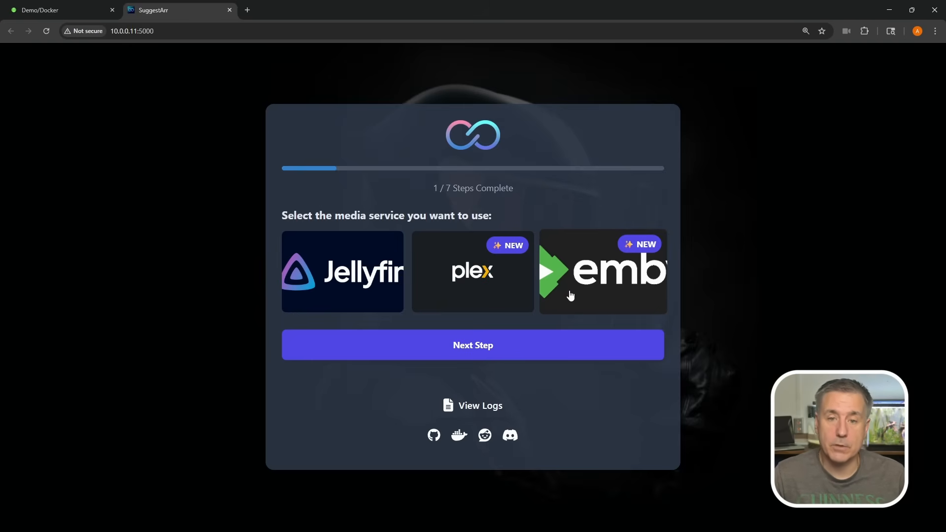
- Pick the Plex tile and continue to the next wizard step
left_click(472, 271)
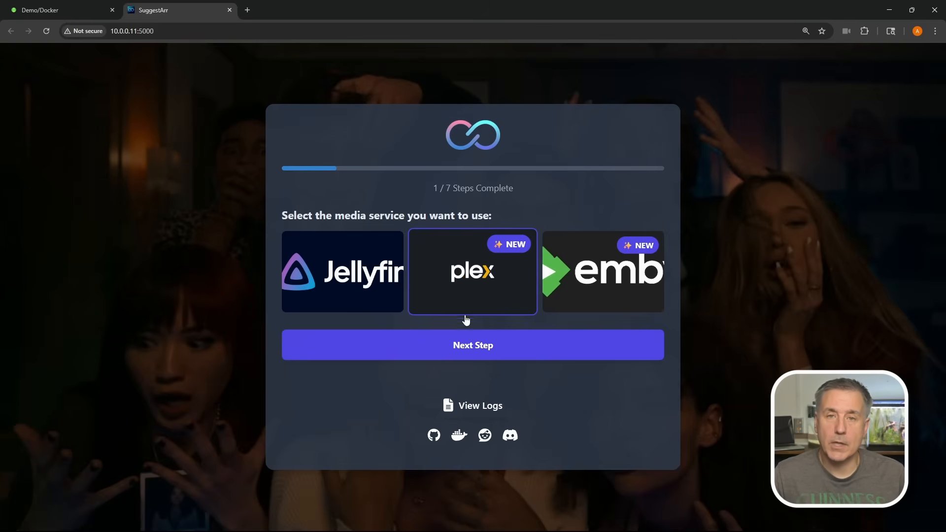
left_click(472, 345)
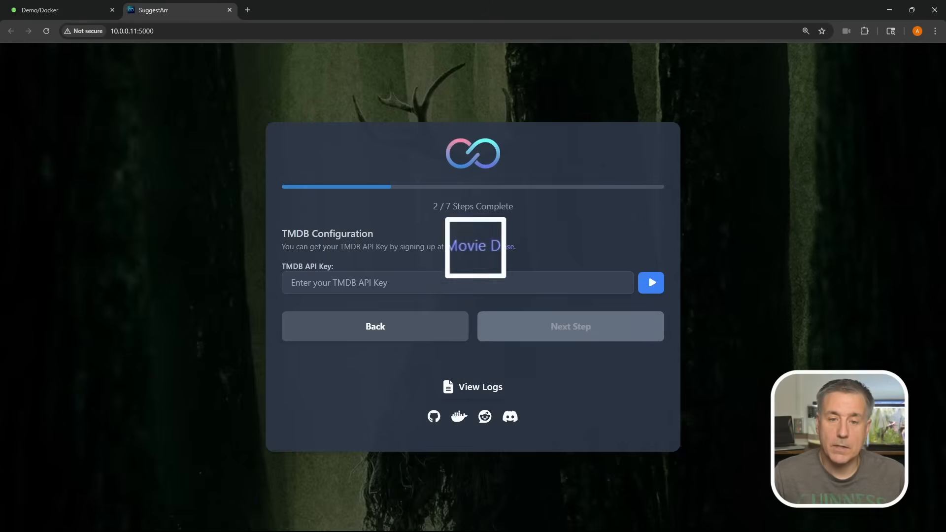
mouse_move(489, 247)
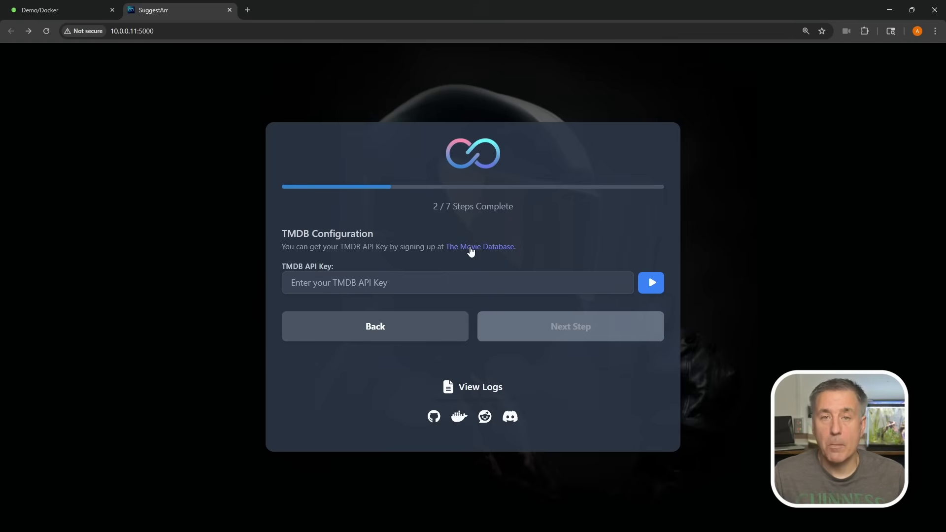
- Open The Movie Database in a new tab and go to its login page
right_click(480, 247)
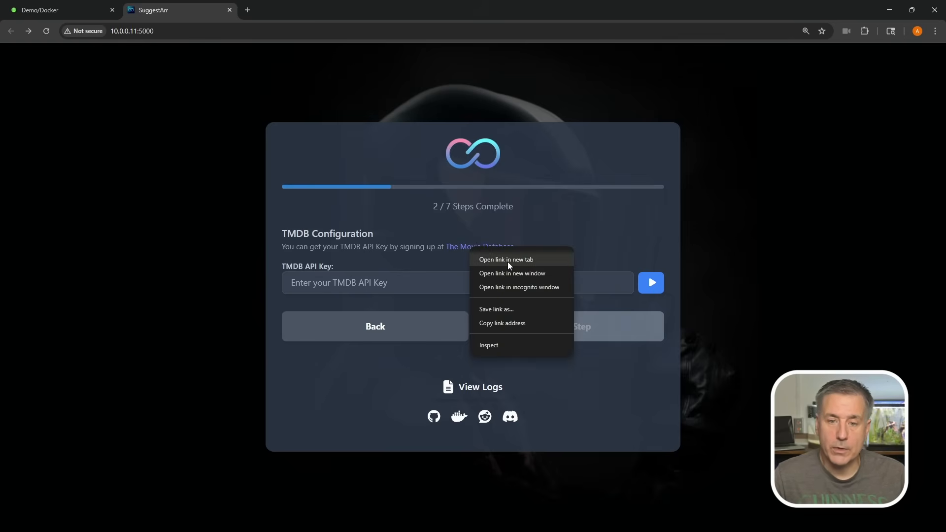
left_click(506, 259)
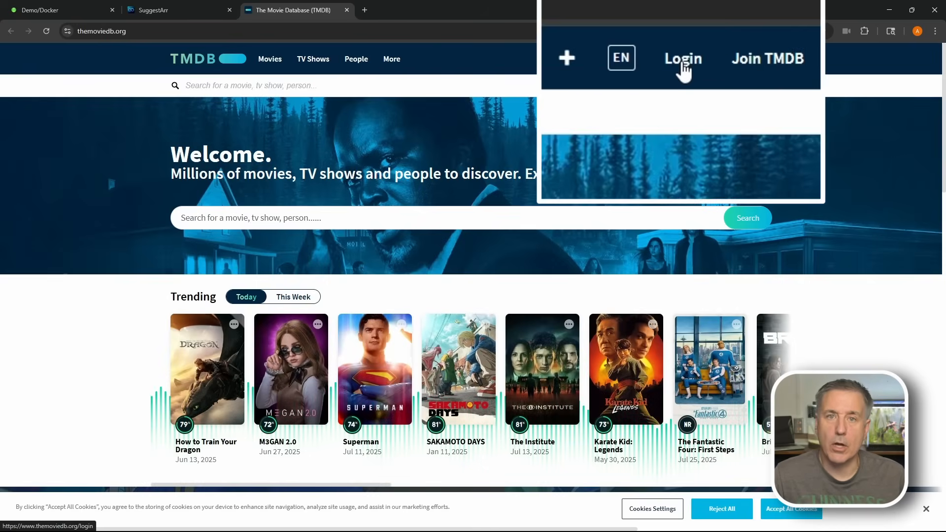
left_click(682, 58)
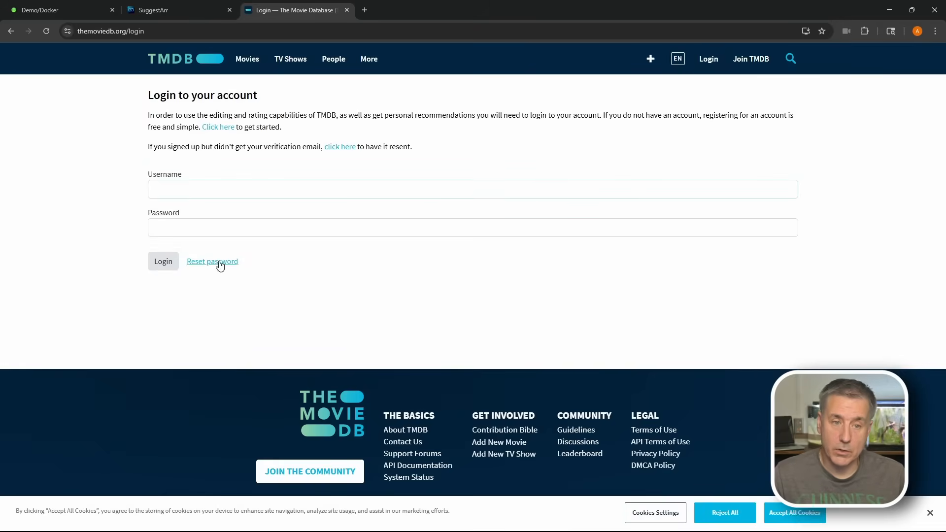
mouse_move(219, 127)
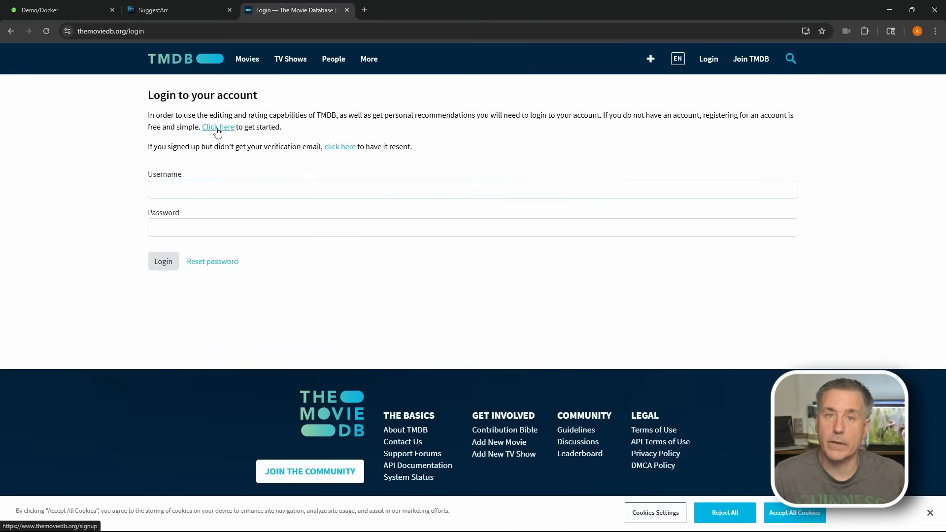
left_click(217, 127)
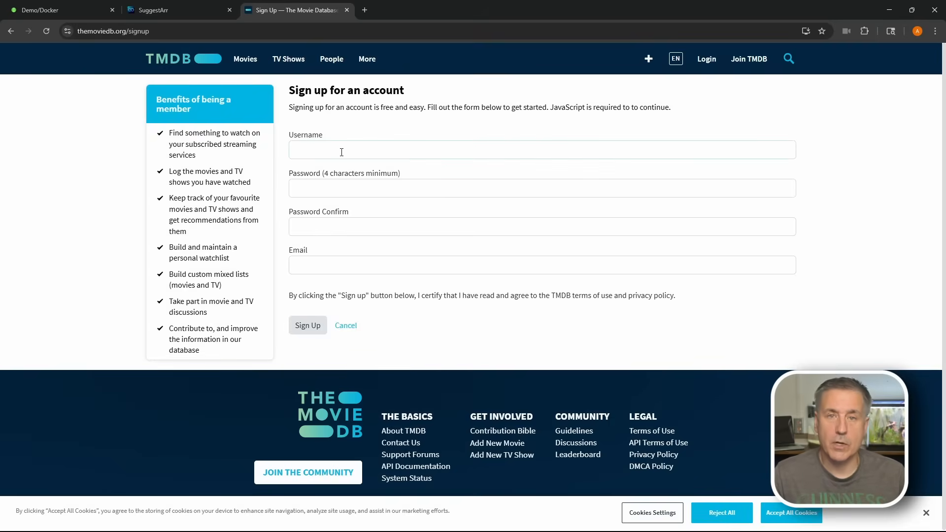
type("Ale")
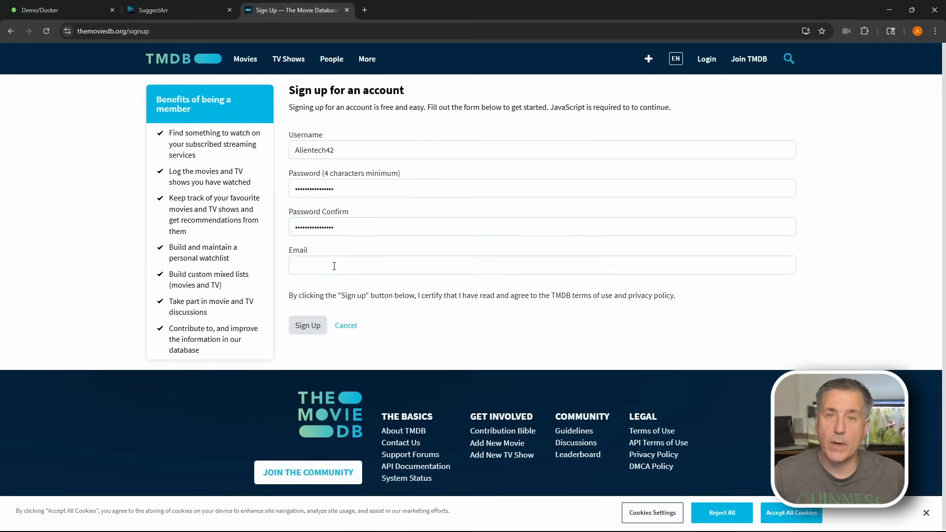
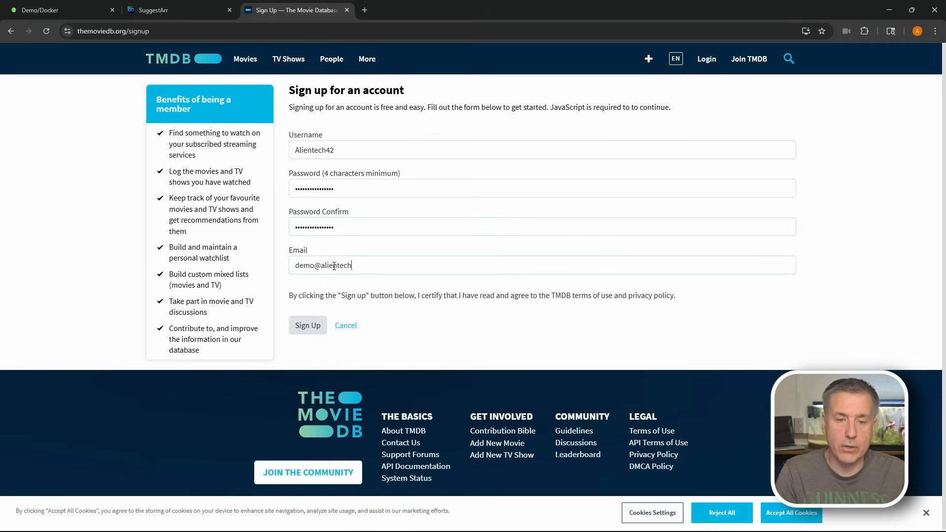
left_click(307, 325)
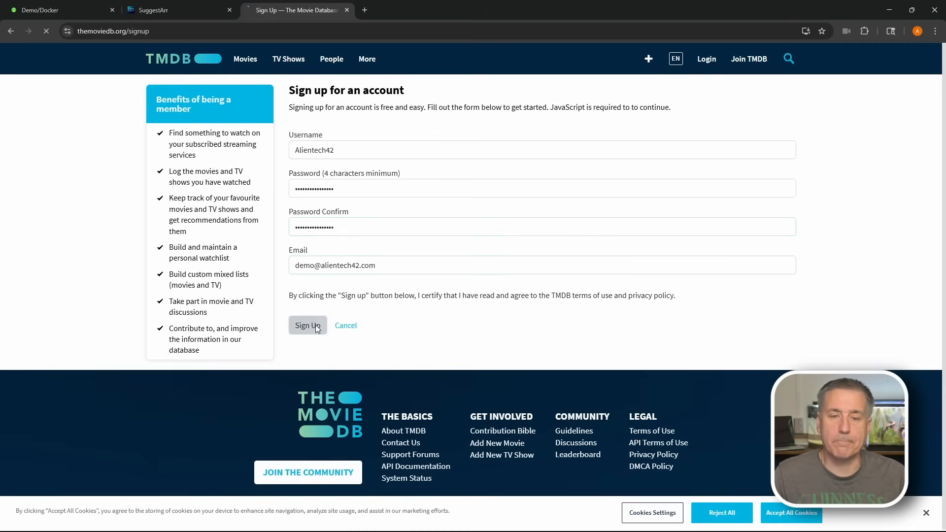
- Select all curtain images in the TMDB captcha and confirm
left_click(308, 325)
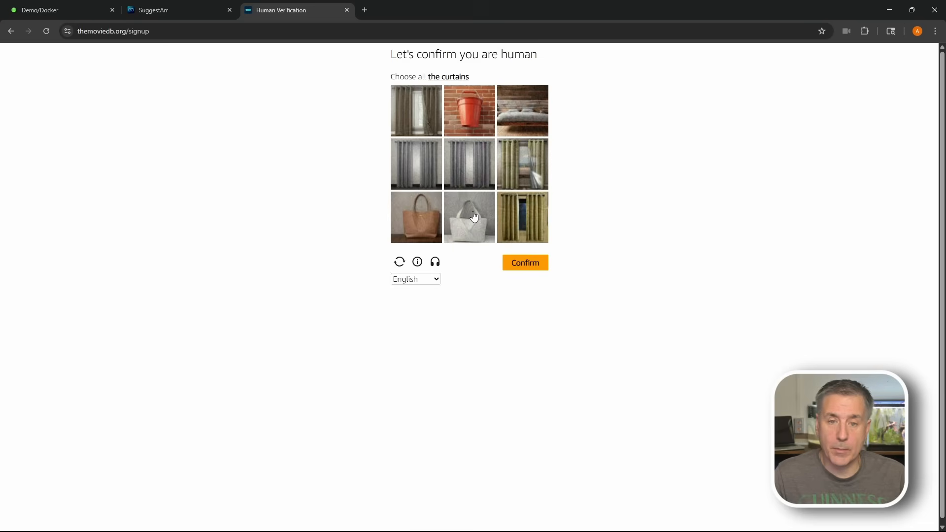
left_click(416, 111)
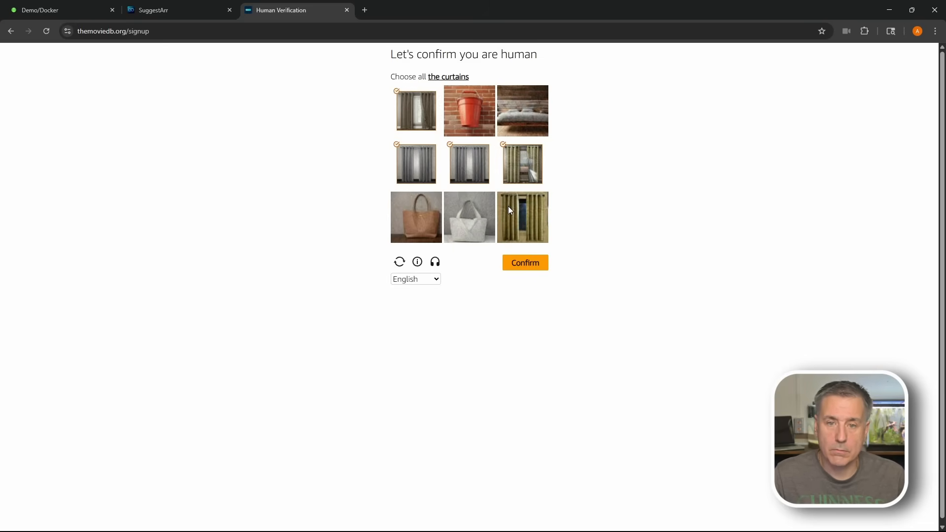
left_click(524, 262)
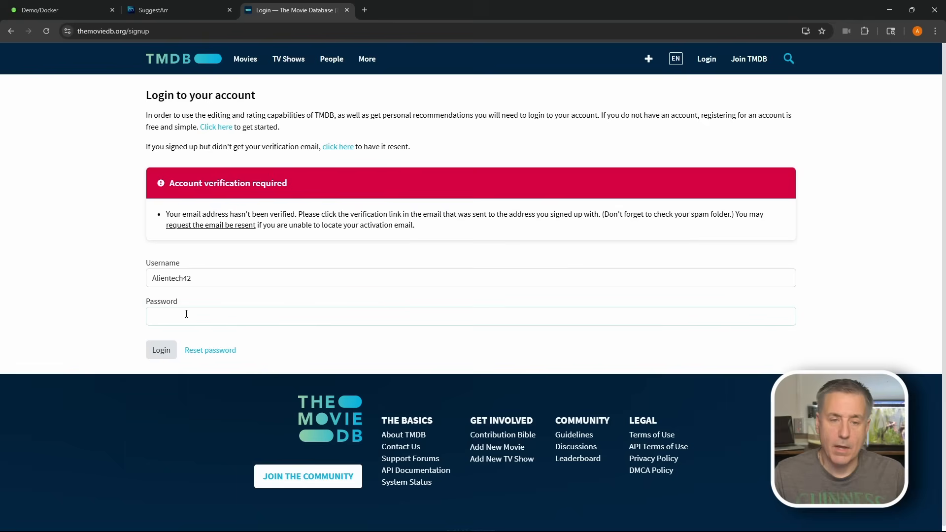
- Log in to the new TMDB account and open Settings > API
type("password")
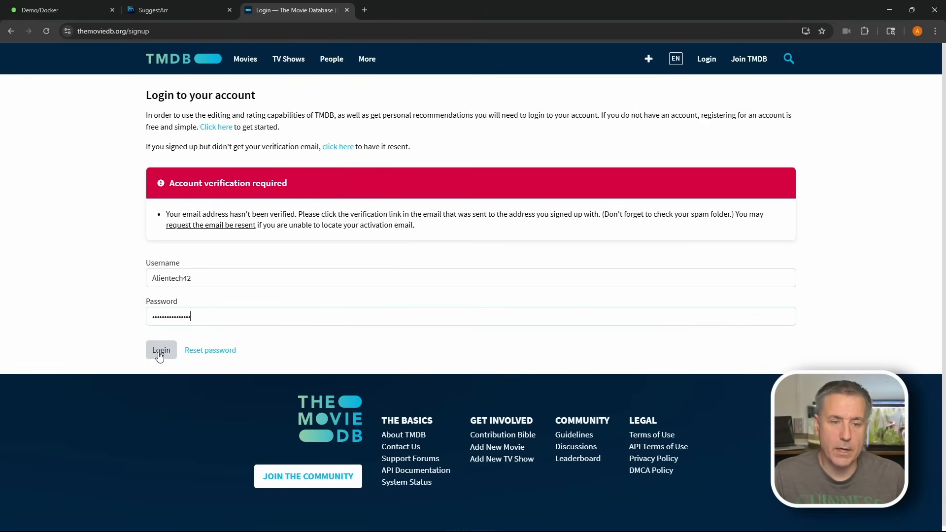
left_click(160, 350)
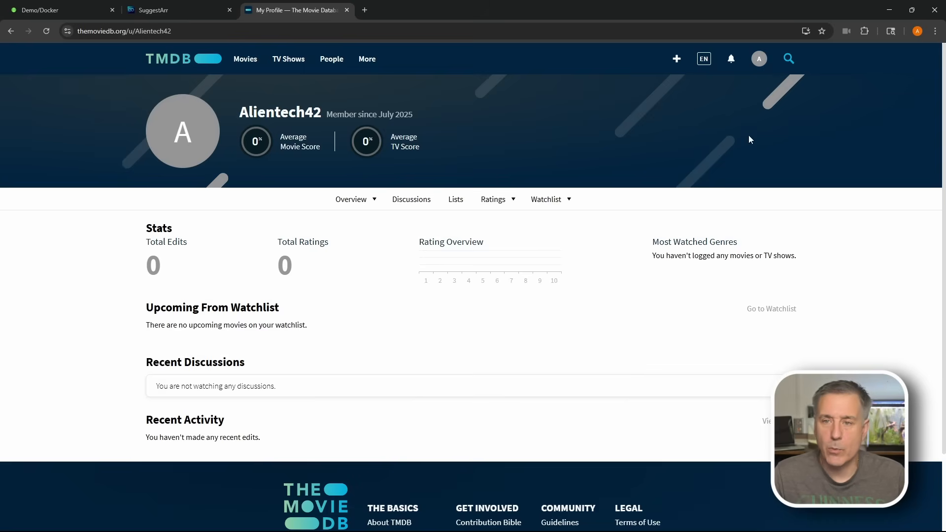
mouse_move(759, 58)
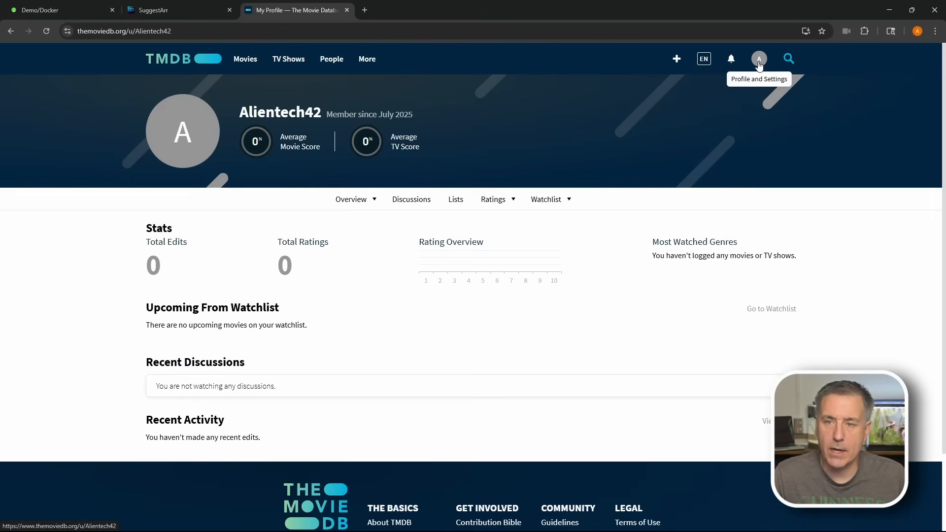
left_click(758, 59)
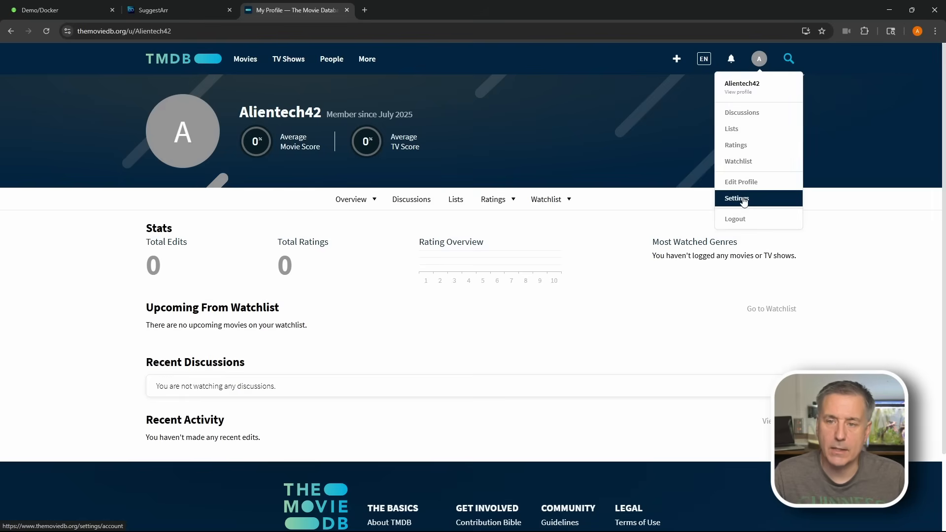
left_click(736, 198)
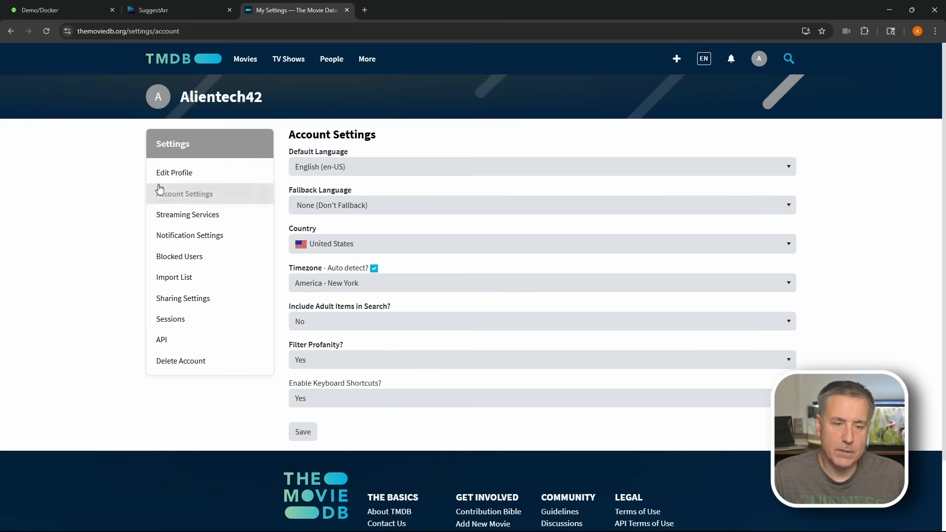
mouse_move(171, 319)
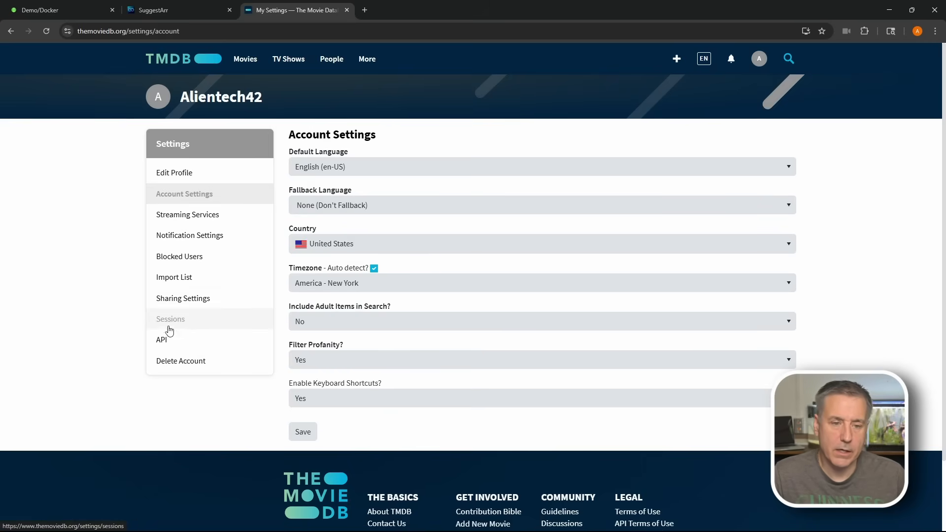
mouse_move(162, 340)
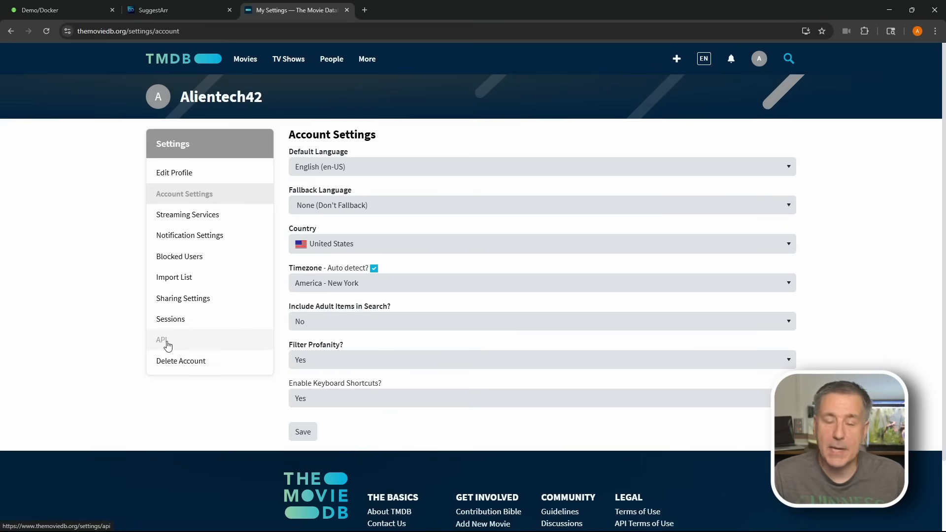
left_click(161, 339)
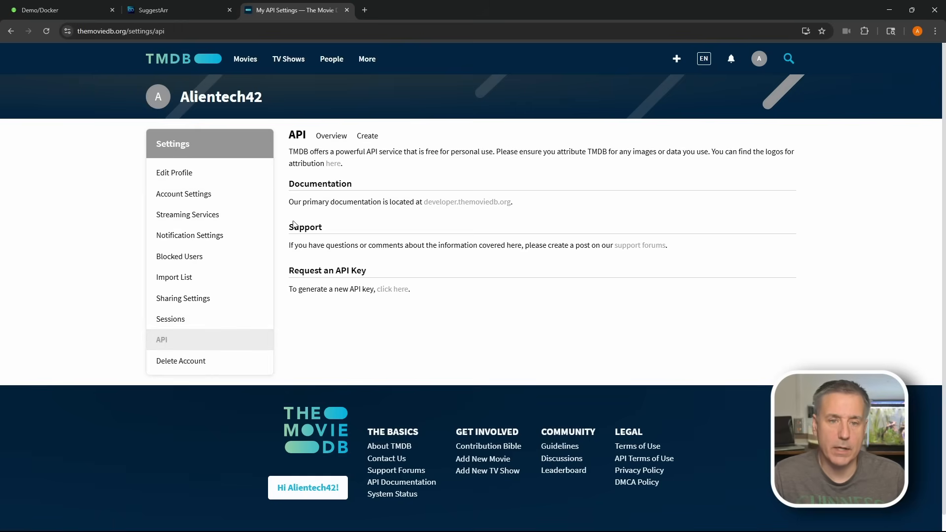
mouse_move(293, 162)
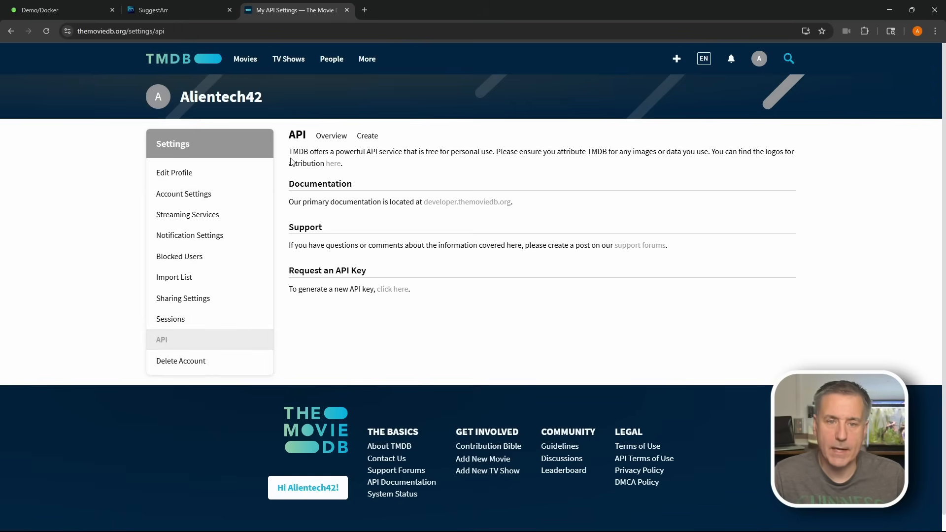
mouse_move(414, 164)
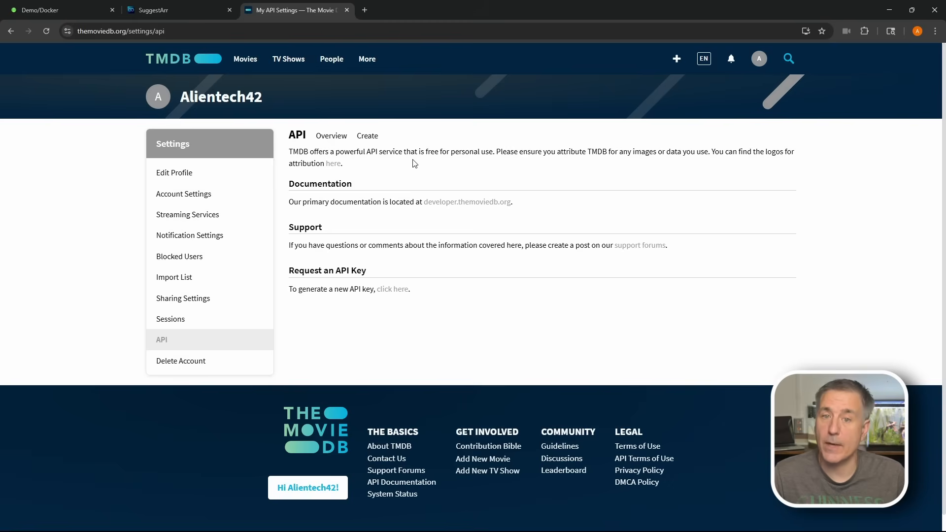
mouse_move(476, 164)
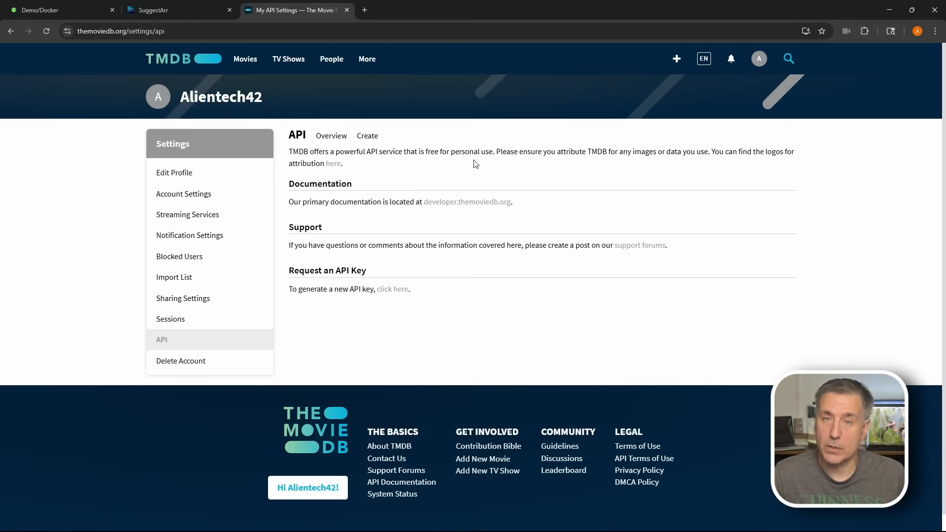
mouse_move(371, 282)
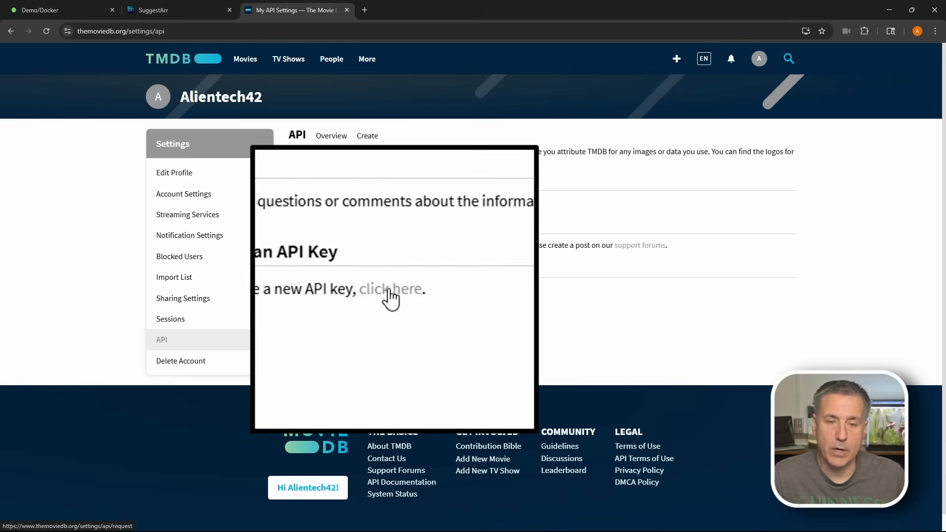
- Start a personal API key request named 'SuggestArr-Demo' with its application URL
left_click(393, 290)
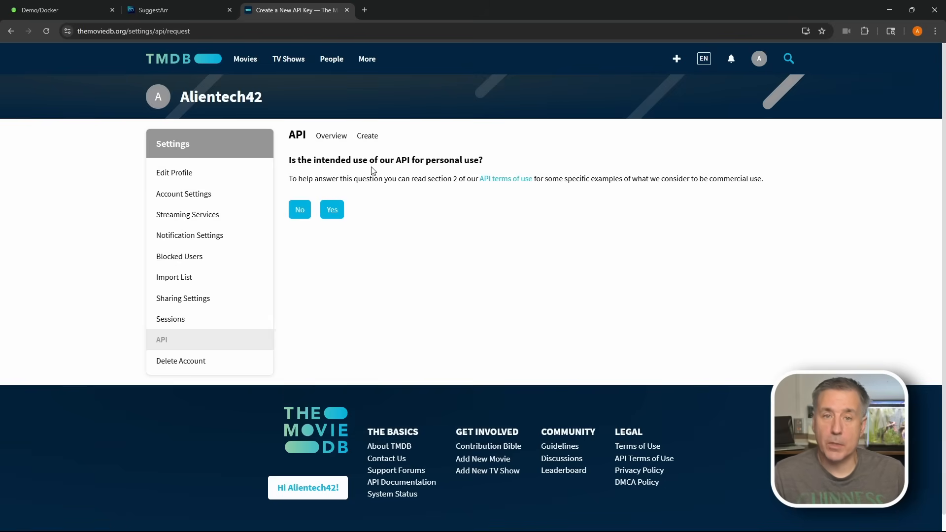
left_click(332, 210)
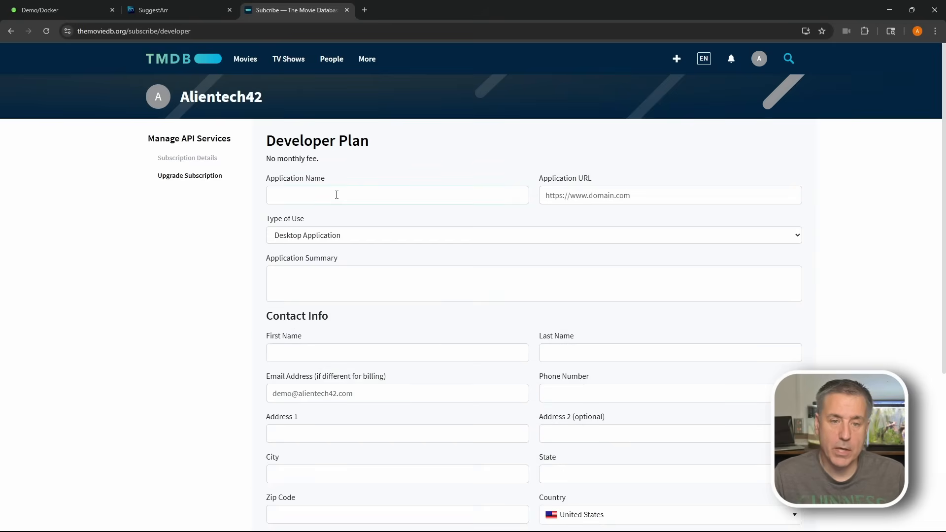
type("SuggestArr-")
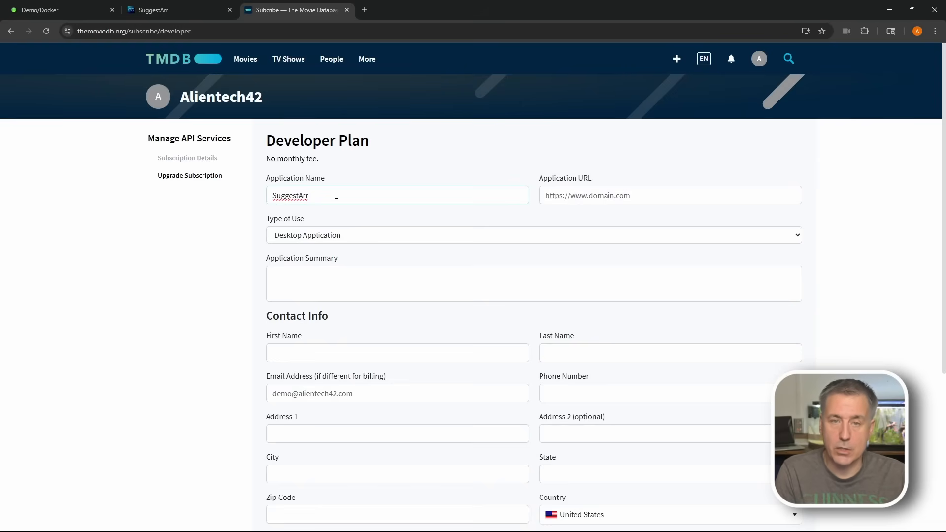
type("Demo")
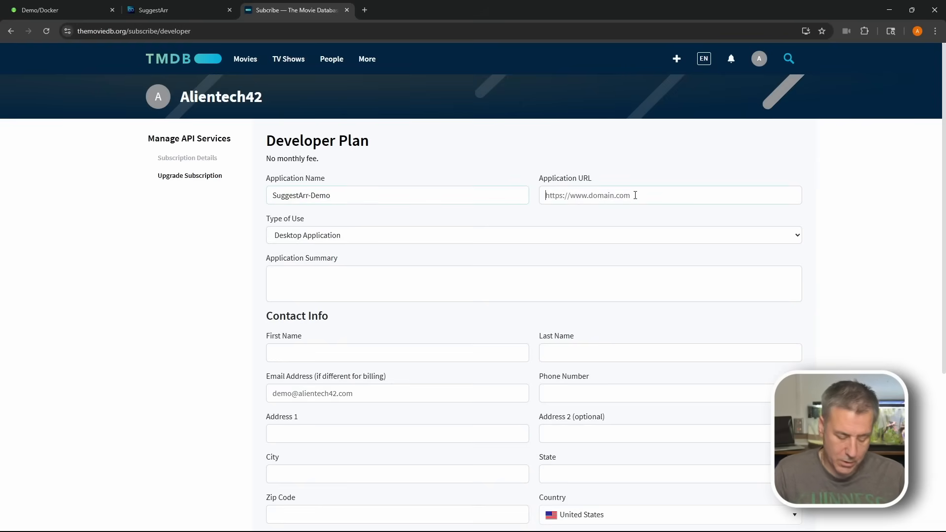
type("http:")
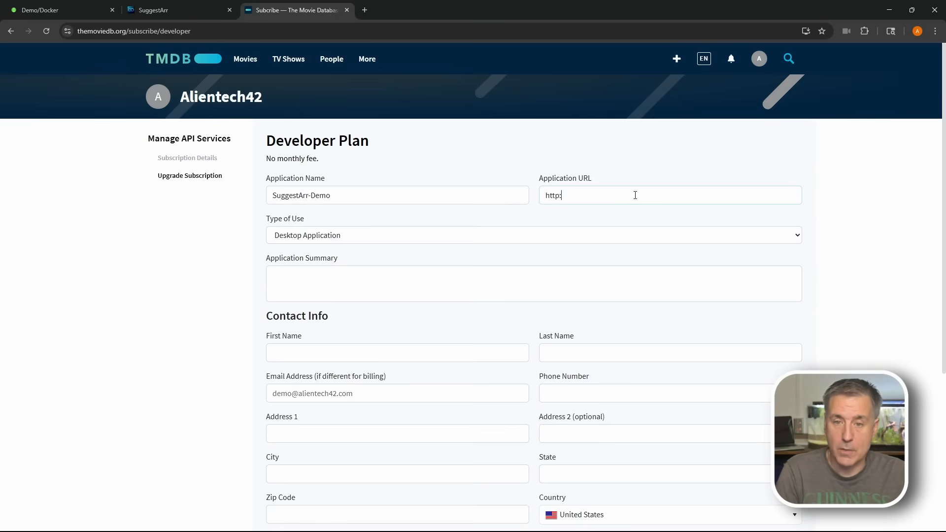
type("//alientech42.com")
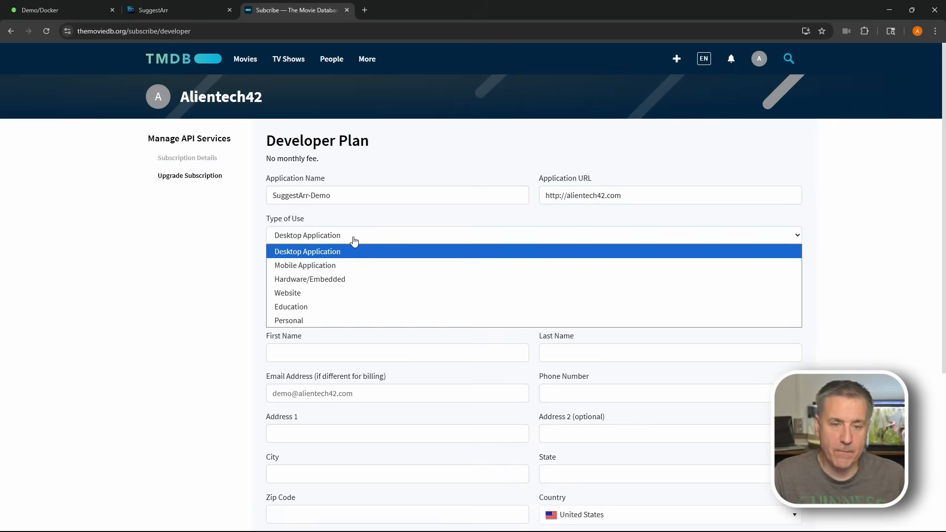
- Set type of use to Personal, add the summary, accept terms and subscribe
left_click(289, 320)
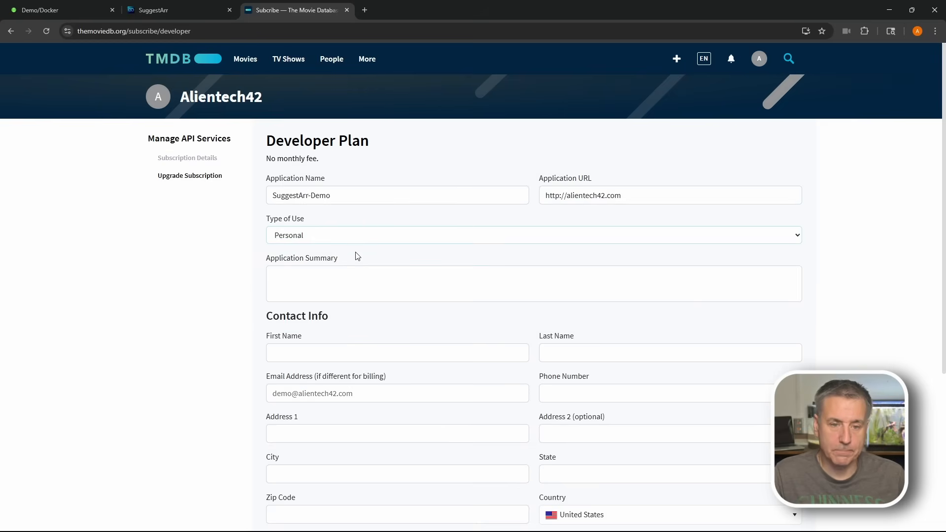
type("Fo")
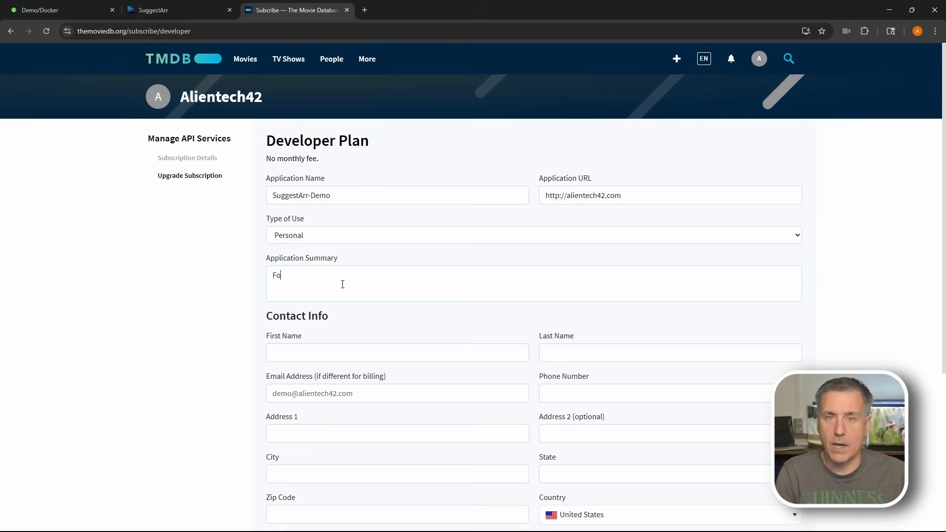
type("r U")
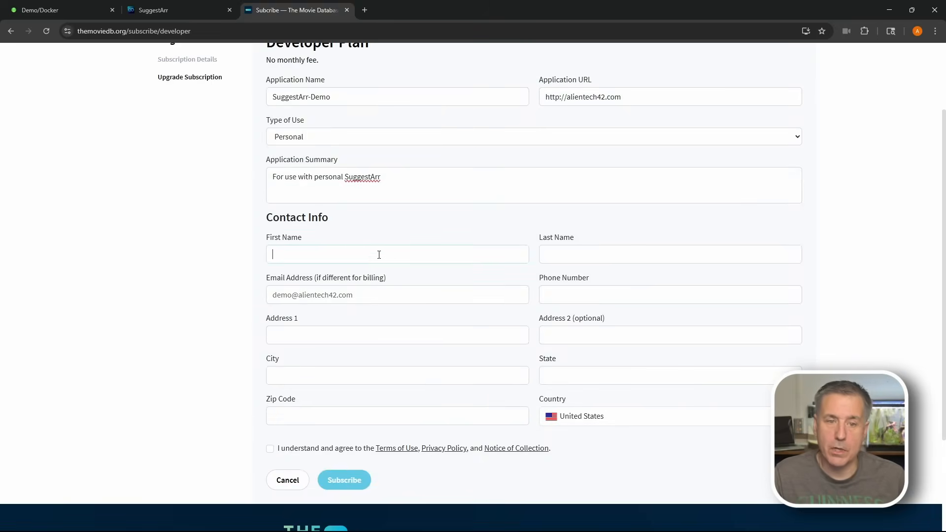
mouse_move(694, 287)
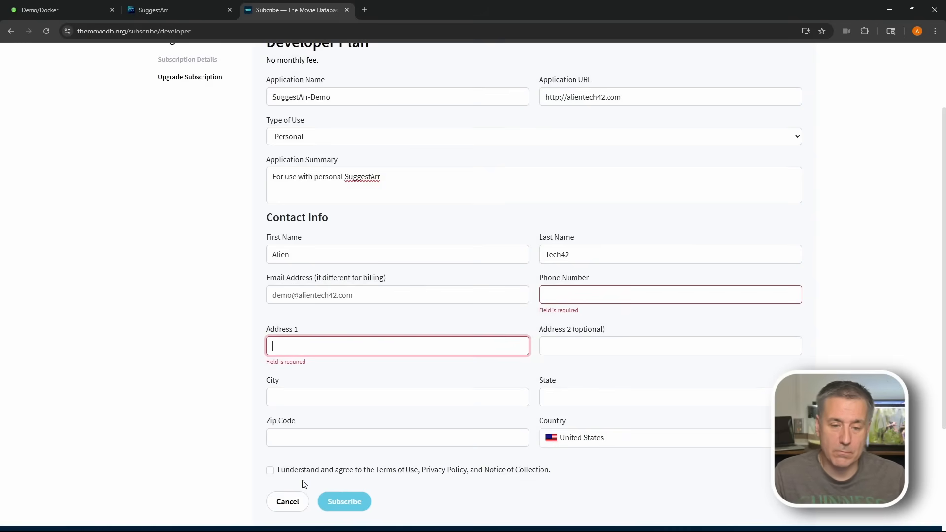
left_click(270, 470)
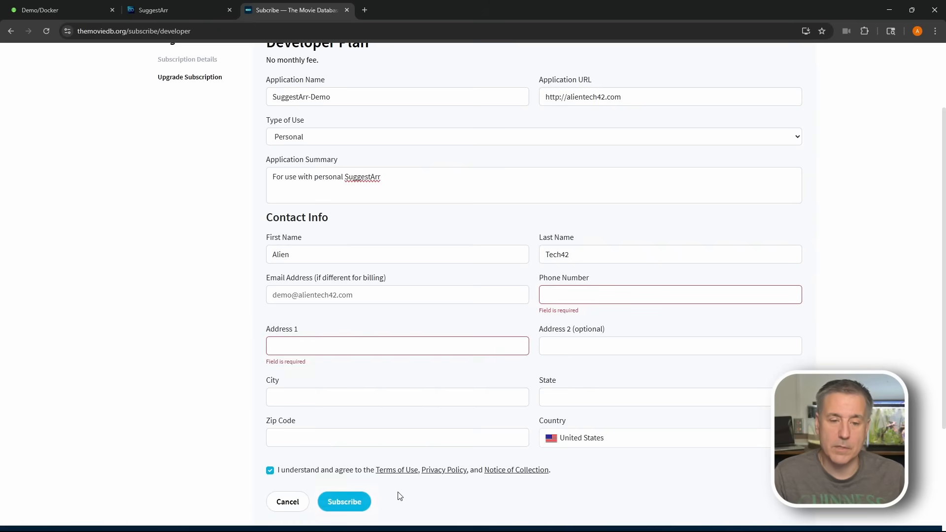
left_click(344, 502)
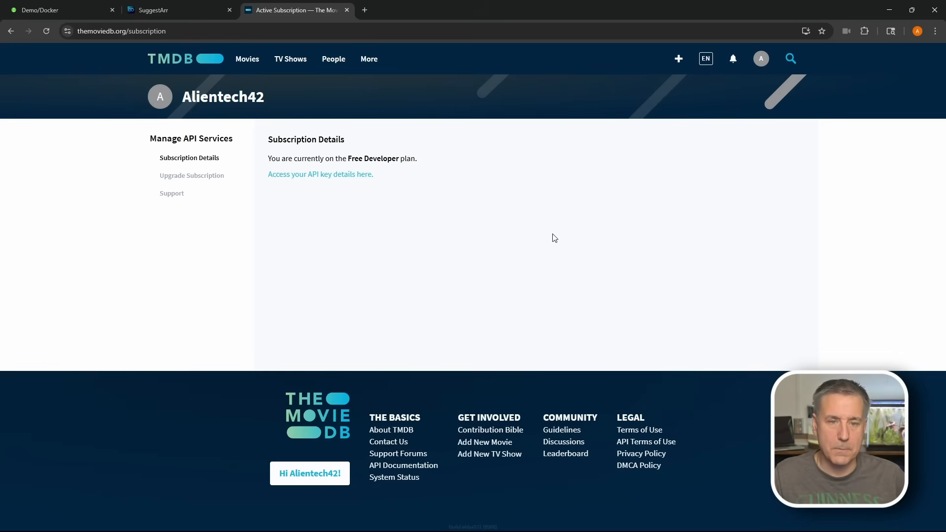
mouse_move(339, 168)
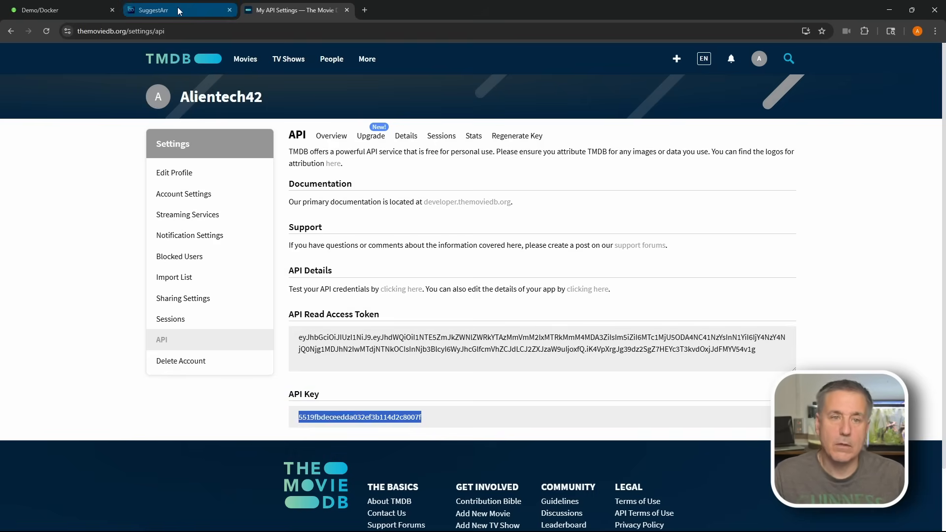
- Return to the SuggestArr browser tab
left_click(153, 10)
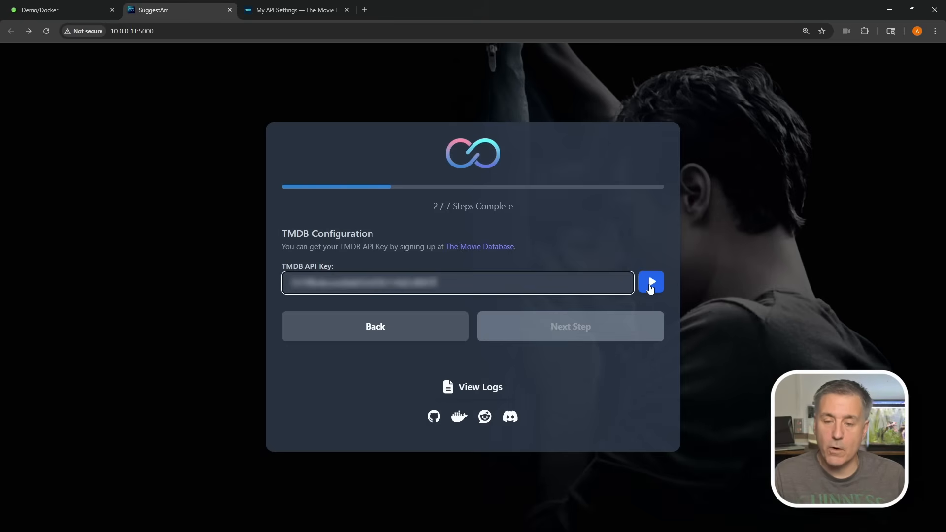
- Validate the pasted TMDB API key in SuggestArr
left_click(650, 282)
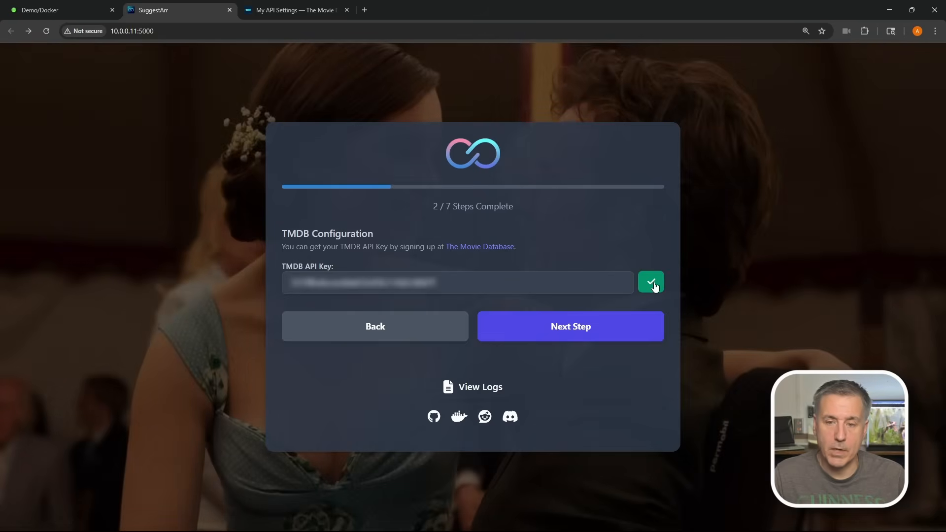
mouse_move(653, 287)
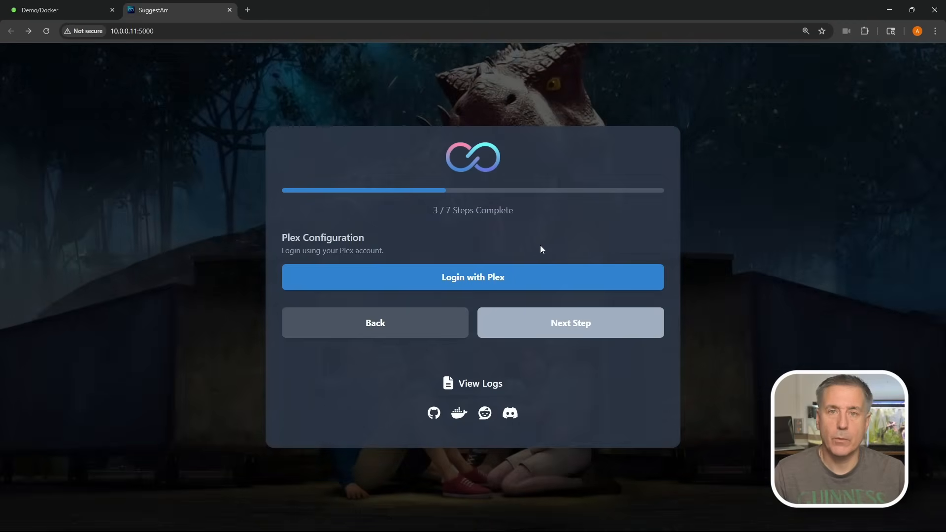
- Sign in to Plex through SuggestArr's popup and close the confirmation window
left_click(473, 276)
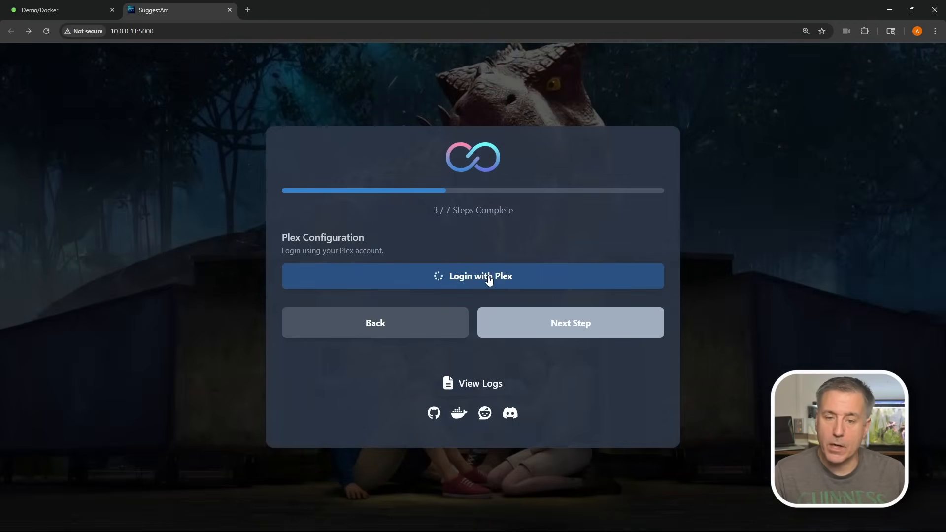
left_click(473, 276)
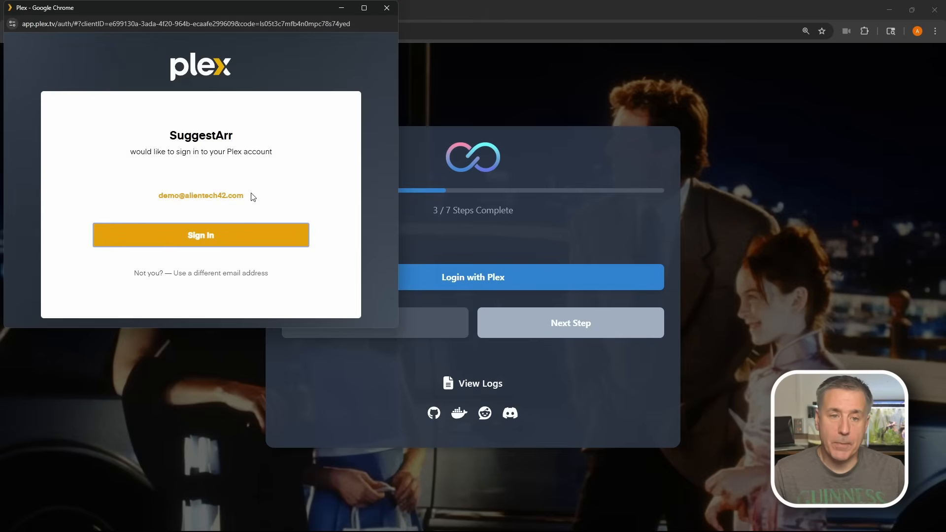
mouse_move(250, 278)
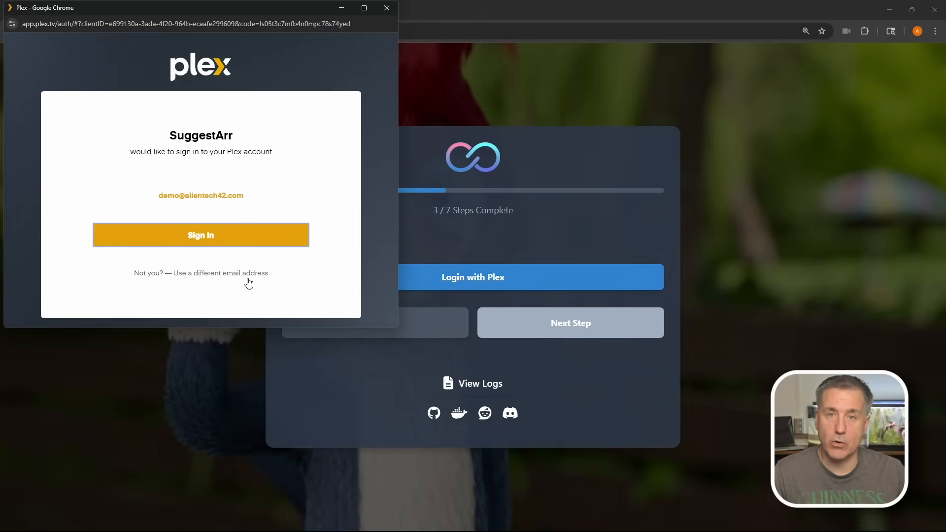
mouse_move(201, 235)
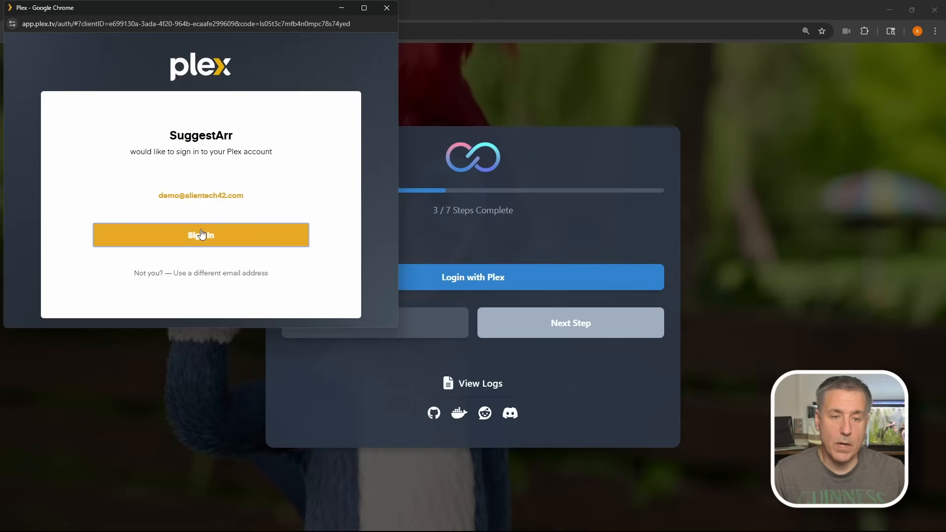
left_click(200, 234)
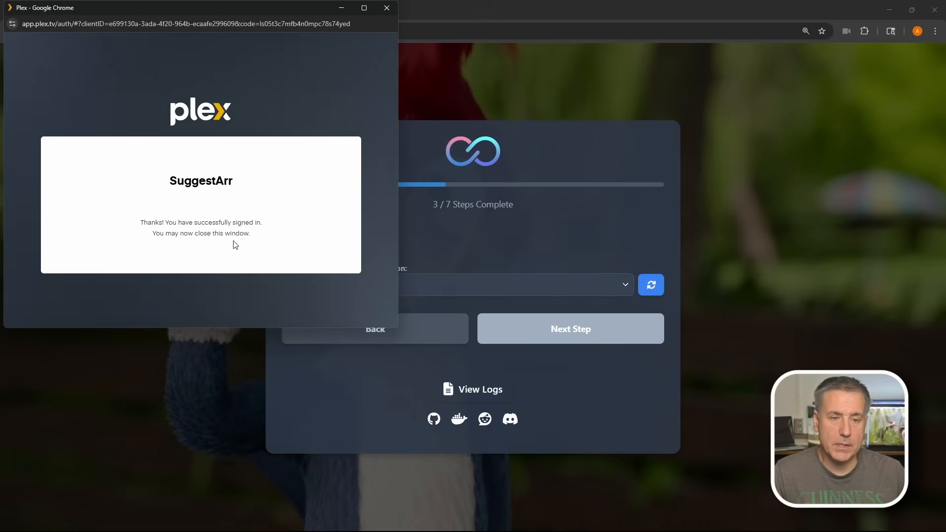
left_click(386, 8)
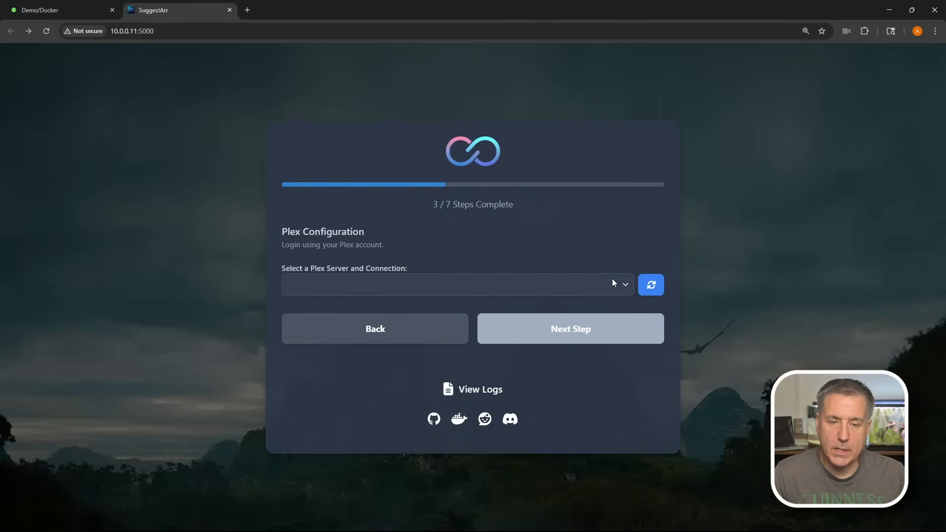
- Choose the Demo 10.0.0.11:32400 server, refresh libraries, include the user, and go to Overseerr
left_click(457, 284)
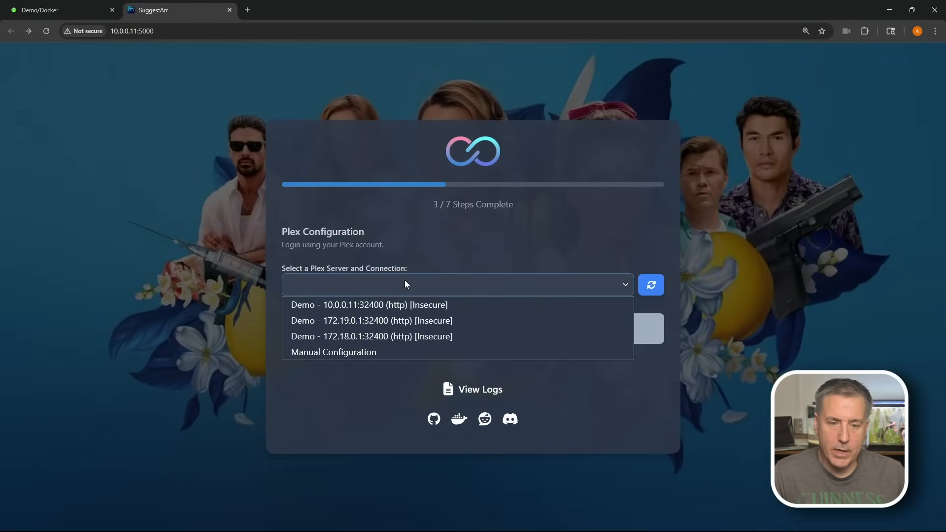
mouse_move(334, 316)
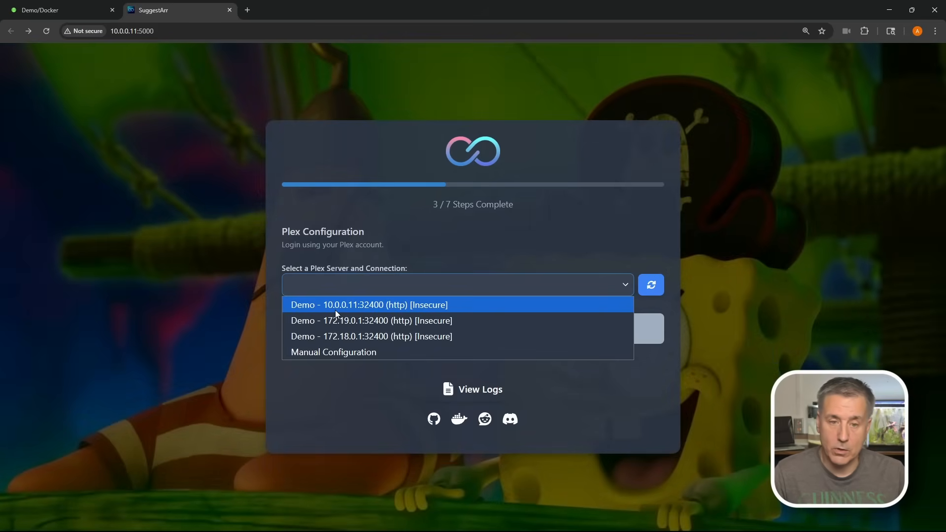
mouse_move(343, 316)
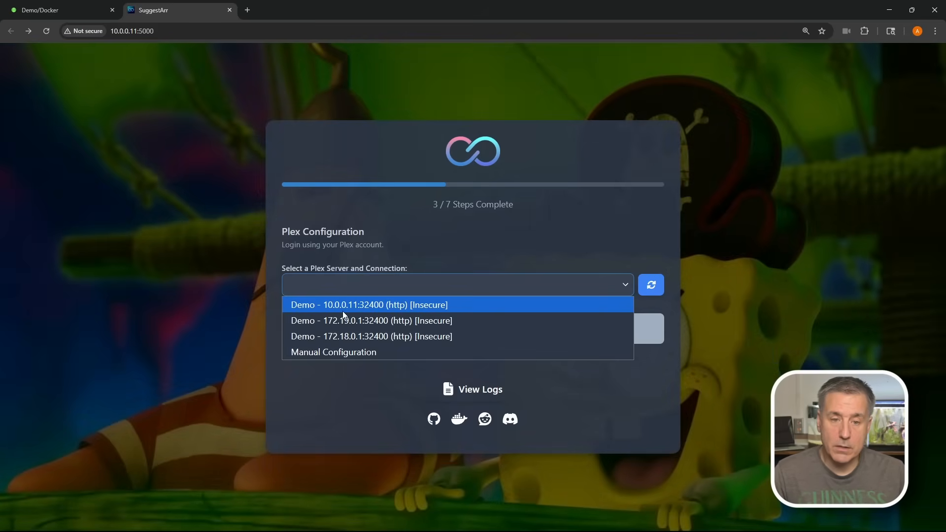
mouse_move(351, 317)
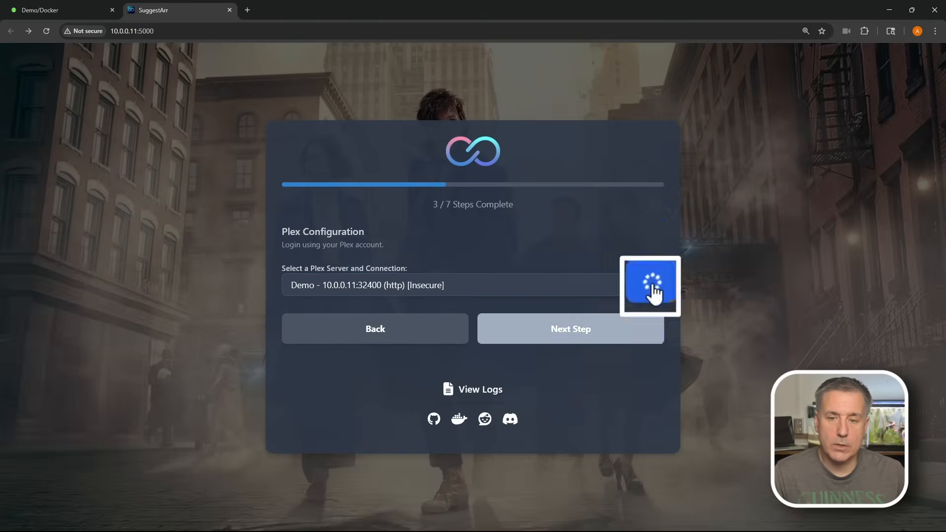
left_click(650, 285)
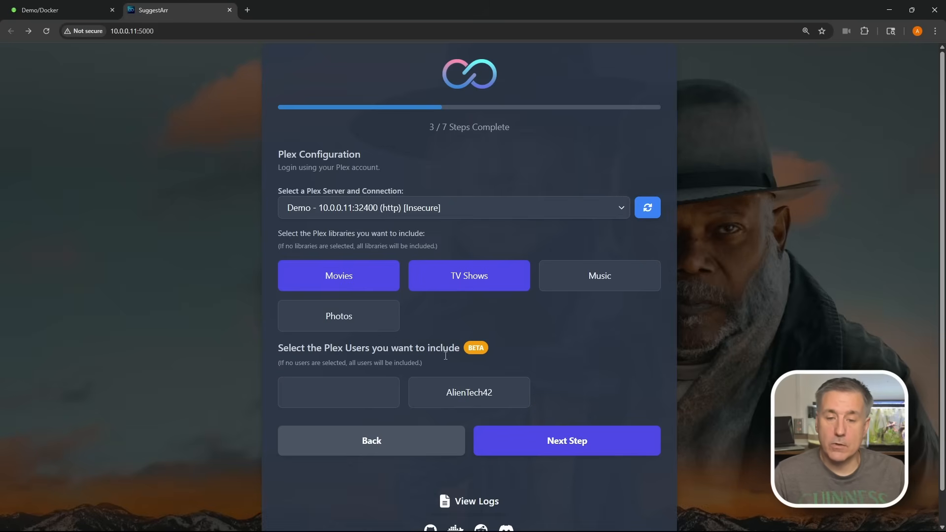
left_click(468, 392)
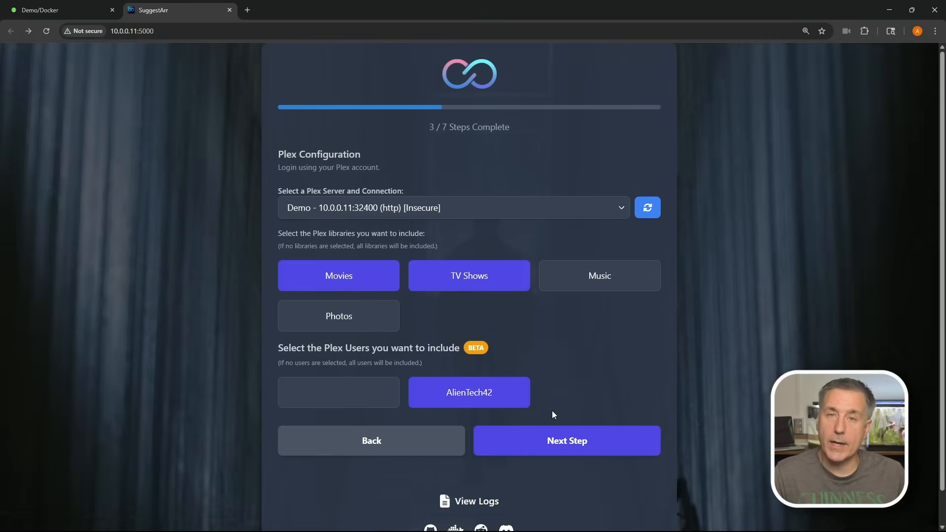
left_click(565, 441)
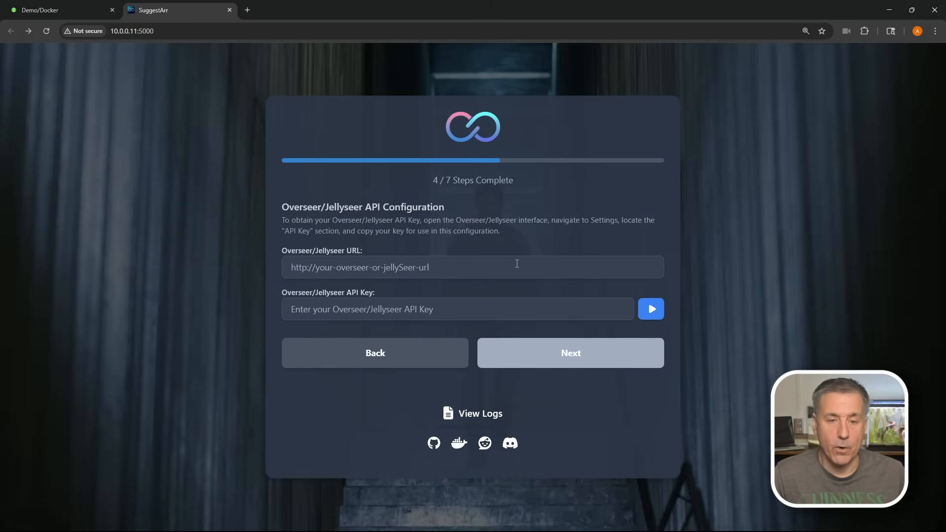
mouse_move(349, 267)
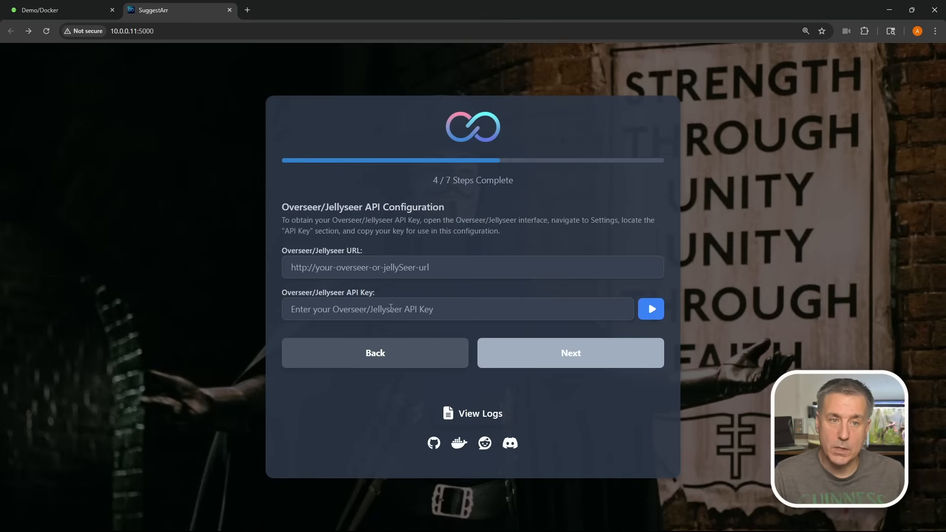
mouse_move(264, 156)
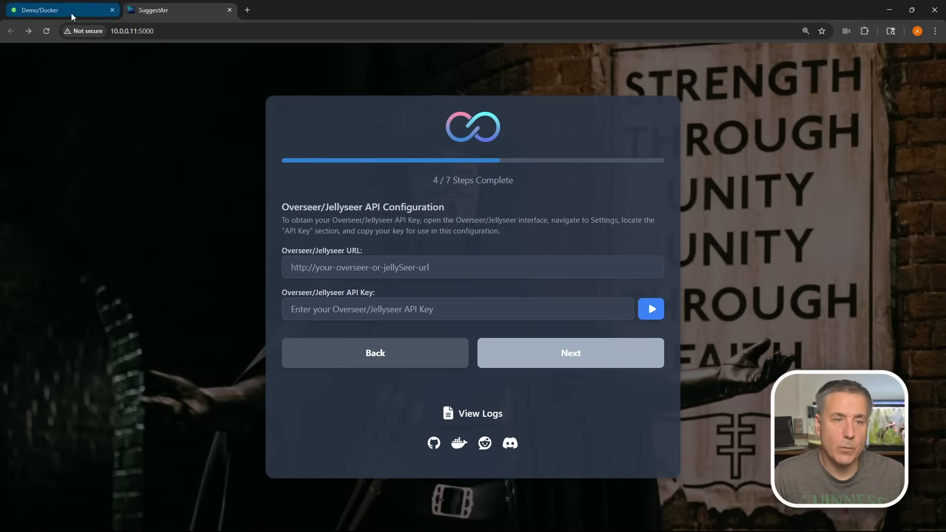
- Open binhex-overseerr's WebUI from the Unraid Docker page and select its address
left_click(57, 10)
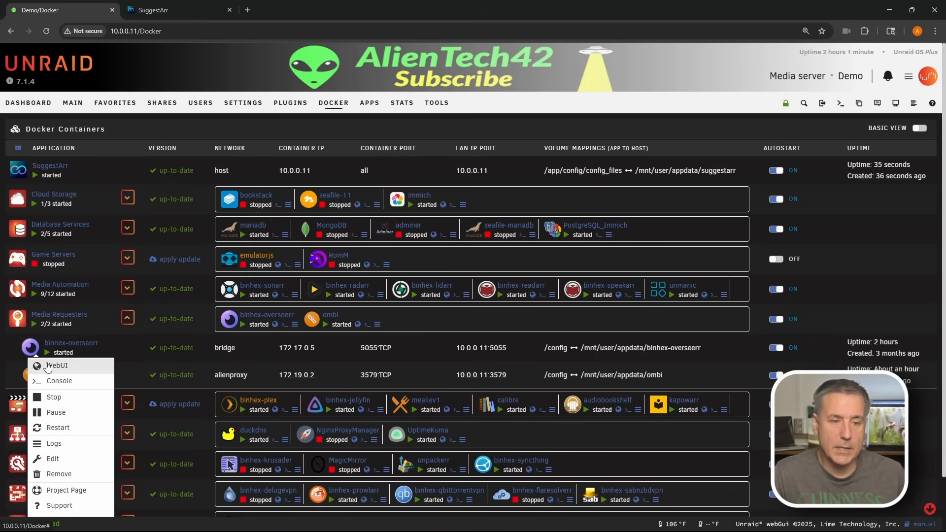
left_click(56, 365)
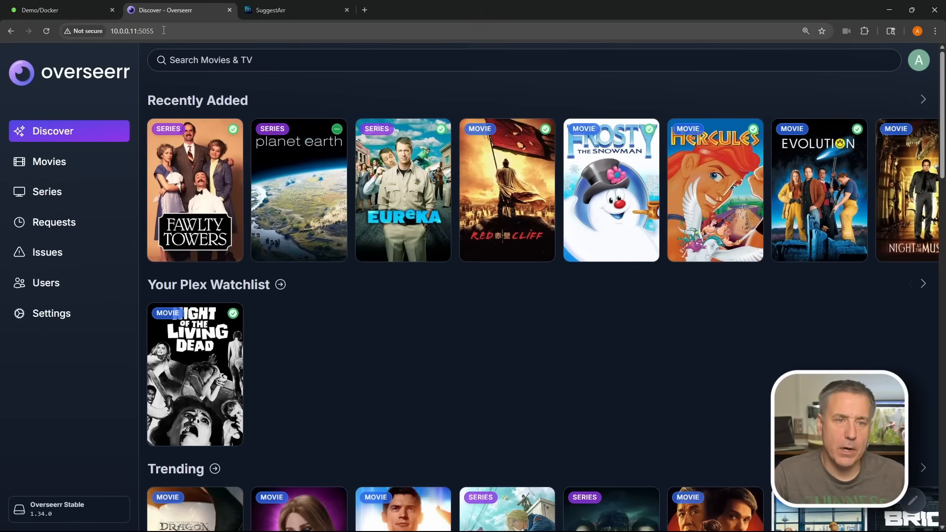
left_click(132, 31)
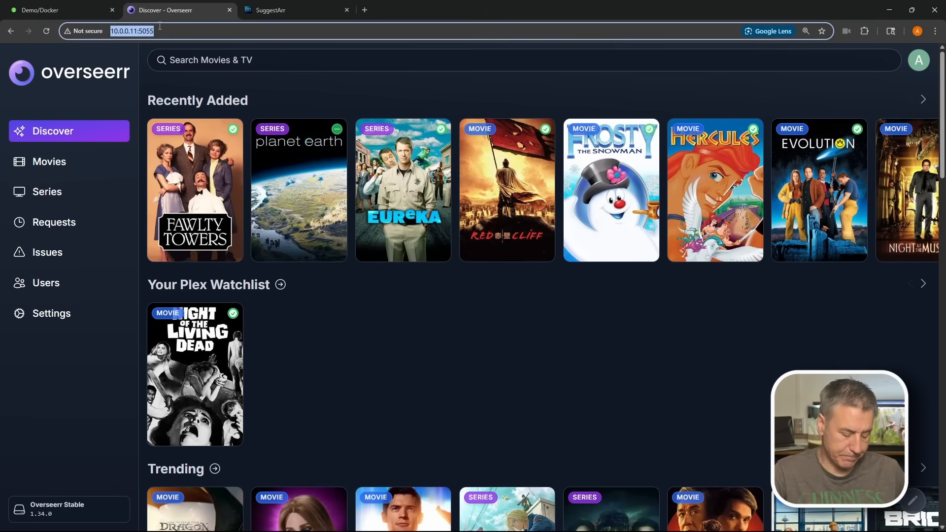
left_click(281, 10)
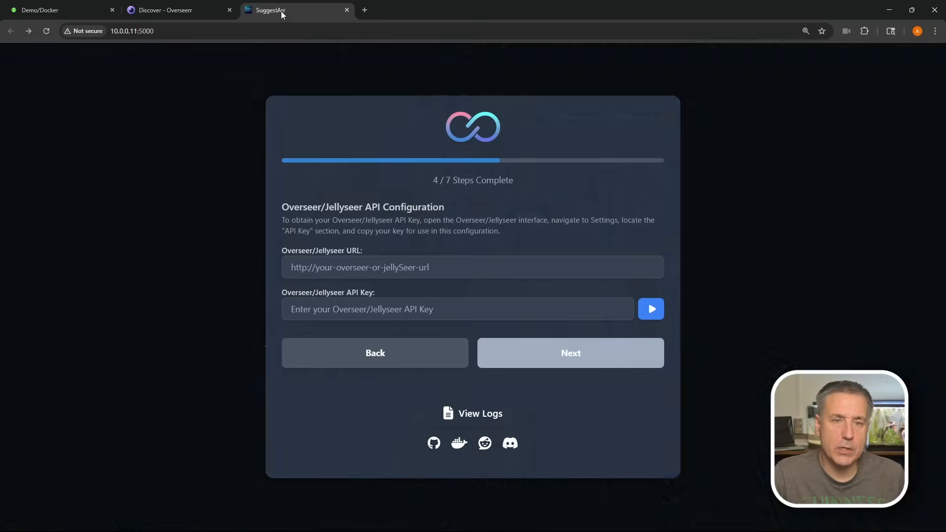
type("http://10.0.0.11:5055/")
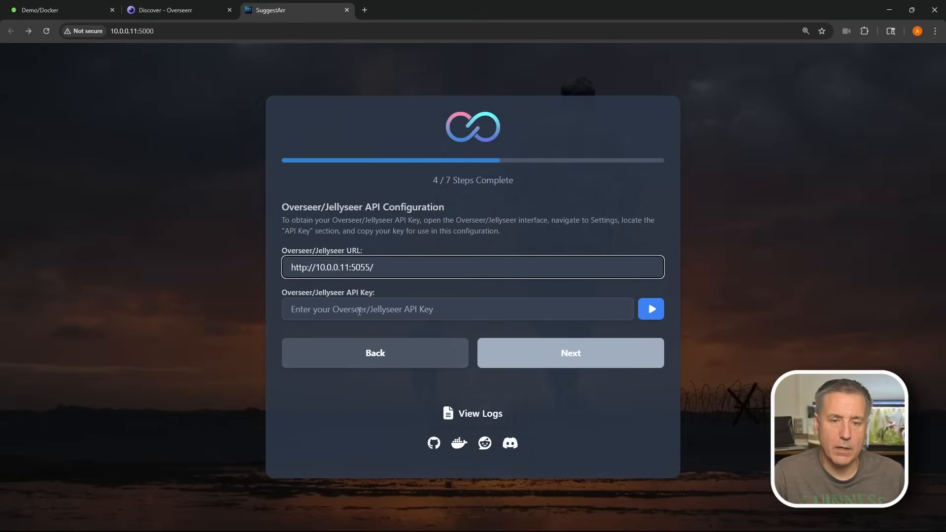
left_click(175, 10)
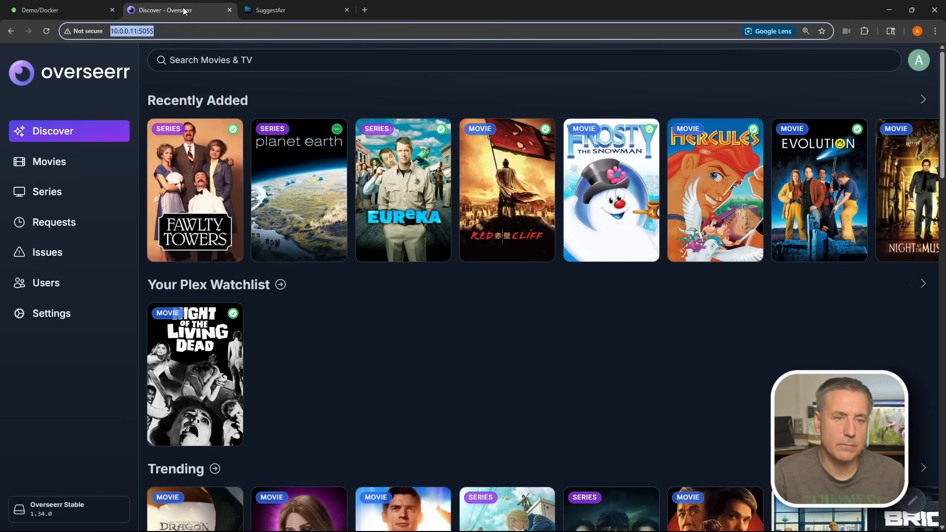
left_click(51, 313)
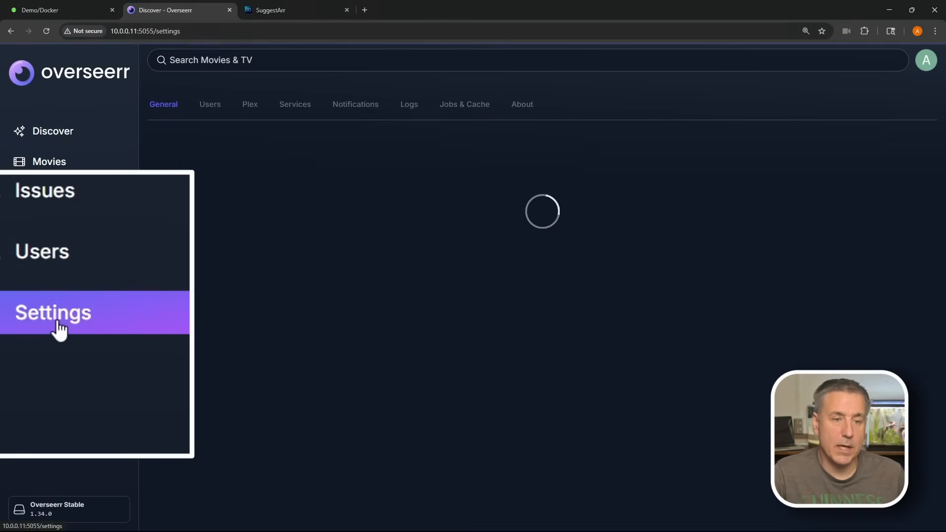
left_click(54, 312)
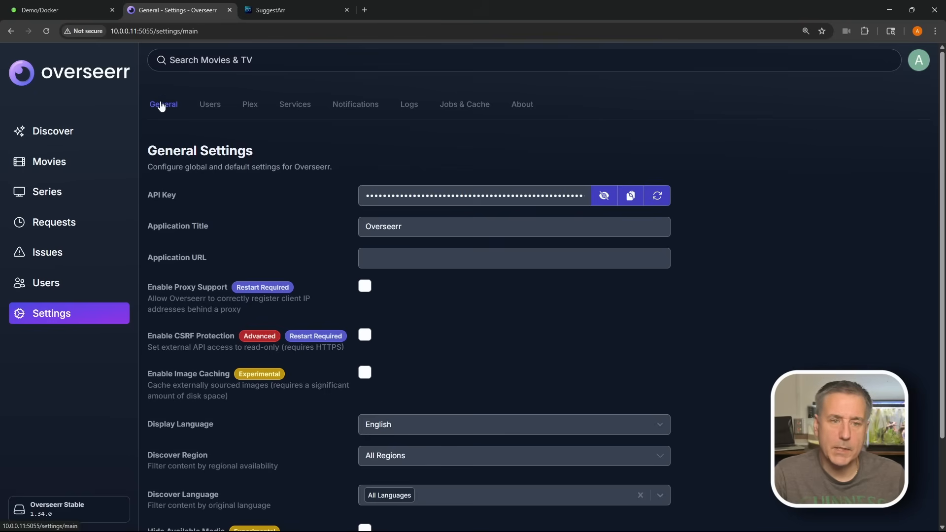
mouse_move(466, 194)
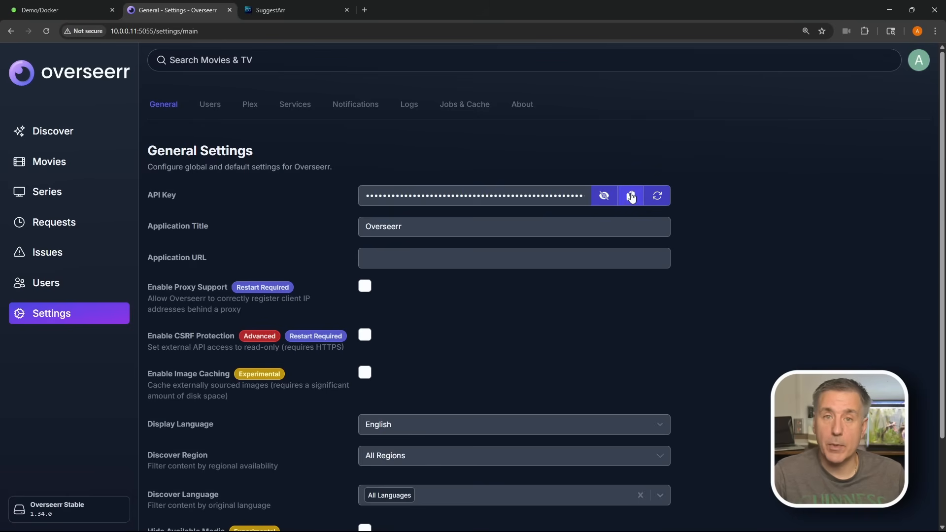
left_click(630, 196)
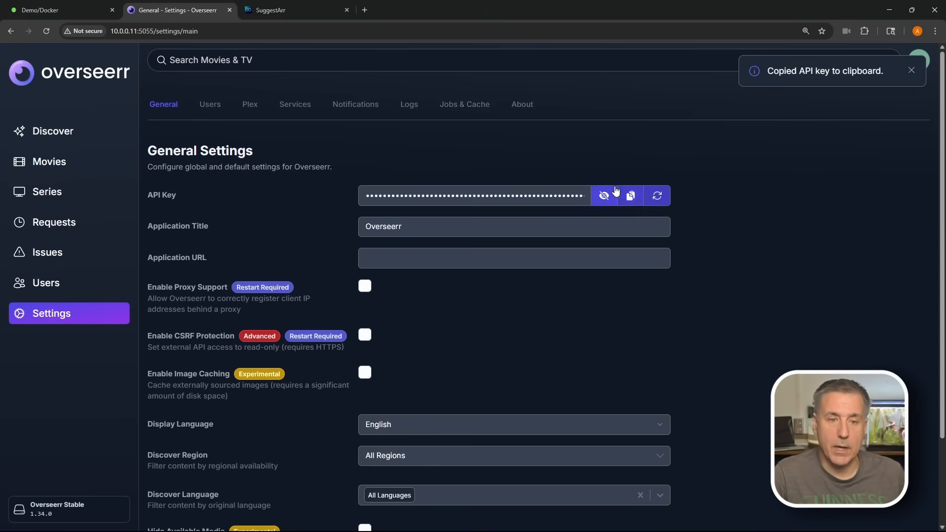
left_click(296, 10)
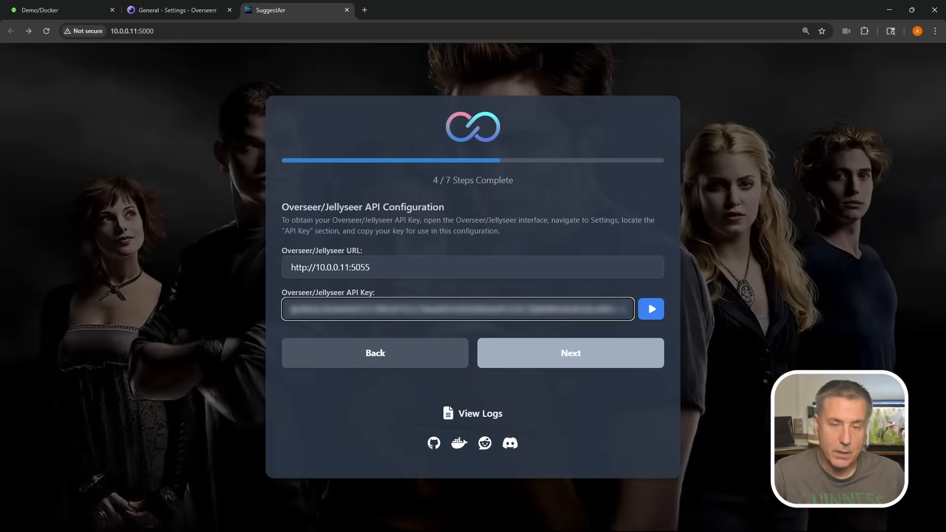
- Test the Overseerr URL and API key, then continue to Database Configuration with SQLite
left_click(650, 309)
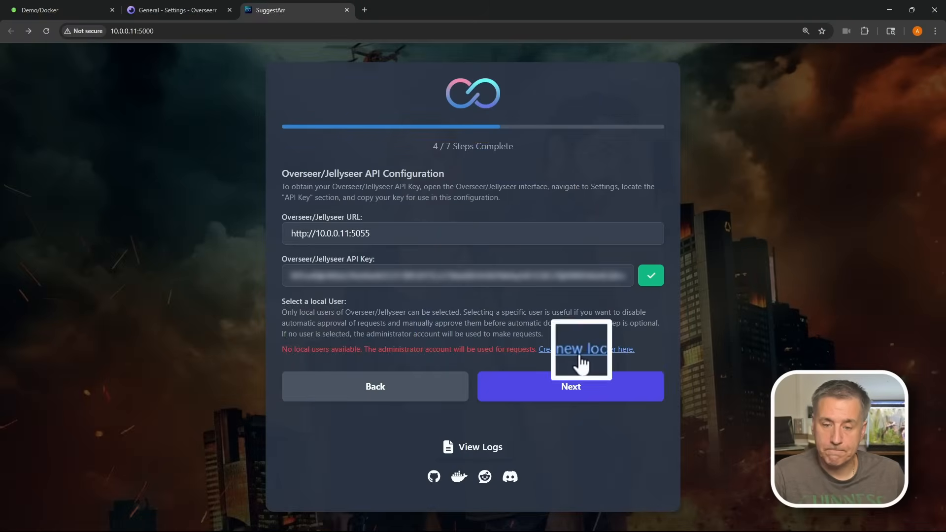
left_click(570, 386)
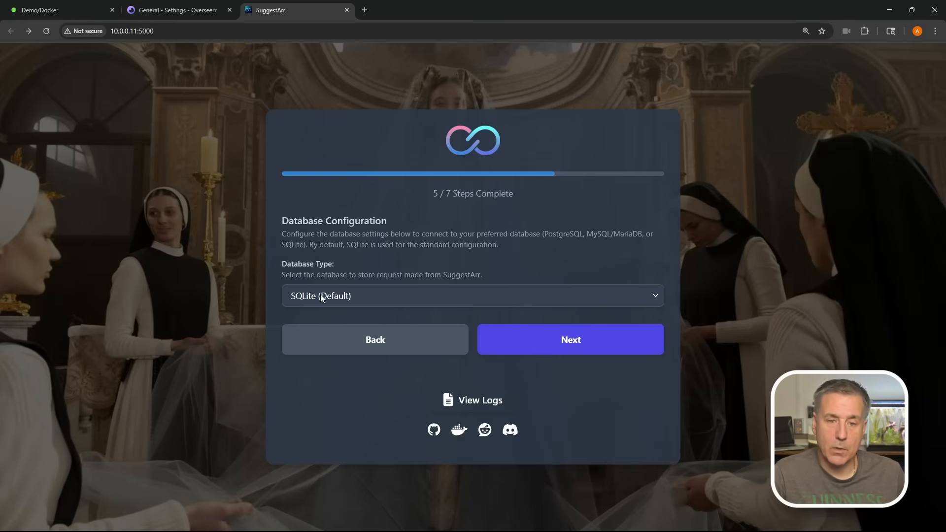
mouse_move(481, 313)
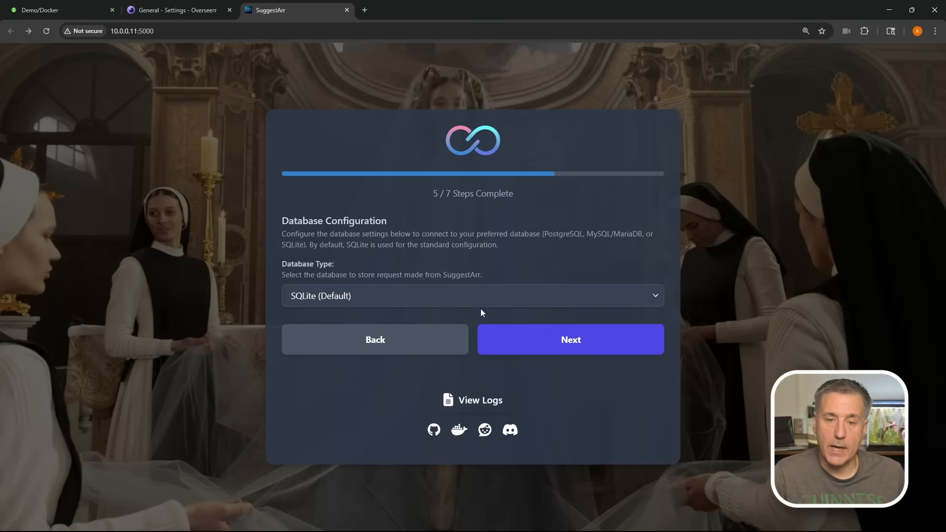
- Keep SQLite and raise the TMDB rating threshold from 60 to 75
left_click(570, 339)
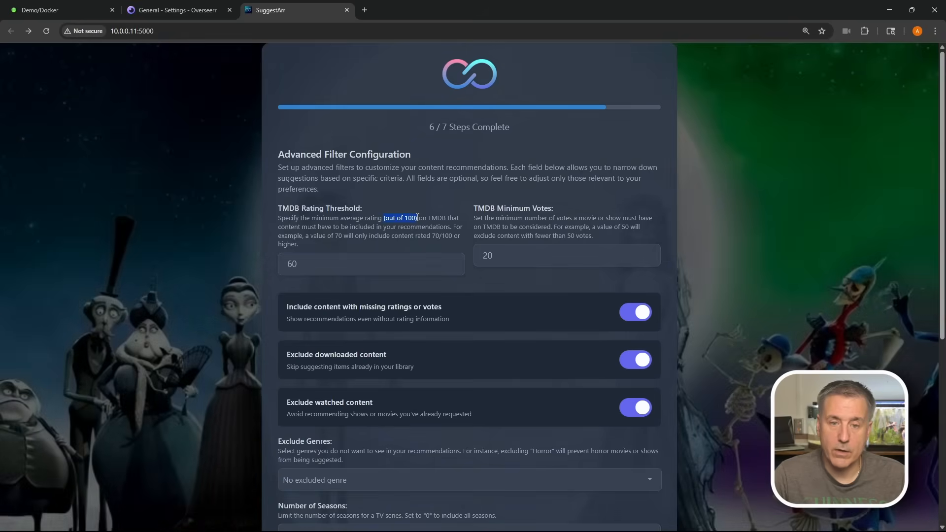
mouse_move(398, 244)
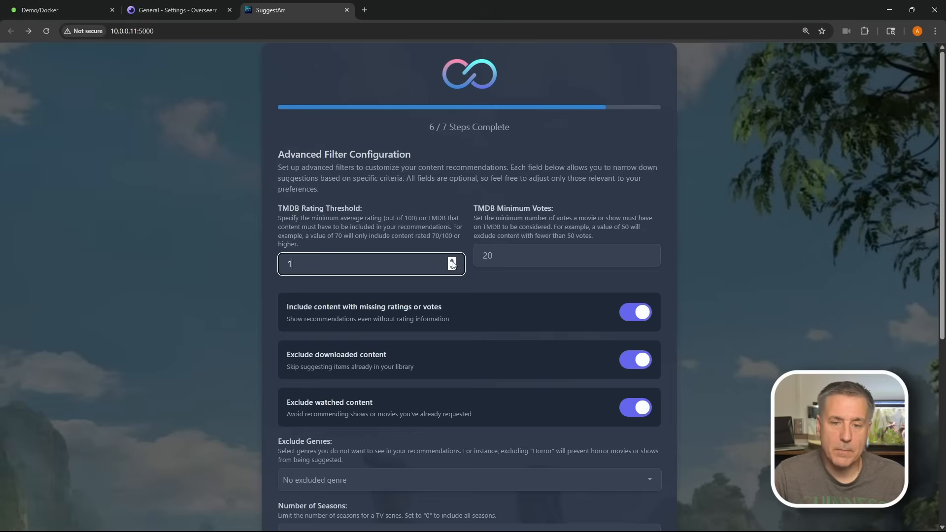
type("60")
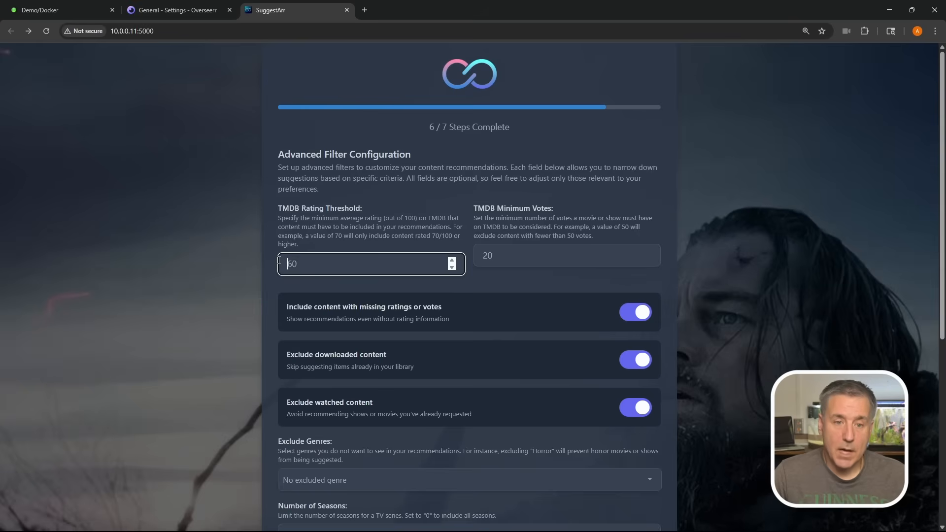
type("75")
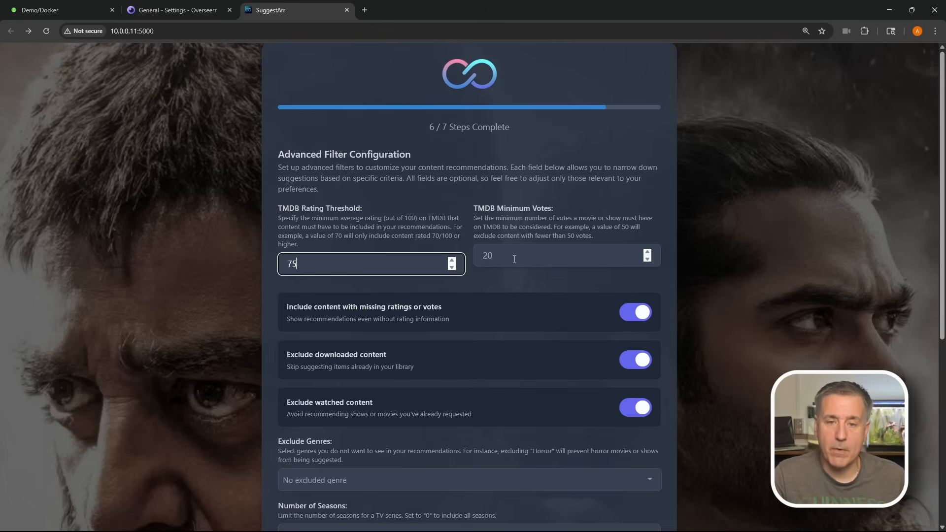
left_click(561, 254)
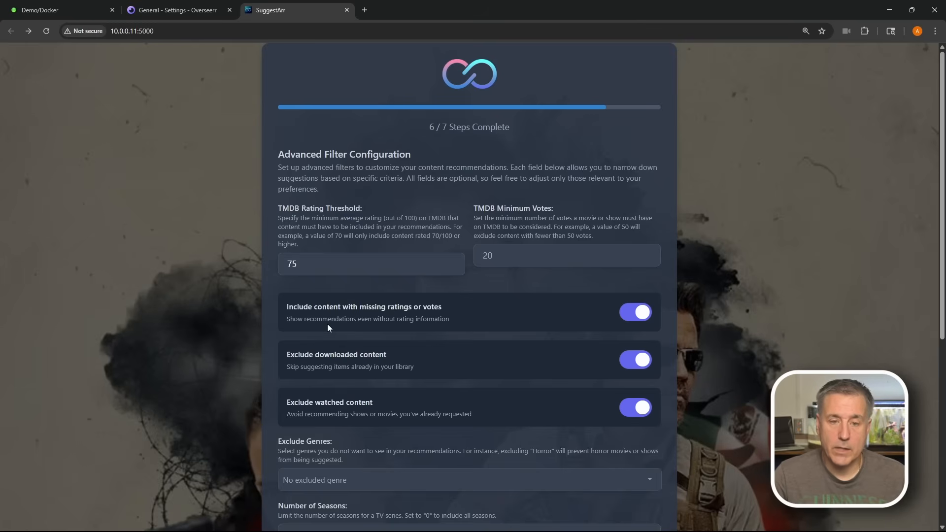
mouse_move(438, 314)
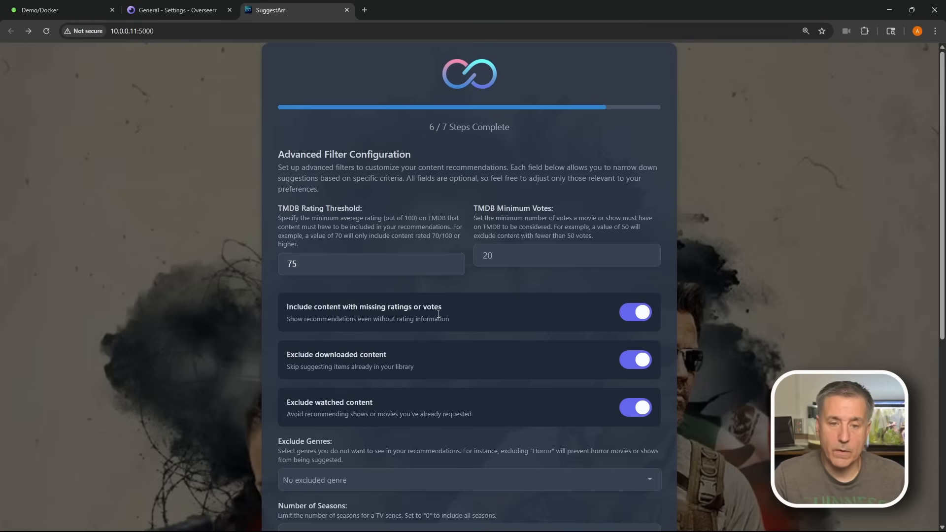
mouse_move(377, 366)
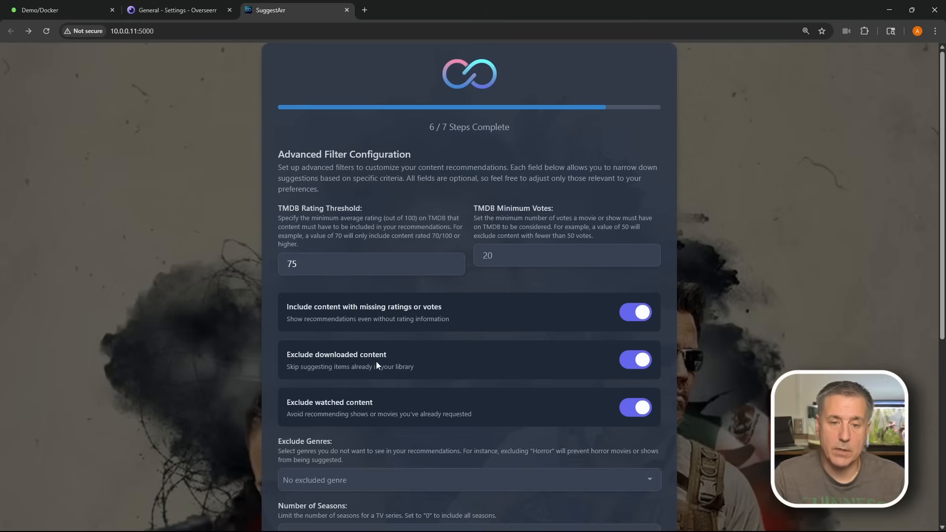
mouse_move(387, 412)
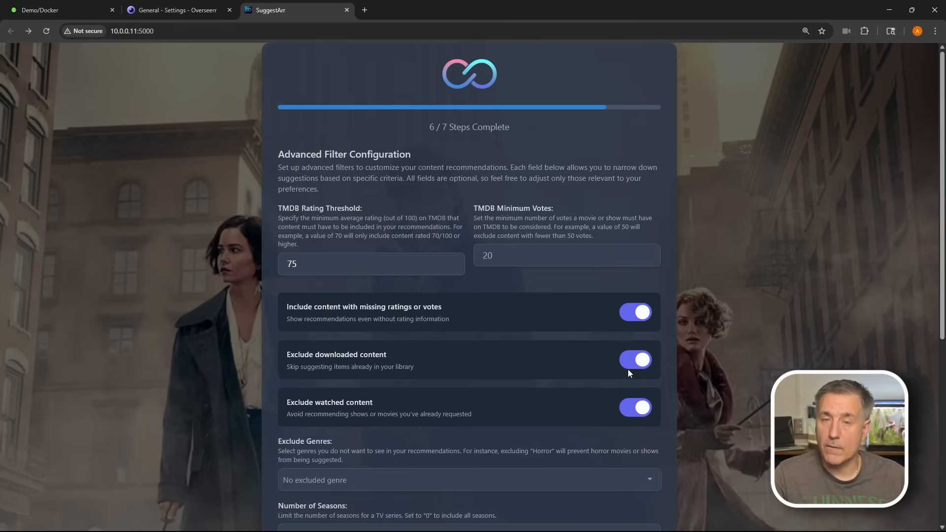
mouse_move(619, 346)
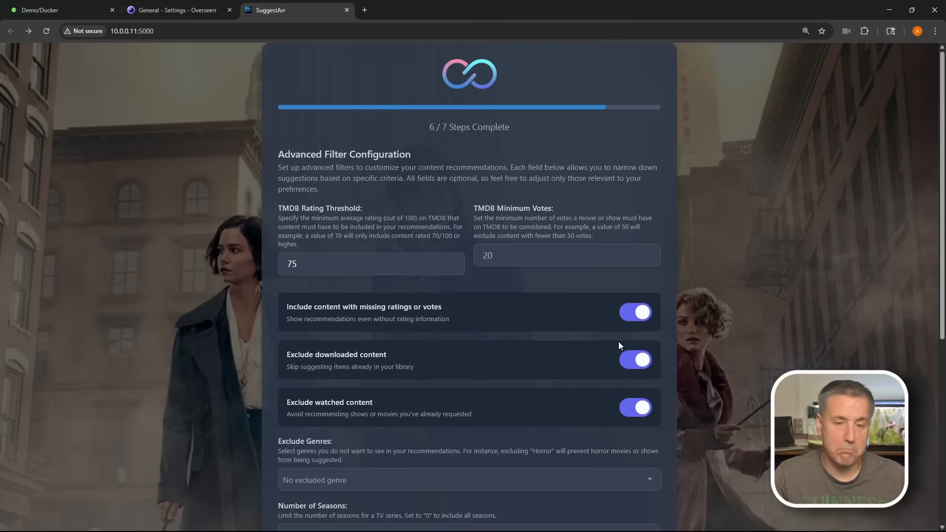
- Add genres to Exclude Genres, then remove Comedy and the rest so none remain
scroll("down", 3)
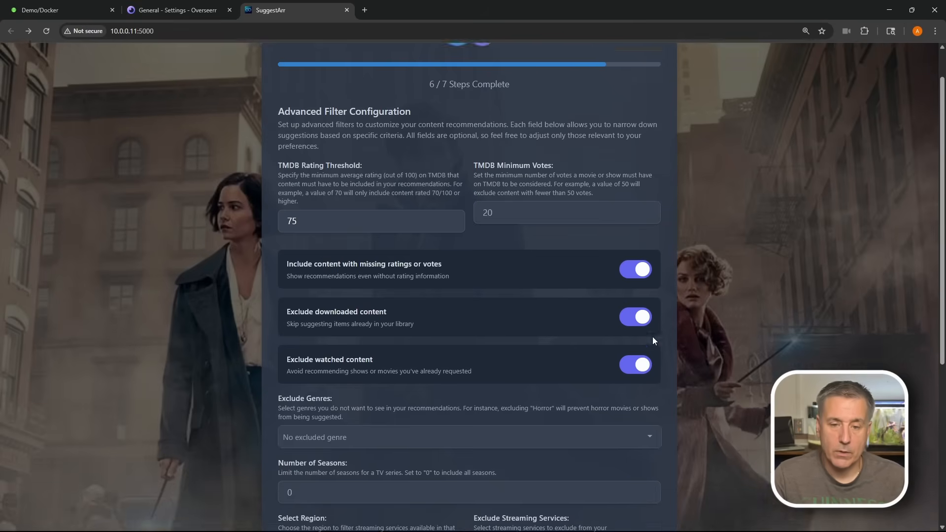
scroll("down", 3)
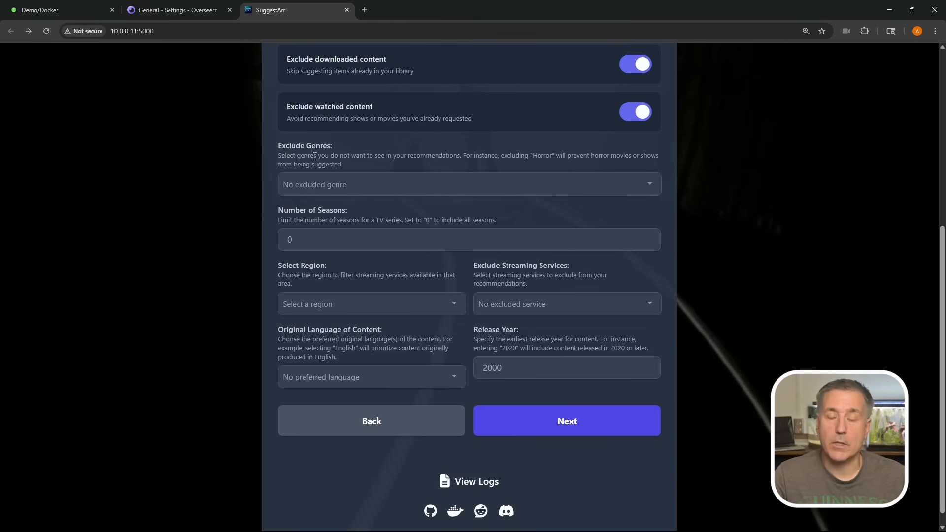
left_click(468, 184)
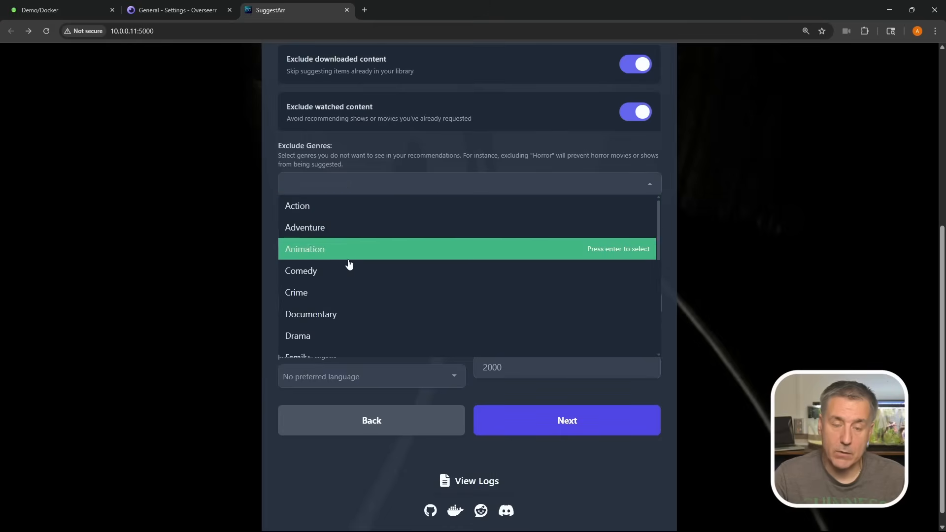
mouse_move(368, 270)
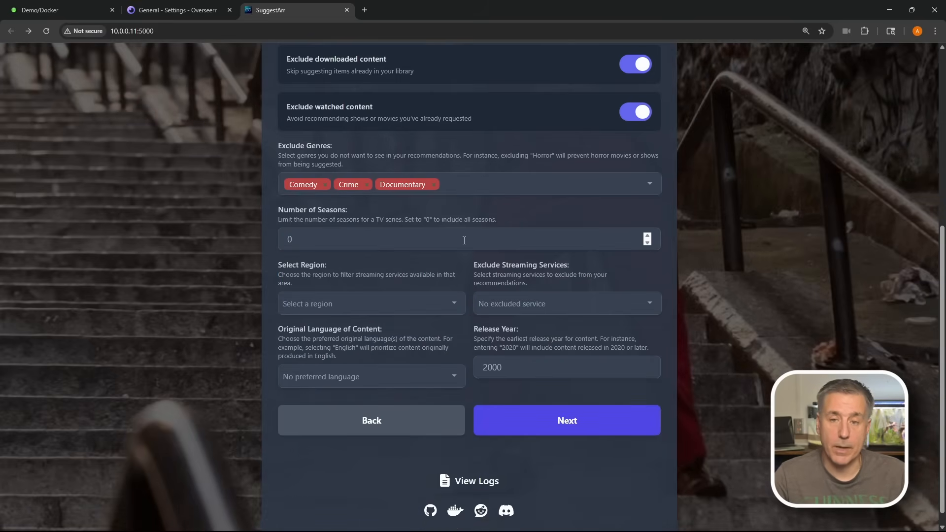
left_click(323, 185)
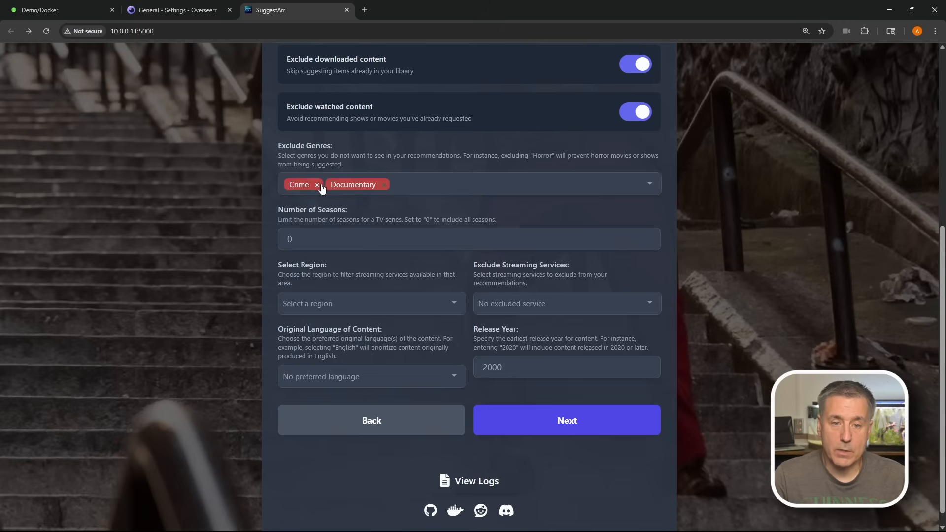
left_click(316, 185)
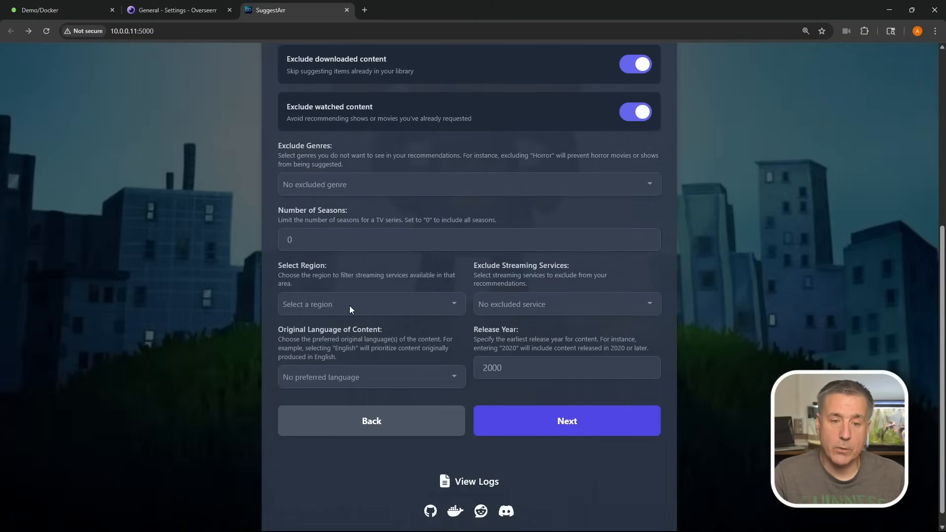
- Set region to United States of America; add then remove Google Play Movies exclusion
left_click(371, 304)
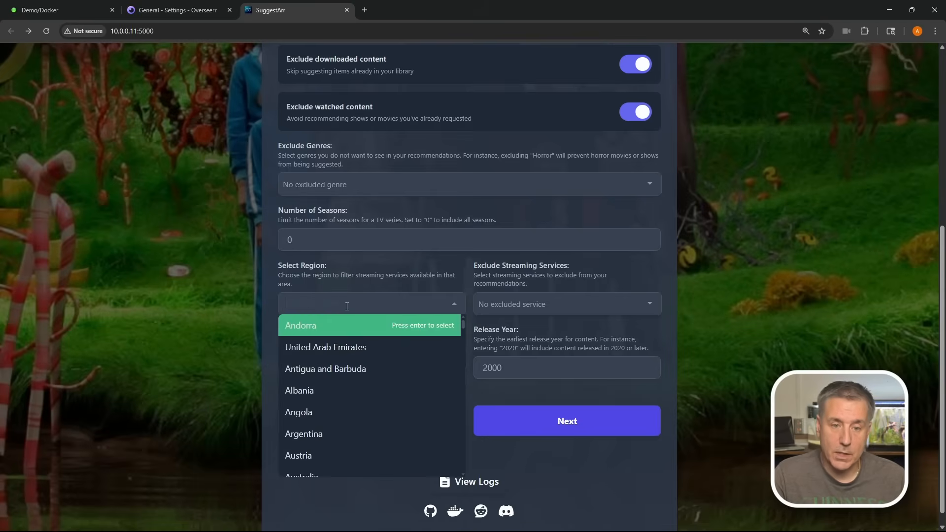
scroll("down", 3)
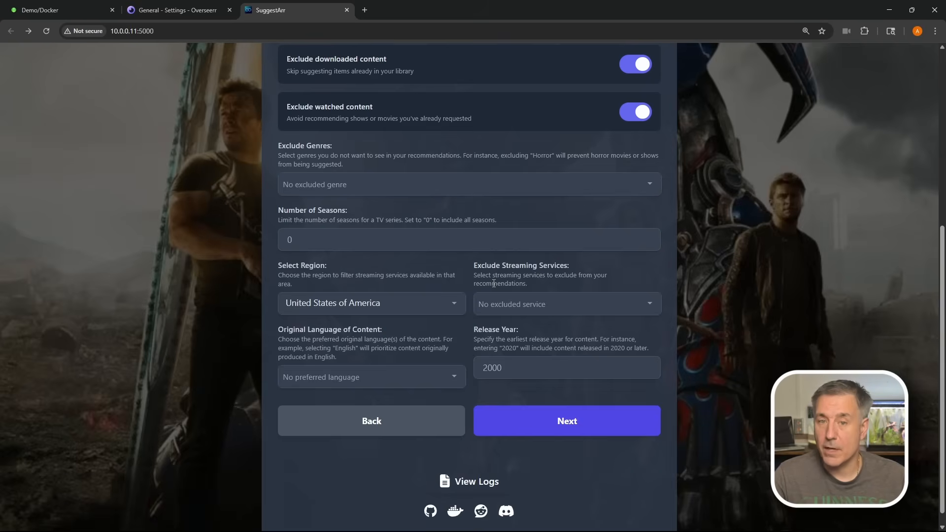
left_click(565, 303)
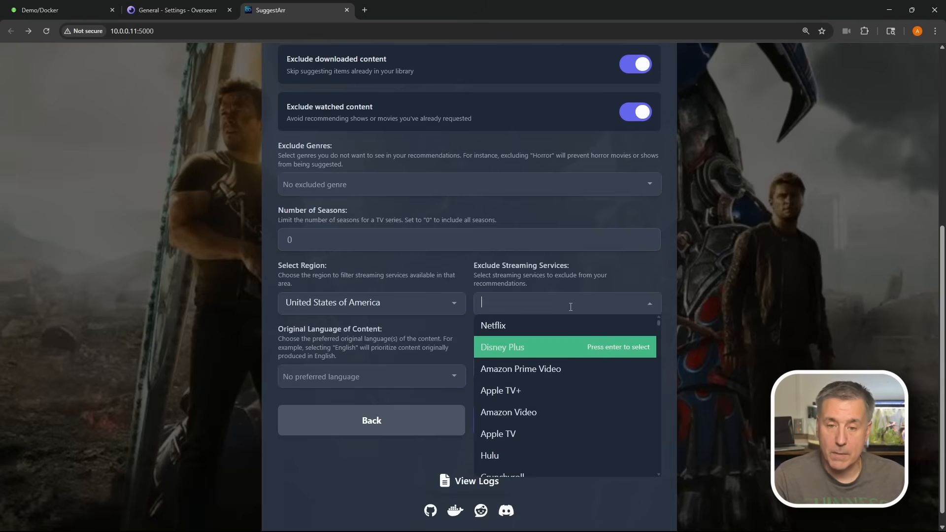
scroll("down", 3)
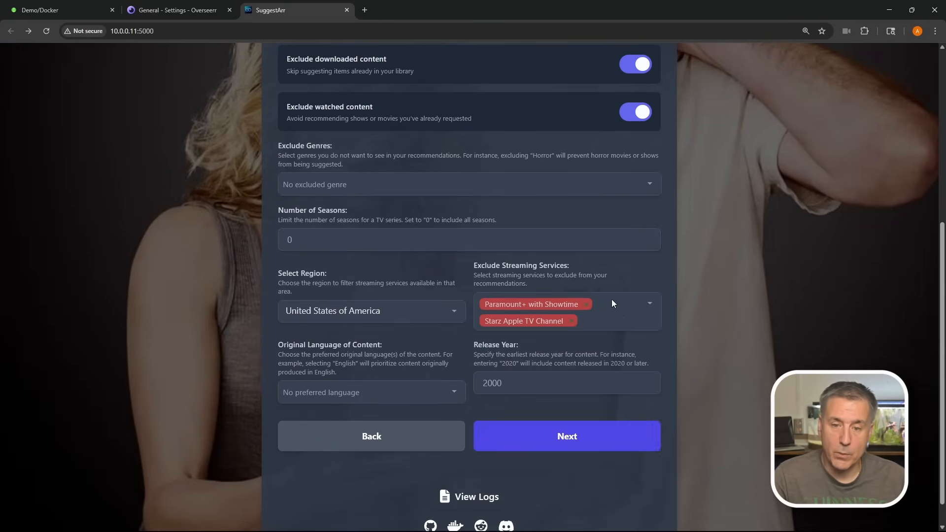
left_click(649, 304)
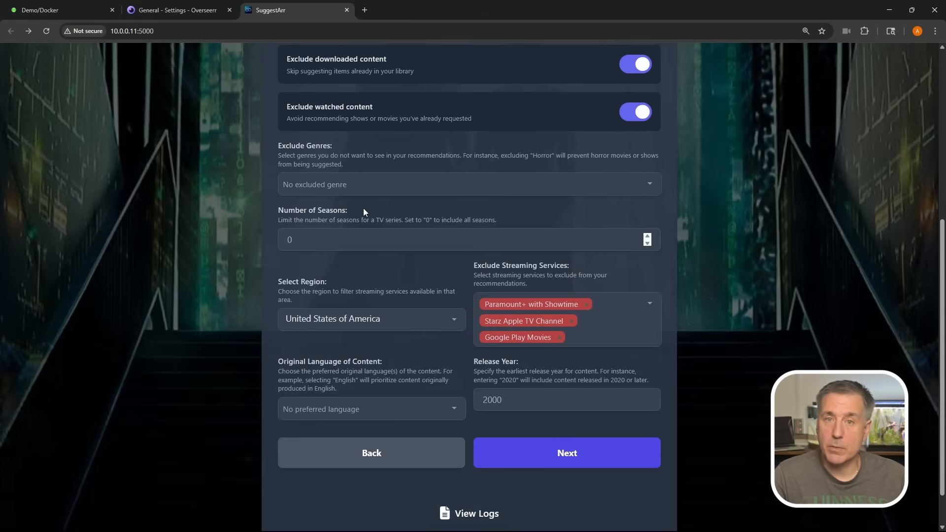
left_click(591, 304)
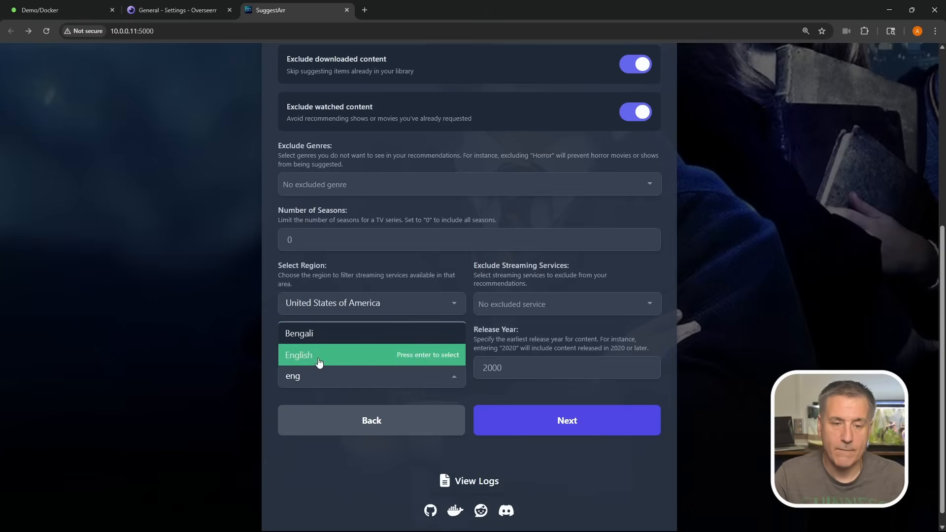
- Select English as the original content language and advance to Additional Configuration
left_click(298, 355)
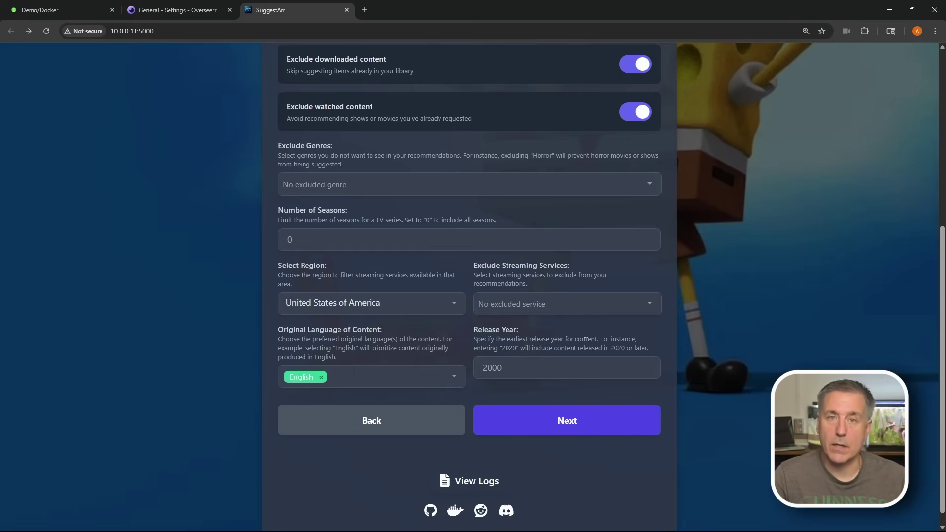
left_click(543, 368)
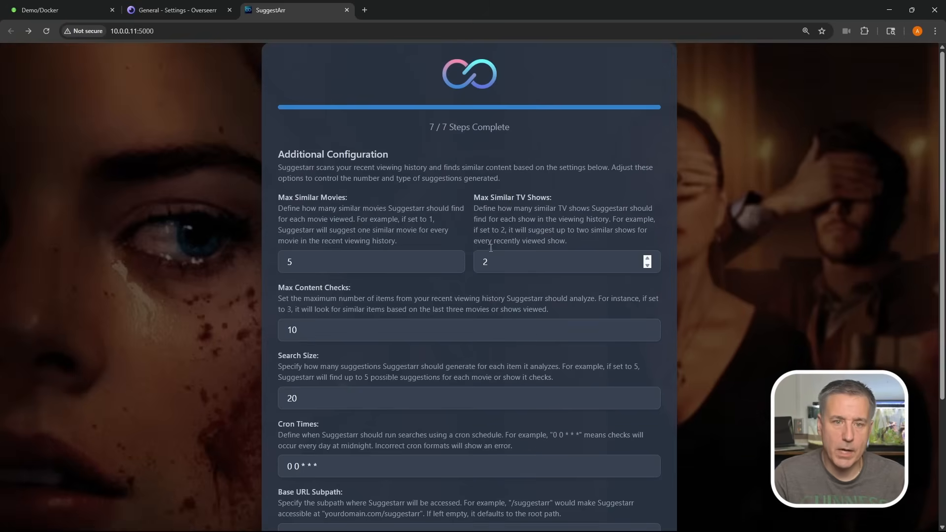
mouse_move(336, 214)
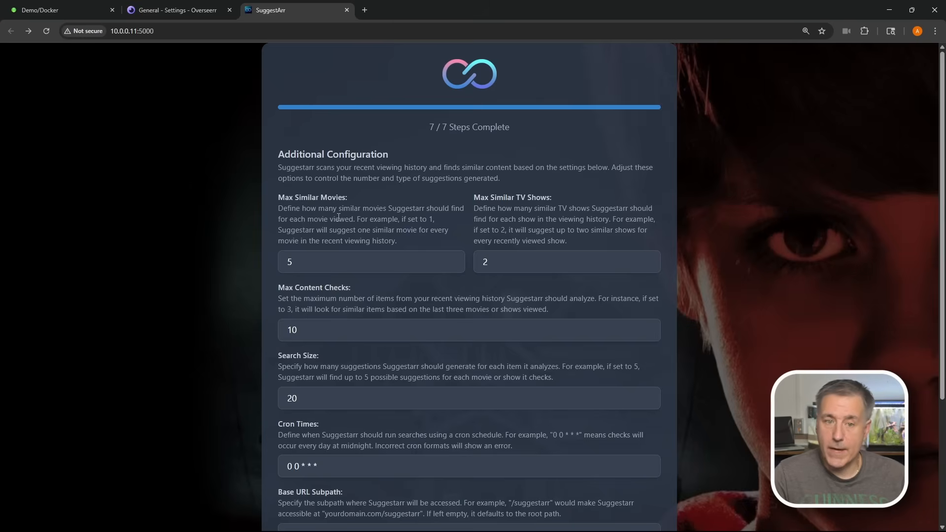
mouse_move(396, 219)
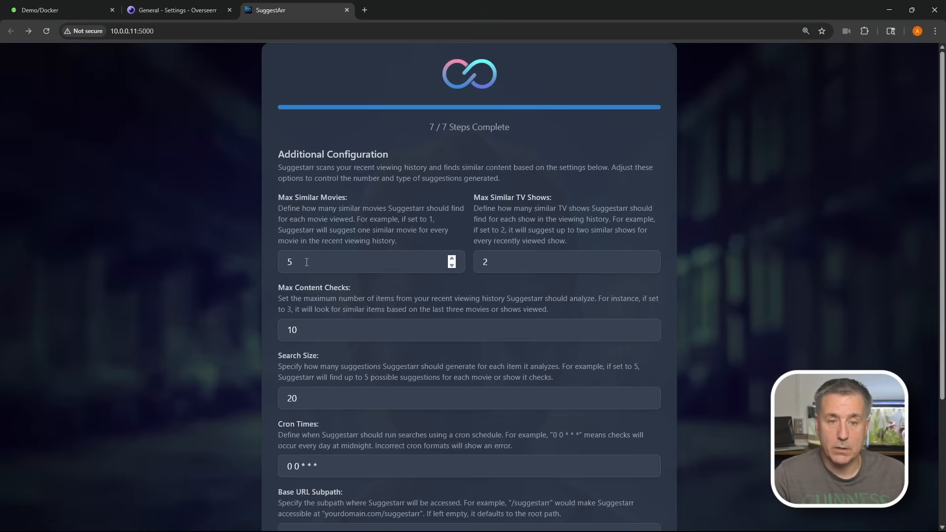
- Set Max Similar Movies to 2 and Max Content Checks to 4, then click Save
left_click(369, 261)
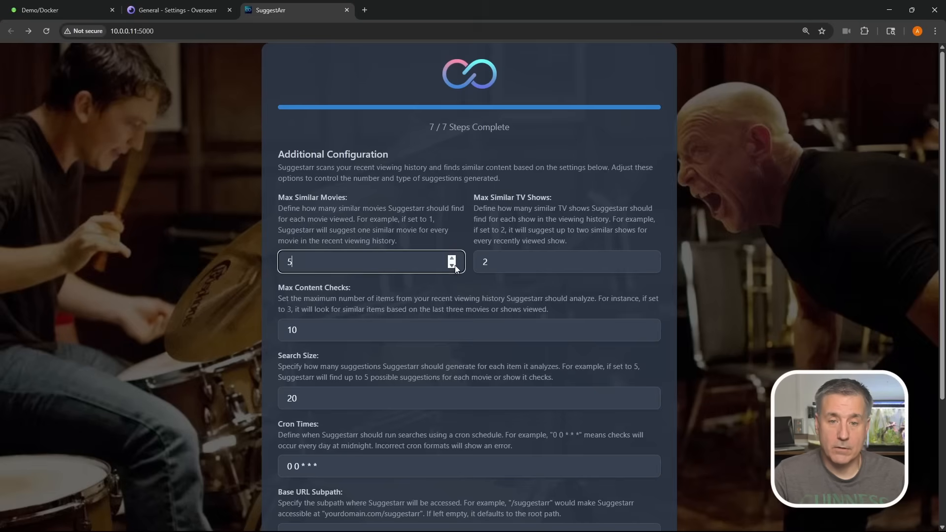
left_click(451, 265)
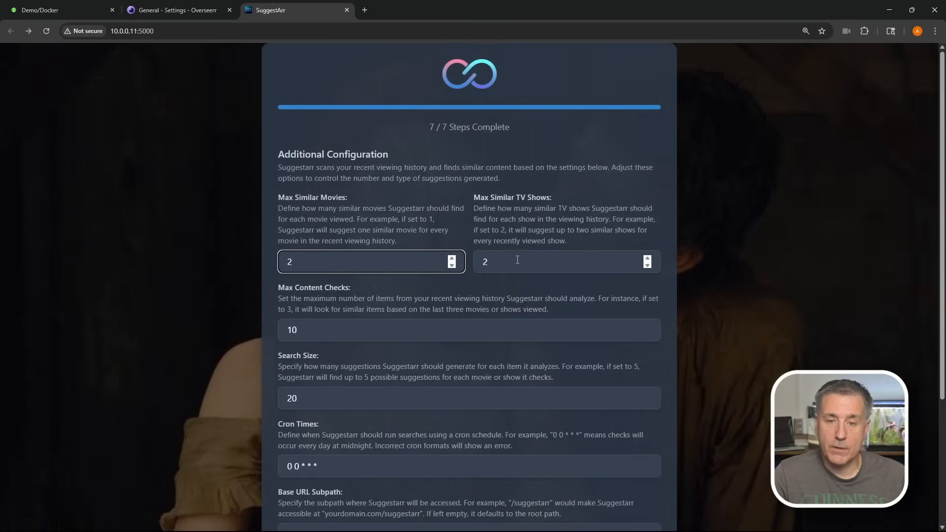
left_click(371, 261)
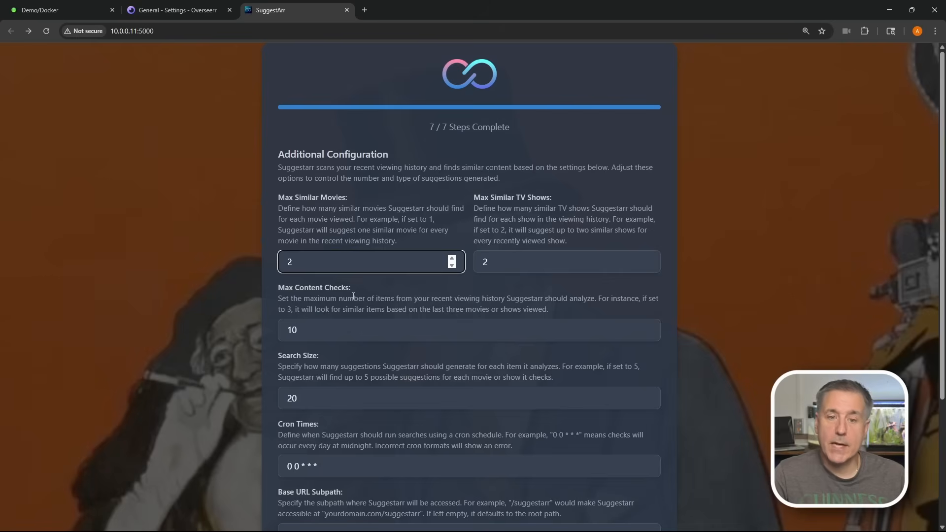
left_click(469, 329)
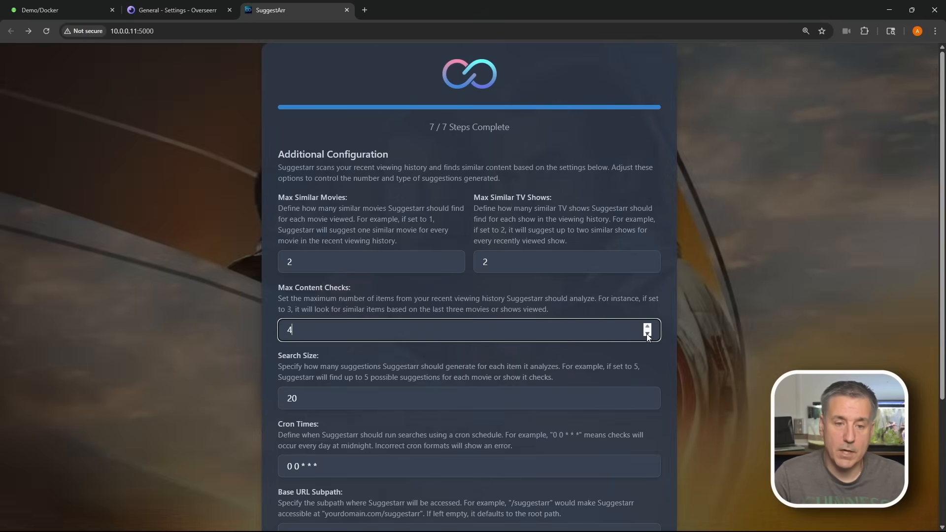
scroll("down", 3)
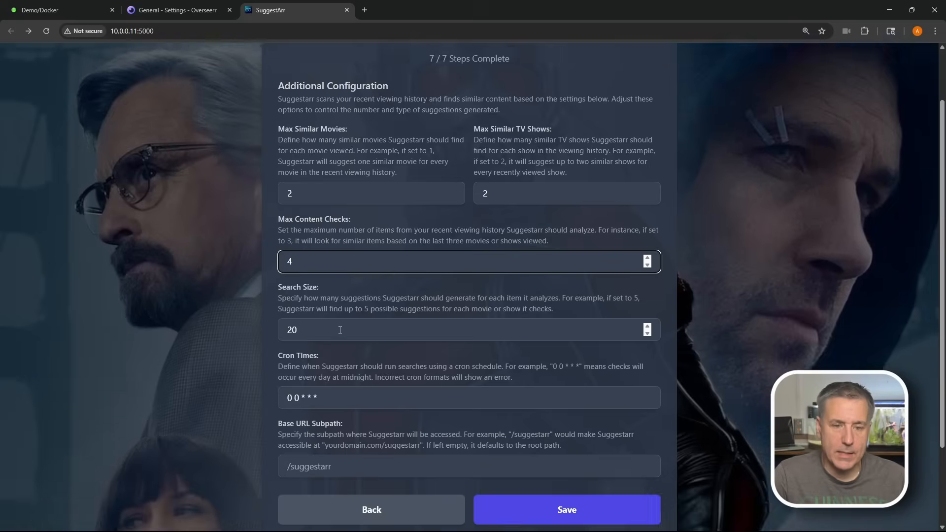
scroll("down", 3)
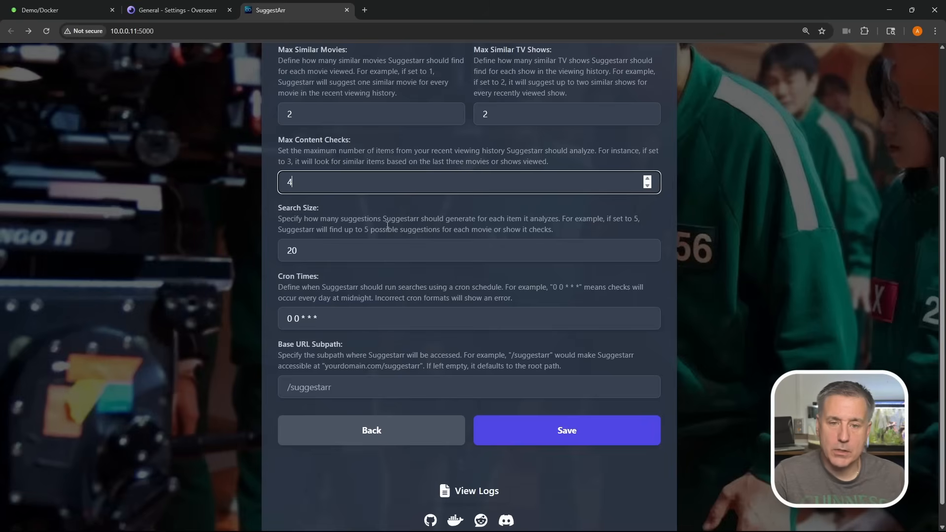
mouse_move(555, 228)
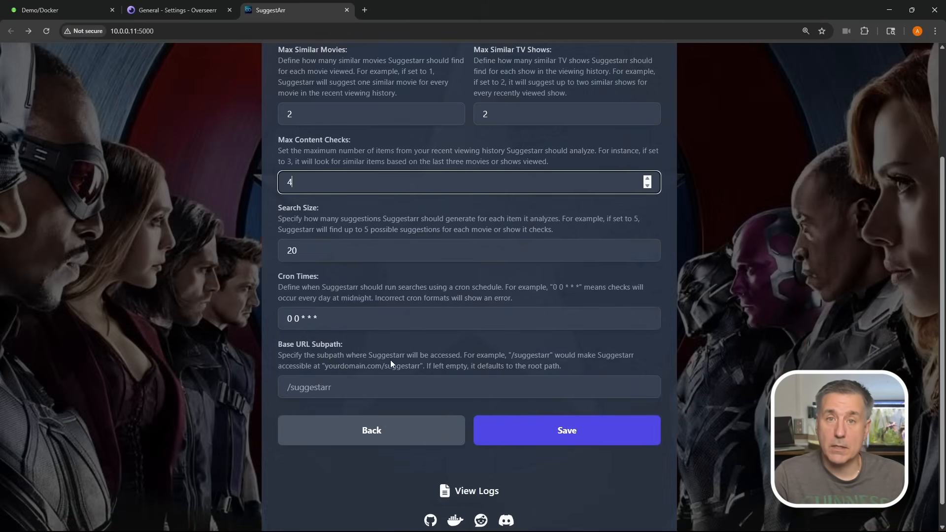
left_click(567, 430)
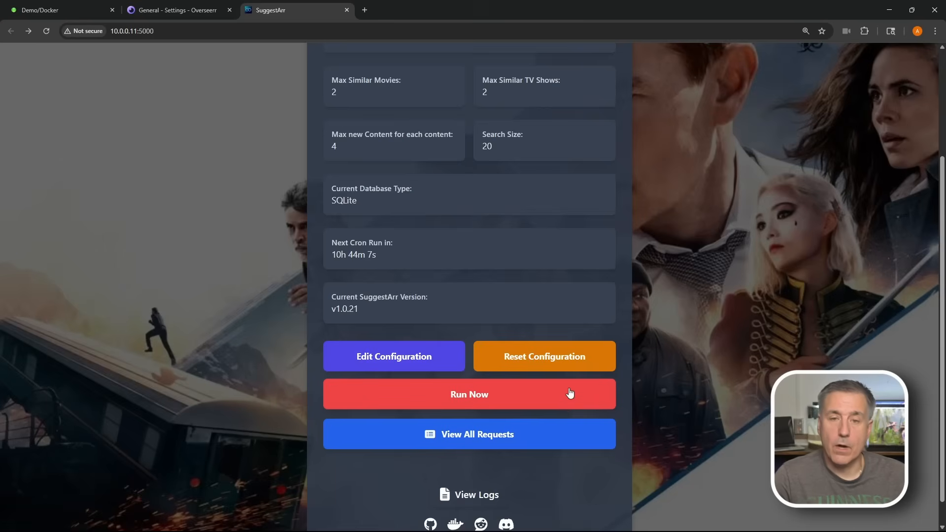
scroll("up", 3)
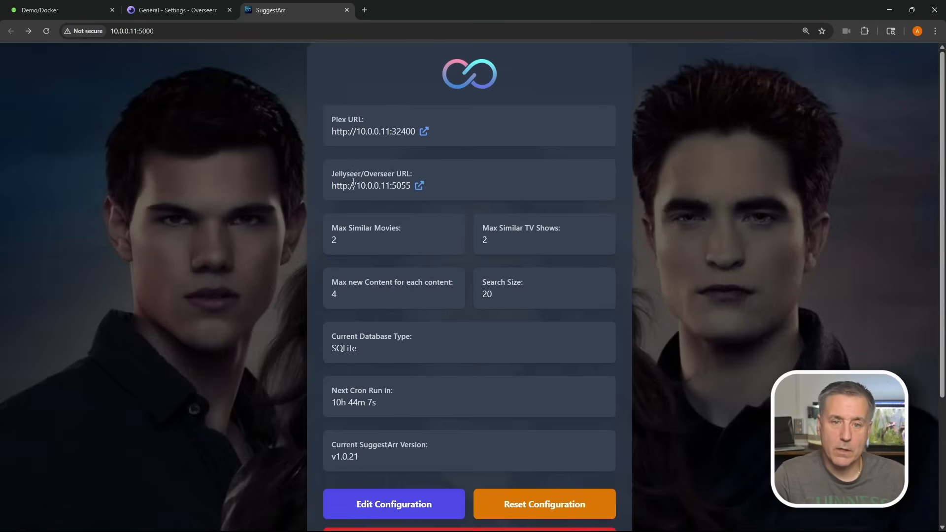
mouse_move(376, 215)
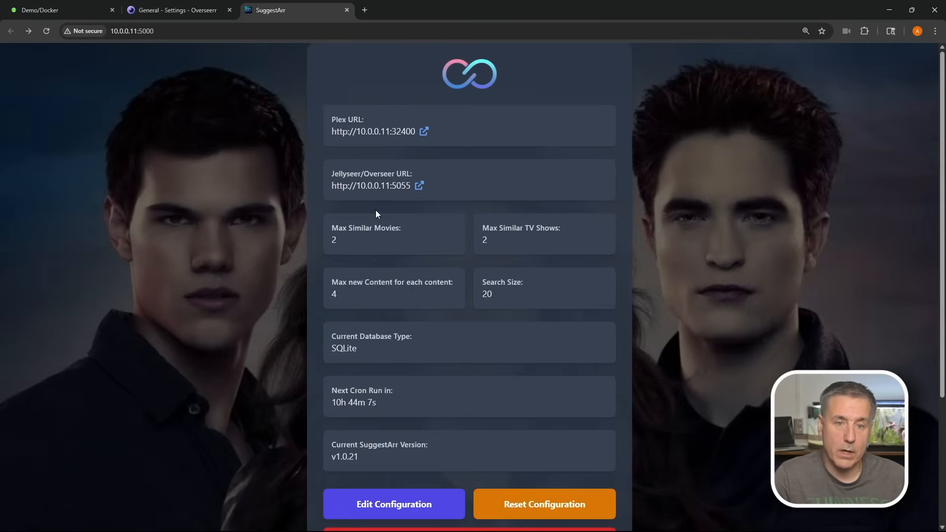
mouse_move(538, 248)
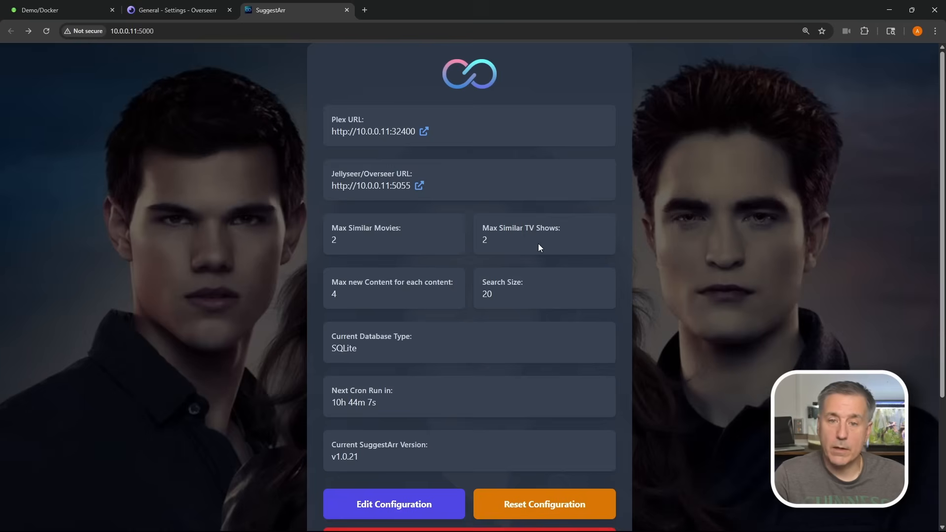
mouse_move(504, 304)
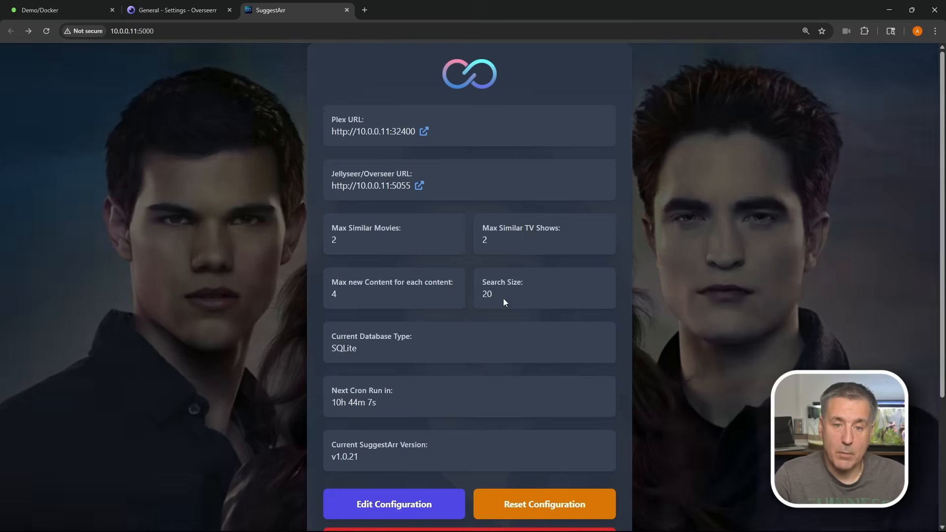
scroll("down", 3)
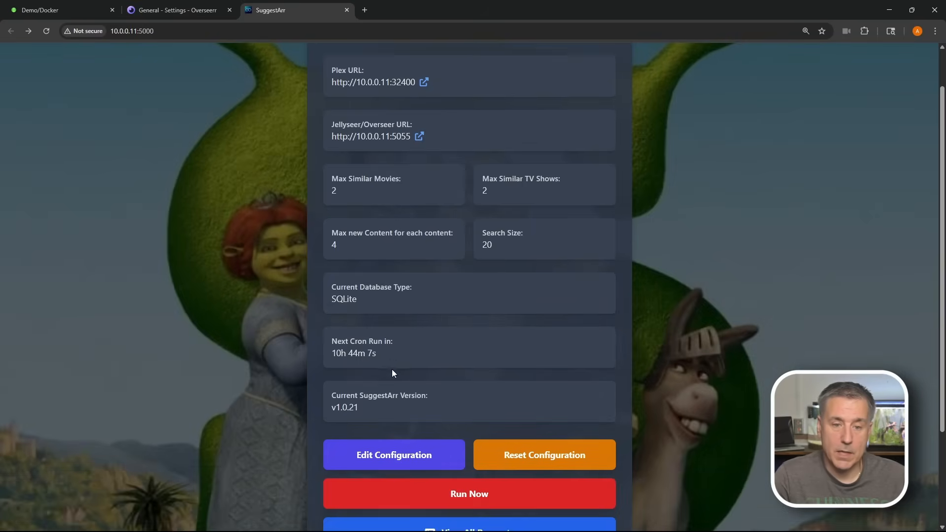
scroll("down", 3)
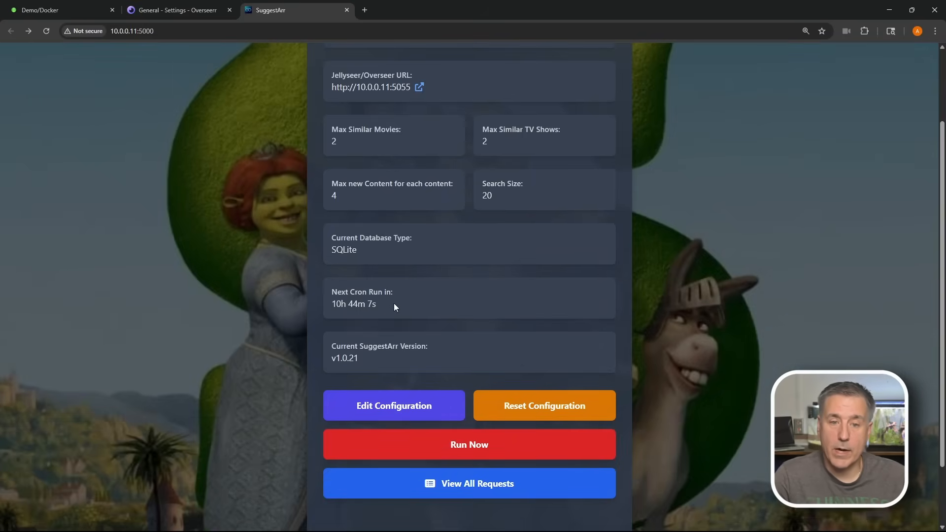
mouse_move(359, 317)
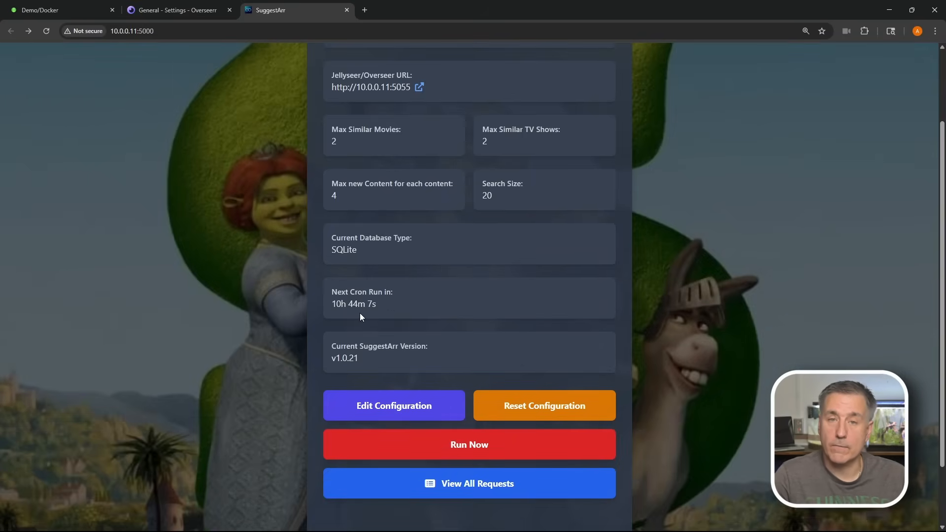
scroll("down", 3)
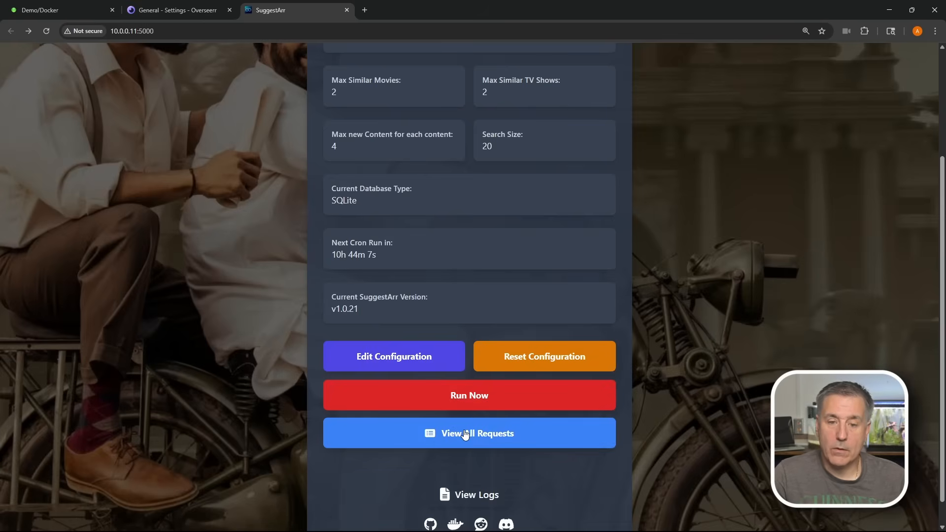
mouse_move(453, 425)
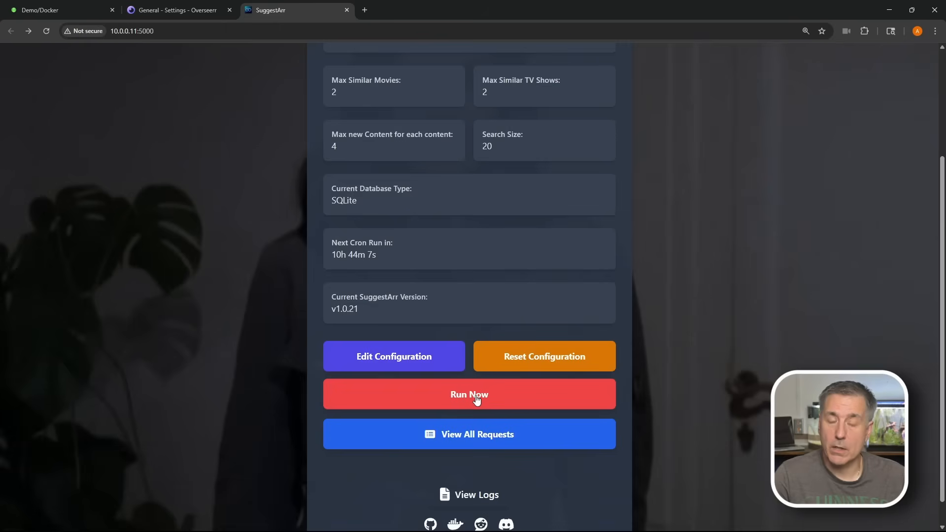
- Trigger a manual suggestion run with Run Now on the dashboard
left_click(469, 394)
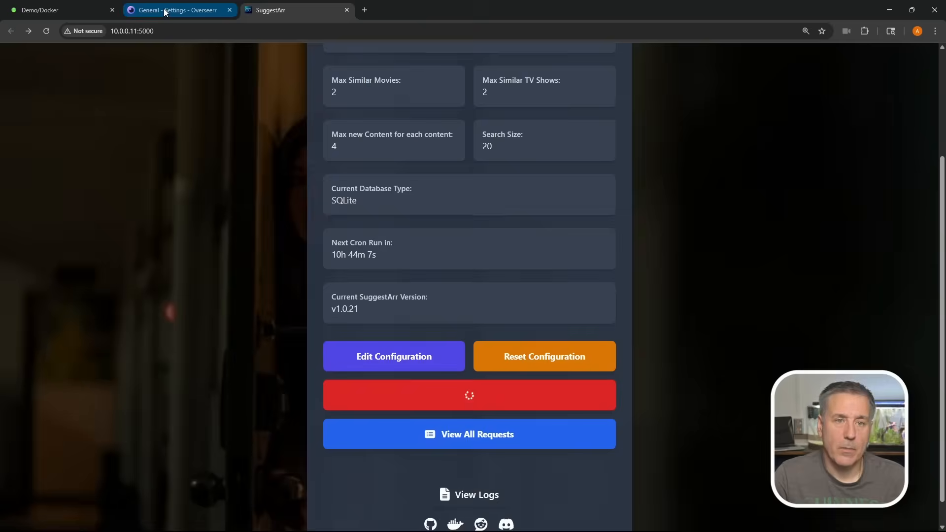
- Check Overseerr's Discover page, which shows one failed earlier request, then return to SuggestArr
left_click(177, 10)
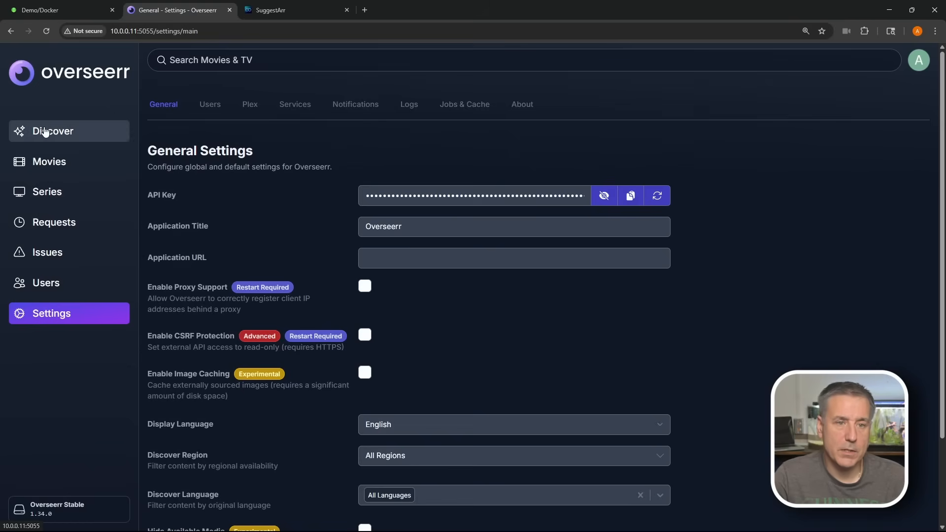
left_click(53, 131)
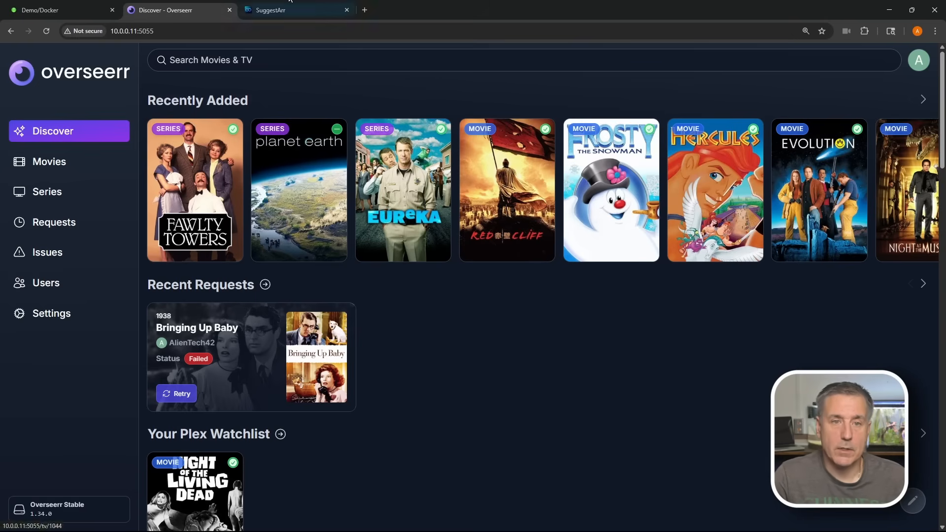
left_click(296, 10)
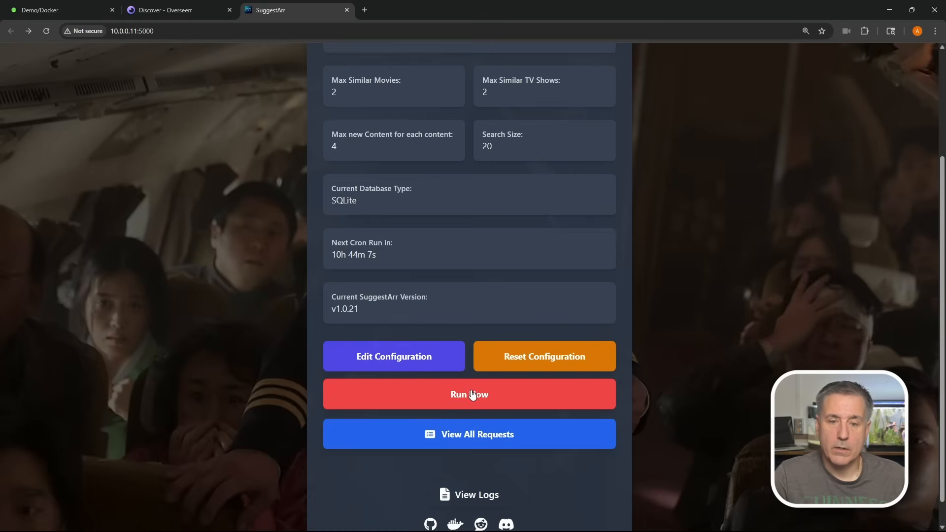
mouse_move(457, 454)
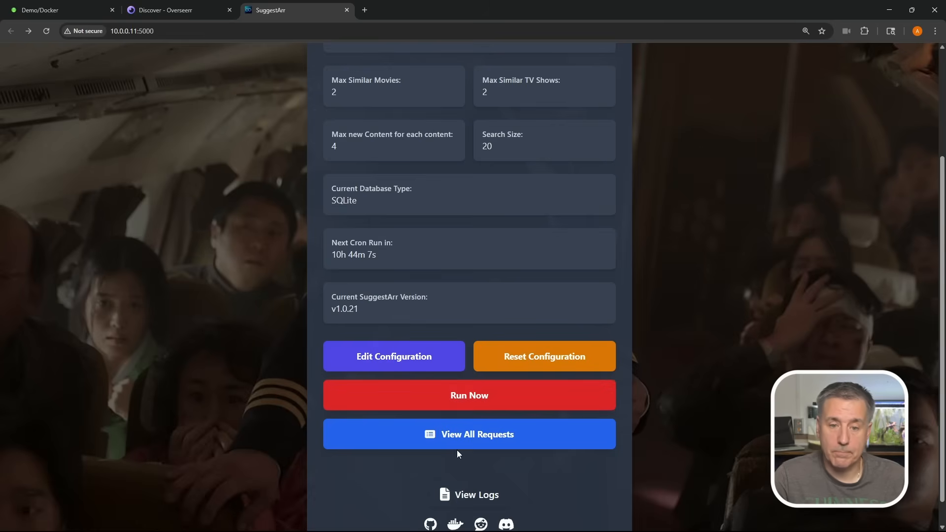
- Open SuggestArr's All Requests page, which lists no requests under Recently Watched Content
left_click(469, 434)
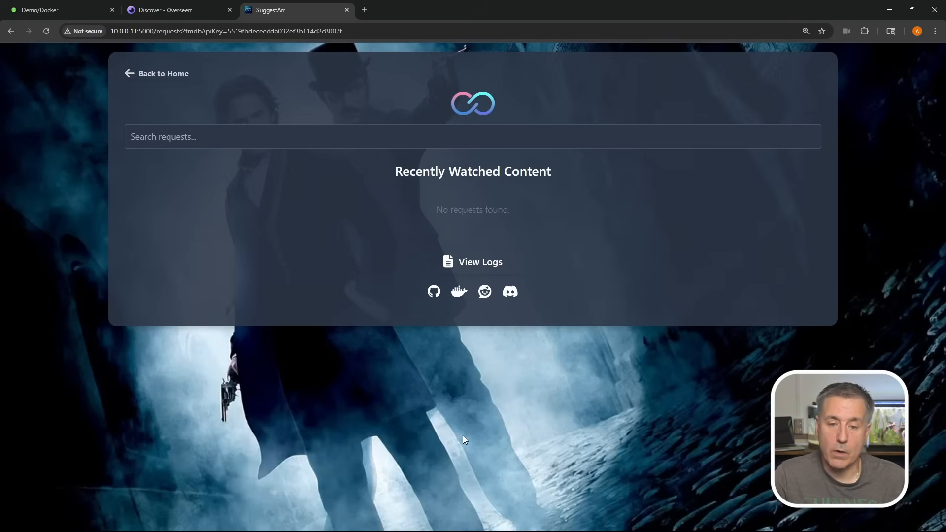
mouse_move(189, 72)
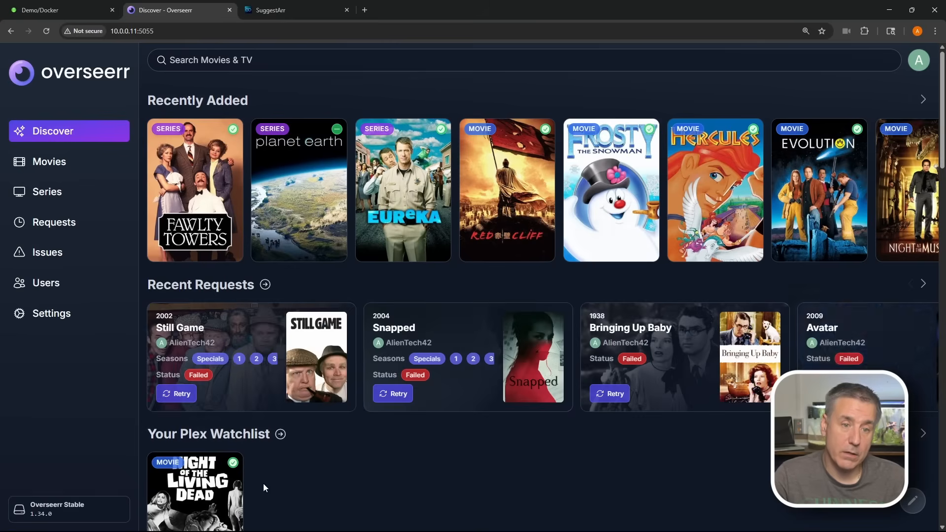
mouse_move(646, 368)
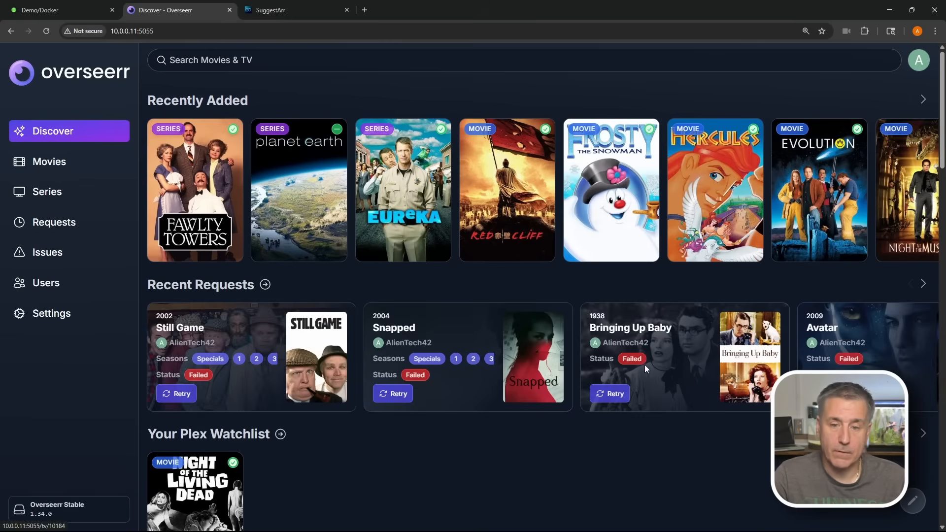
- Confirm Still Game, Snapped and Avatar appear in Overseerr's Recent Requests, then go back to SuggestArr
left_click(296, 11)
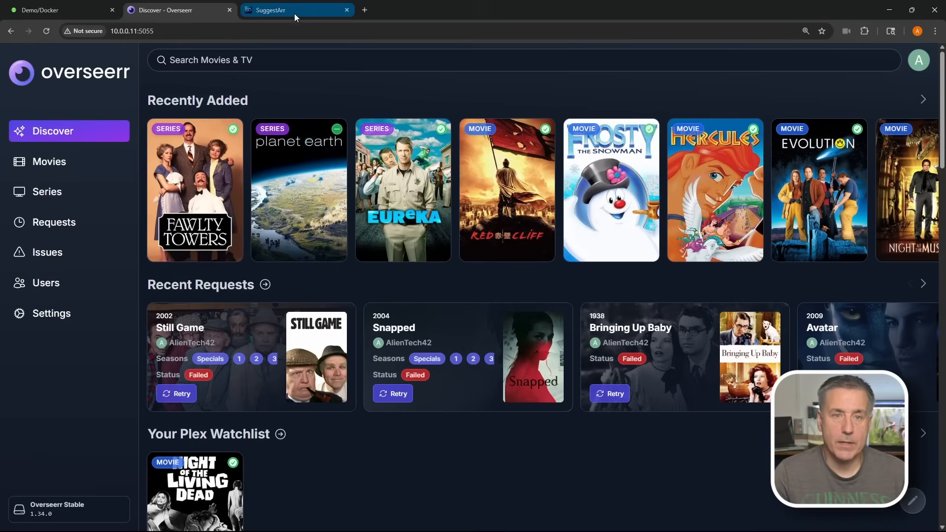
left_click(295, 10)
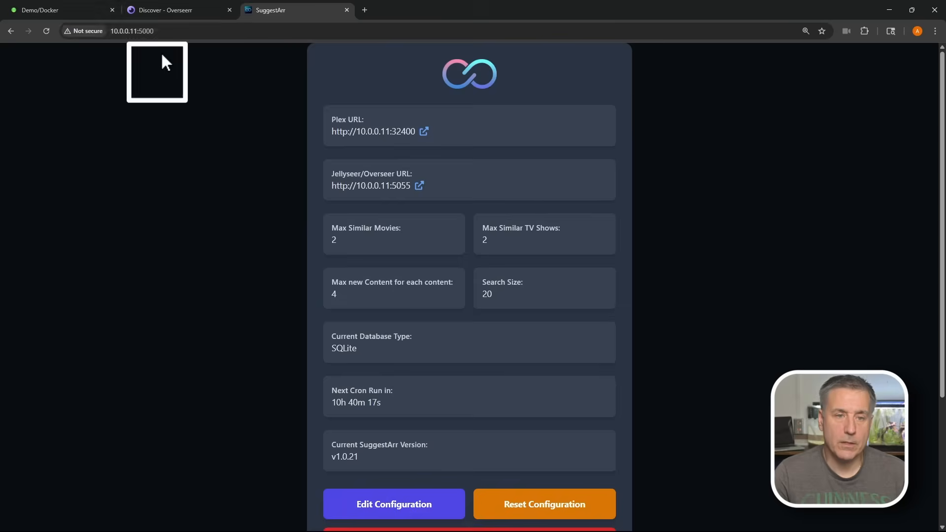
- Edit the configuration's filters step to TMDB minimum votes 25 and rating threshold 80, then save
scroll("down", 3)
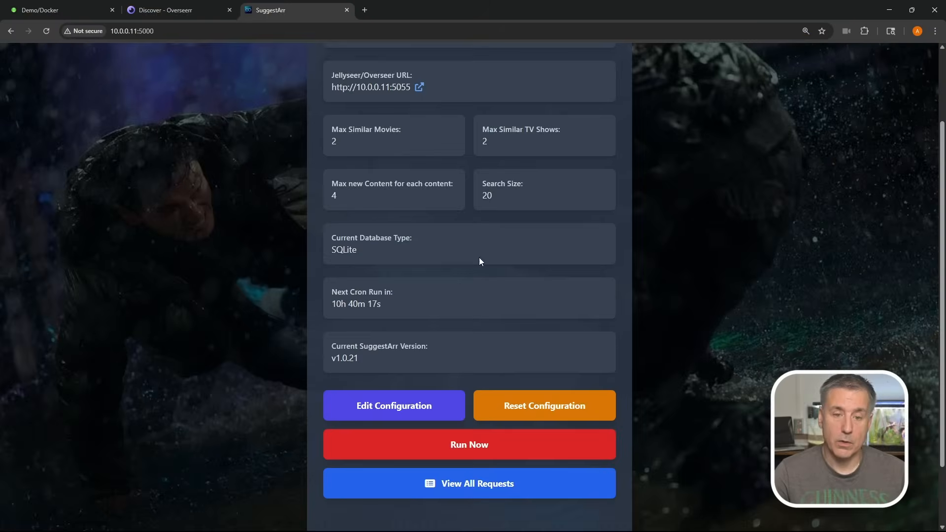
mouse_move(393, 405)
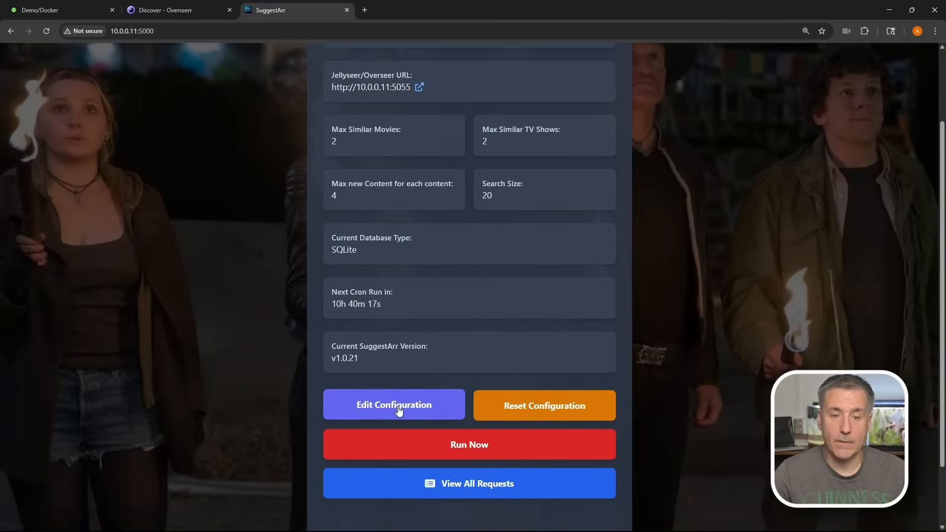
left_click(470, 445)
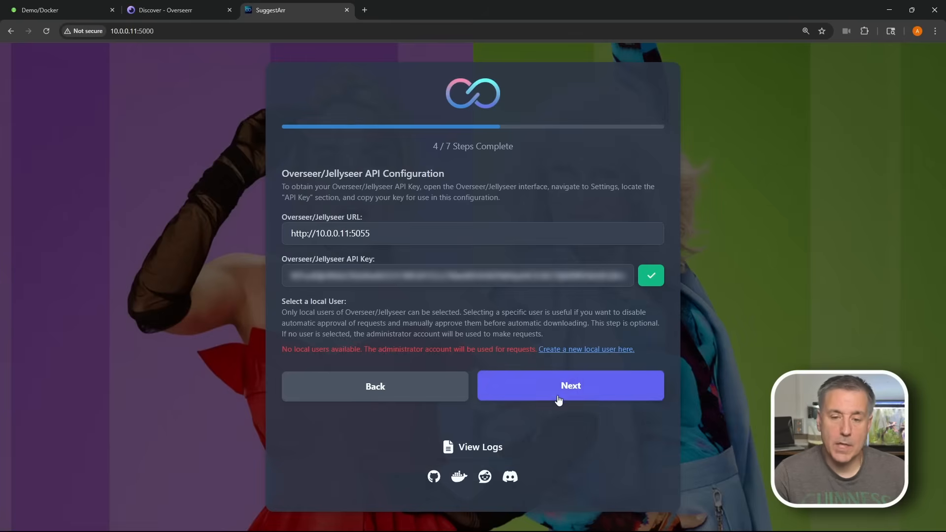
left_click(570, 386)
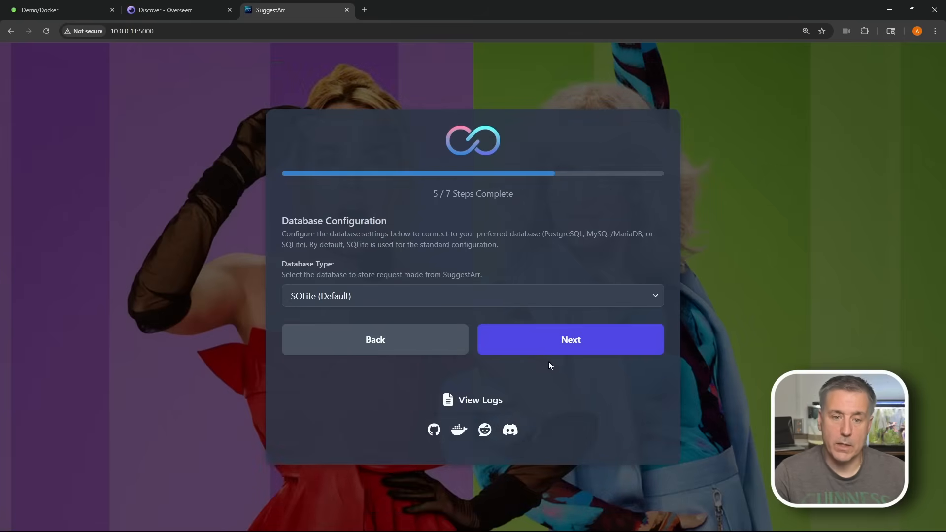
left_click(569, 339)
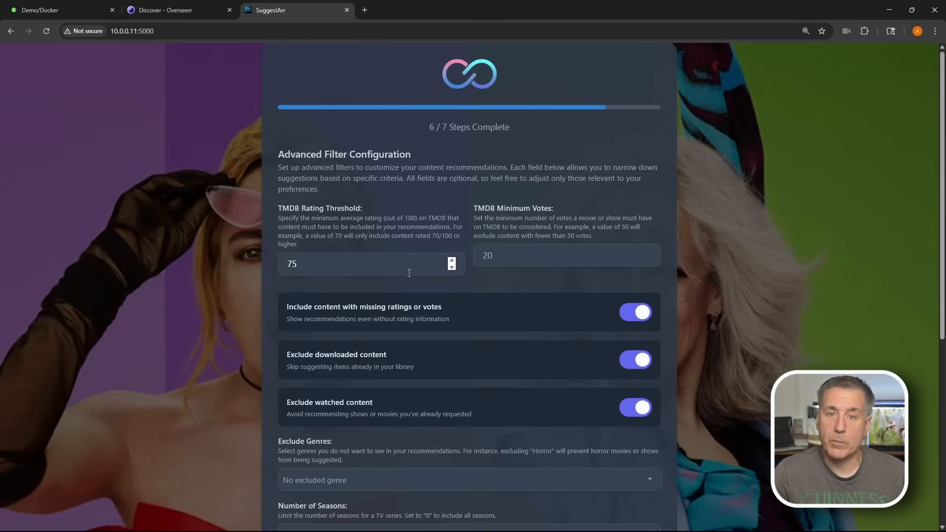
left_click(567, 157)
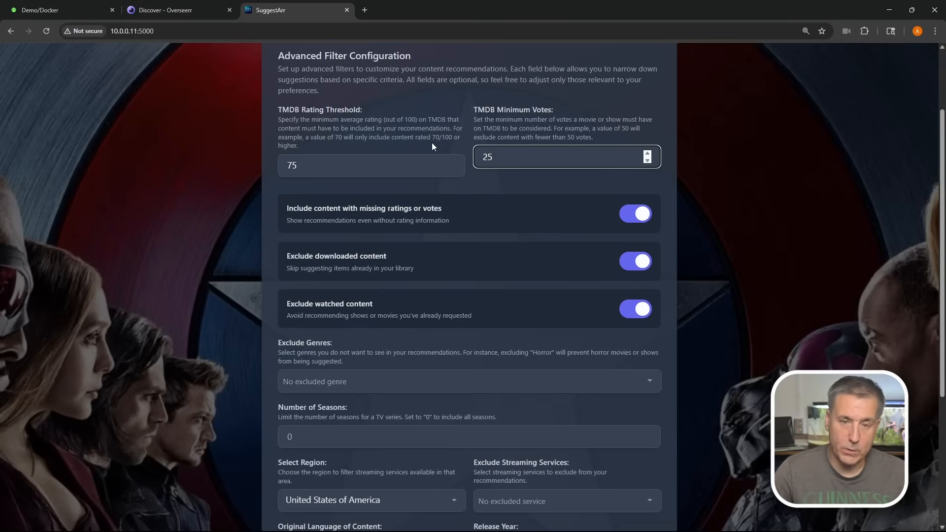
left_click(371, 165)
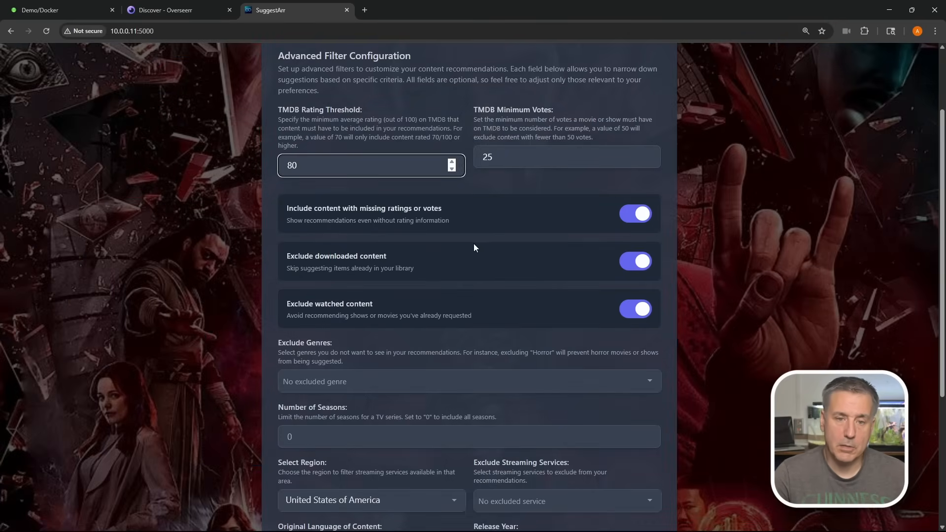
scroll("down", 3)
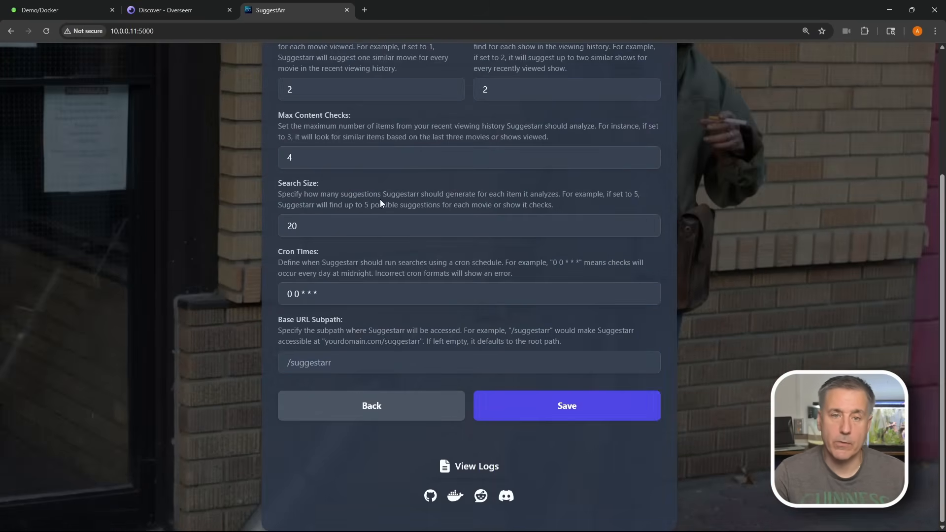
mouse_move(432, 387)
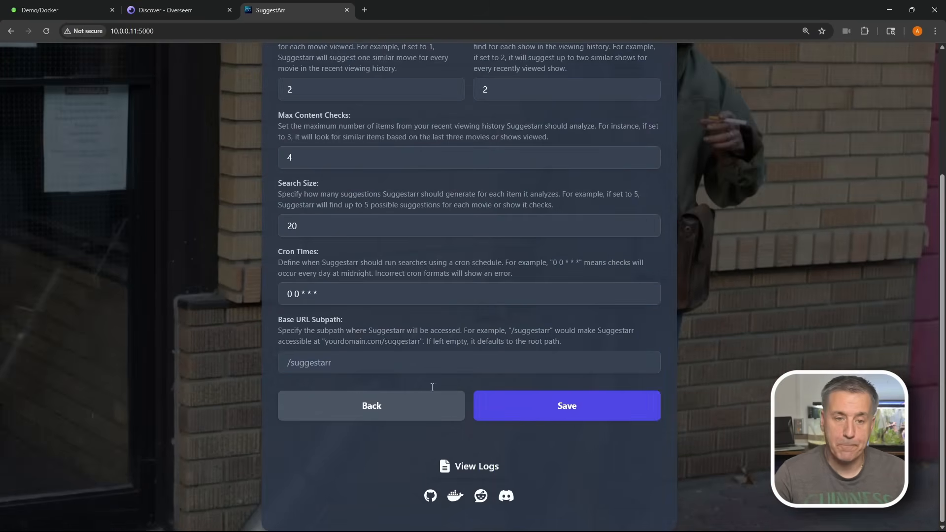
left_click(565, 406)
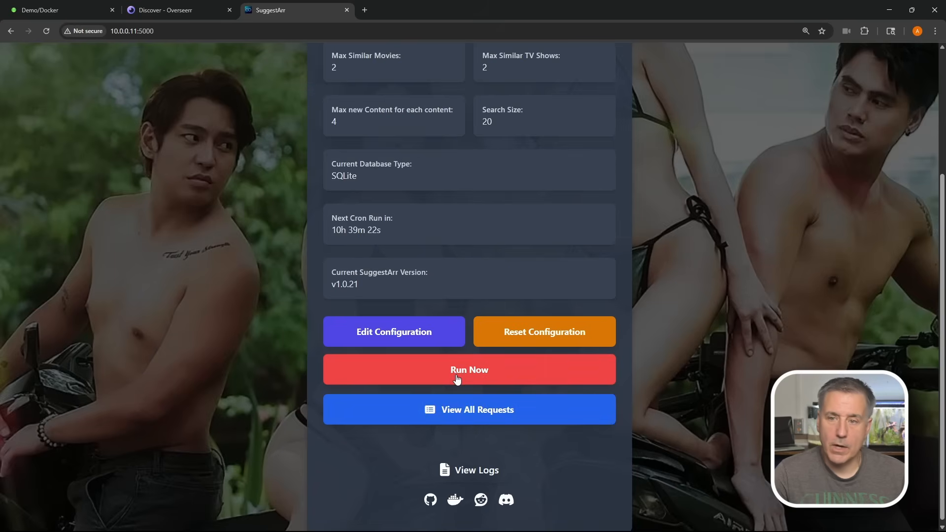